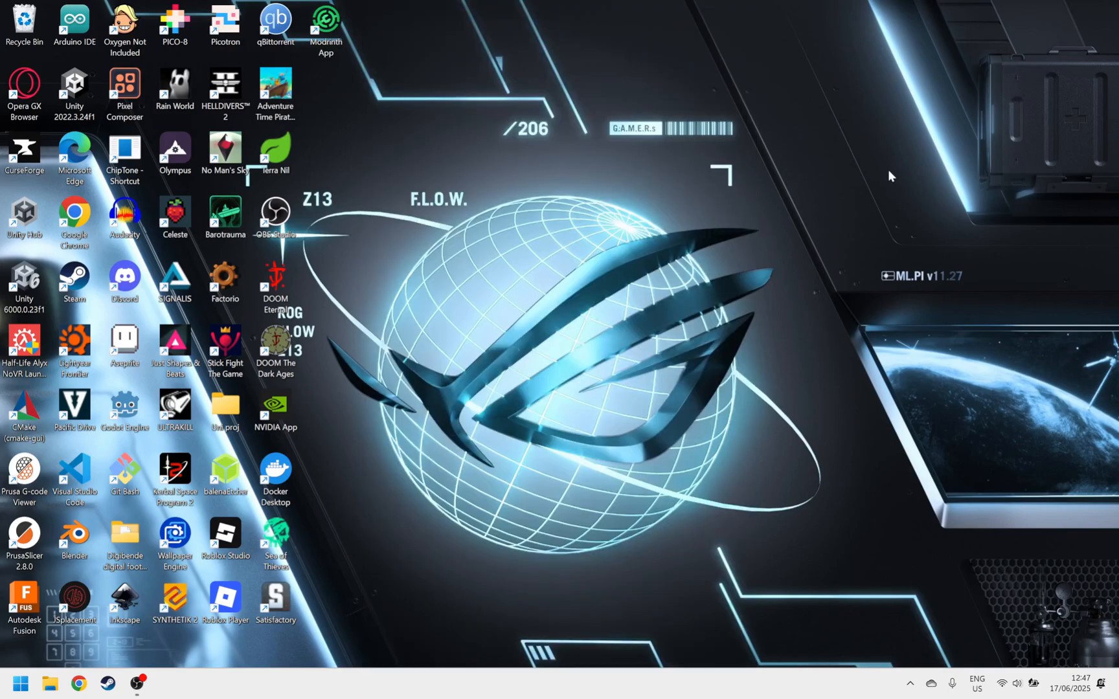
pyautogui.moveTo(797, 227)
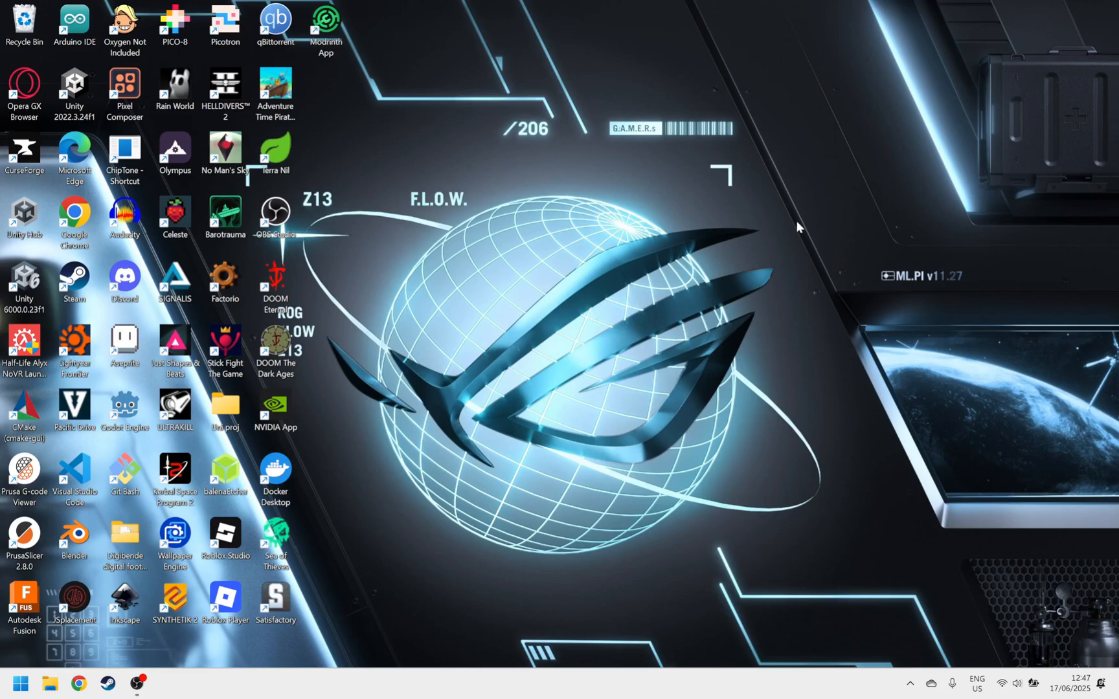
pyautogui.moveTo(749, 210)
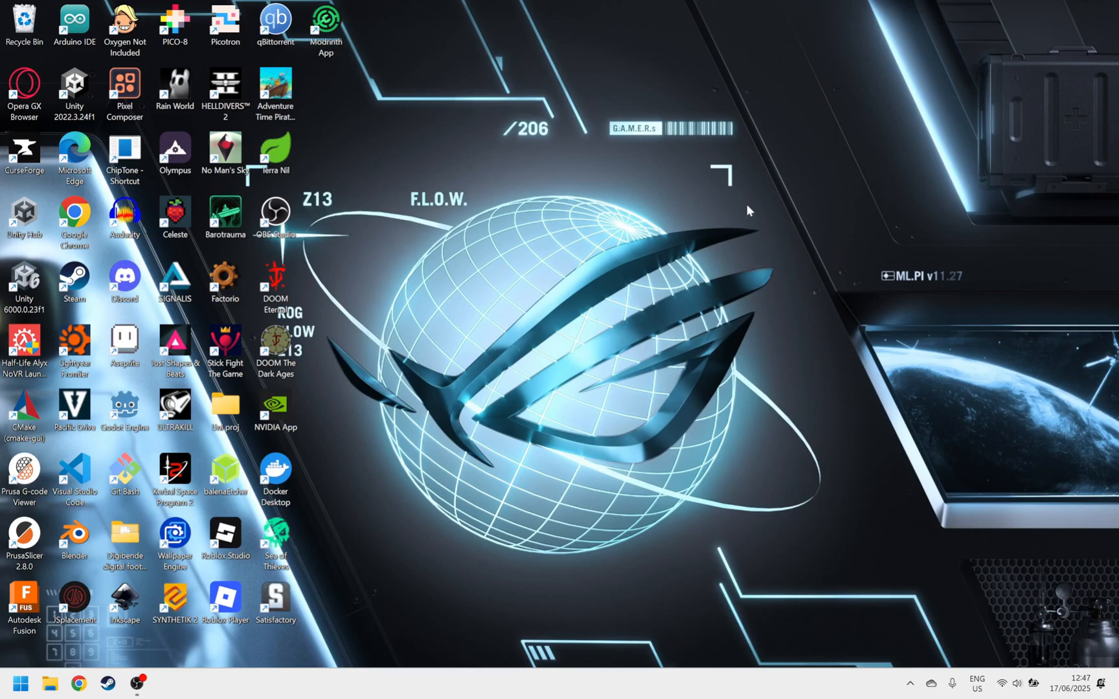
pyautogui.moveTo(1016, 648)
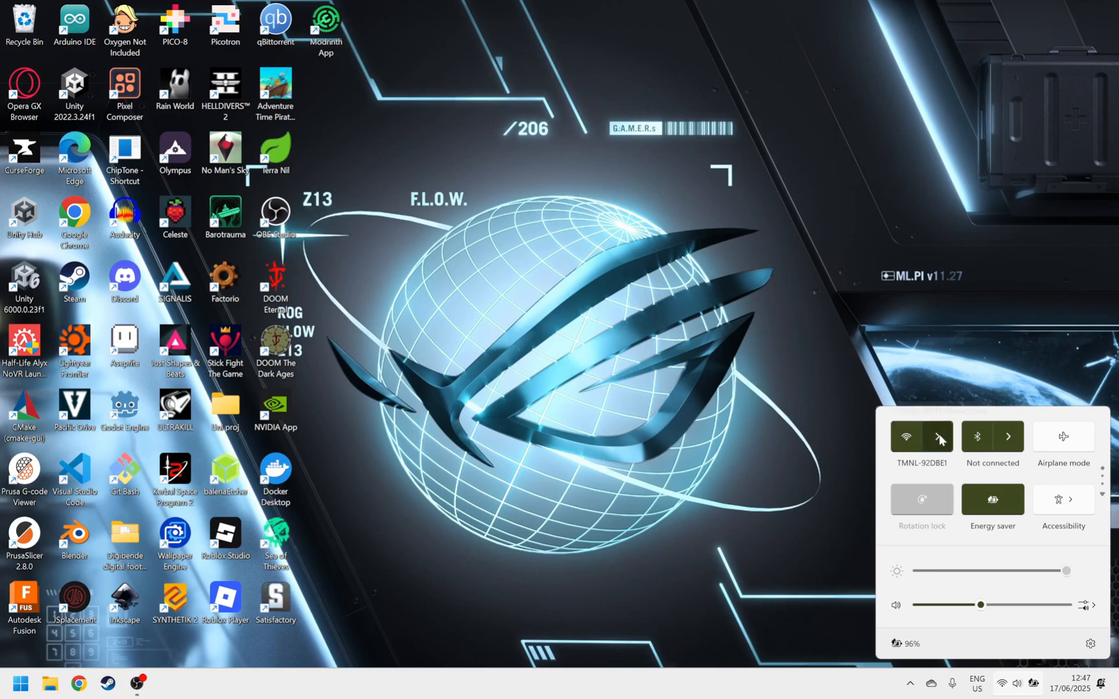
# Step: Dismiss the Quick Settings network panel and launch Google Chrome from the taskbar
pyautogui.click(921, 435)
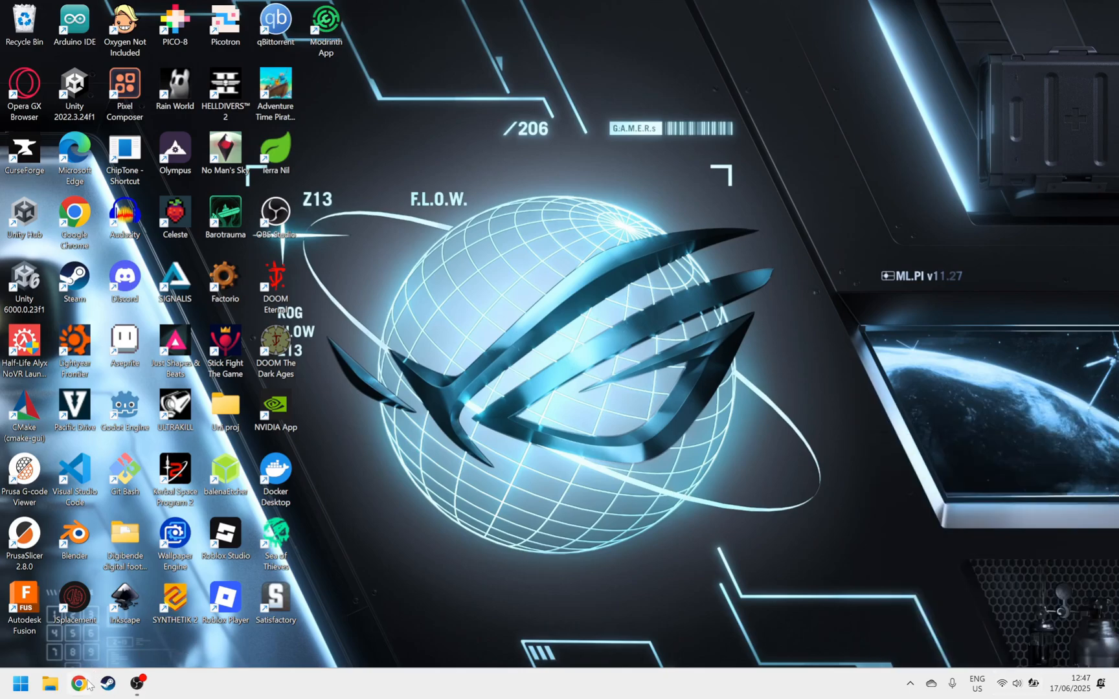
pyautogui.click(78, 683)
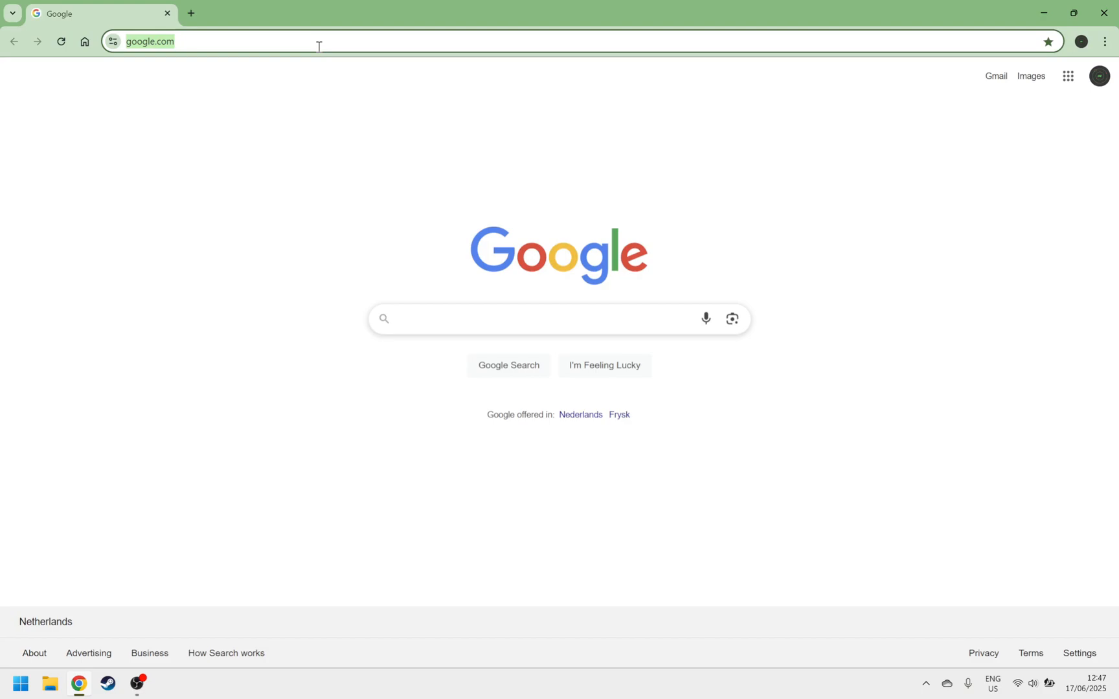
# Step: Load the WireOS Settings page at 192.168.1.28:8080 in Chrome
pyautogui.write('192.168.1.223:8080')
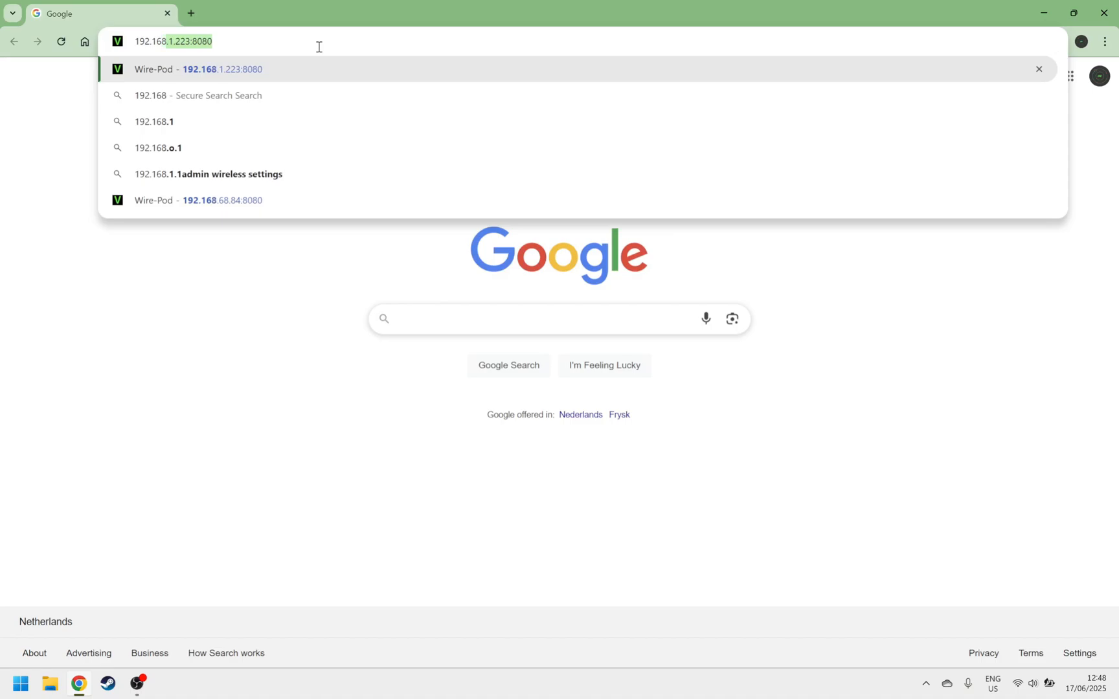
pyautogui.write('192.168.1.28:')
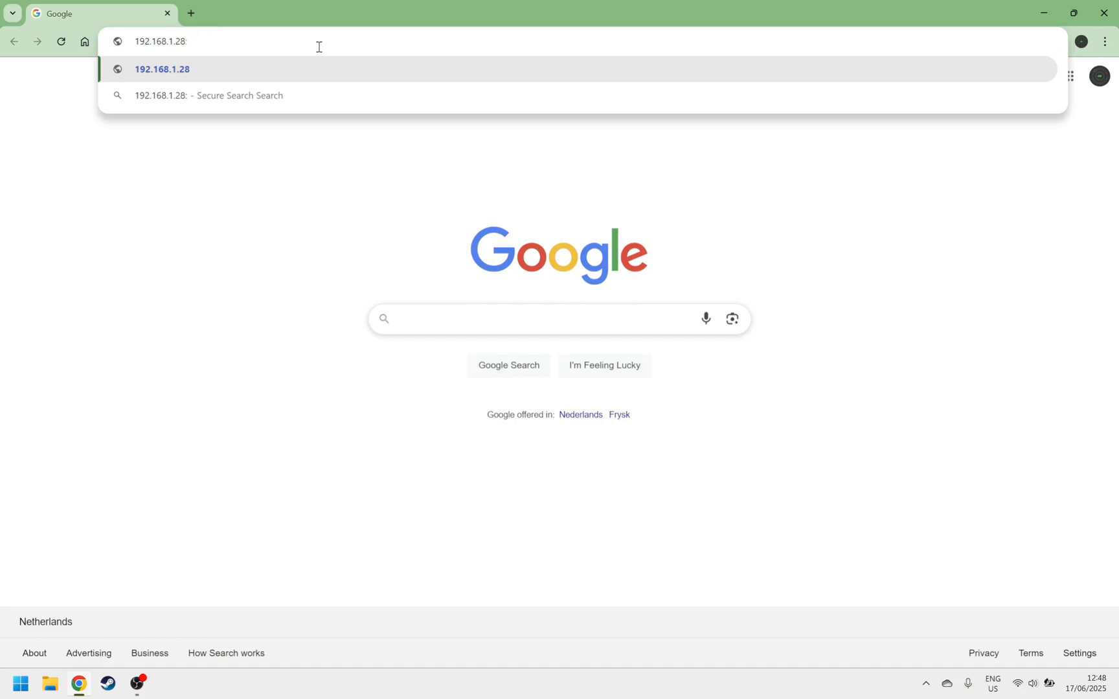
pyautogui.write('8080')
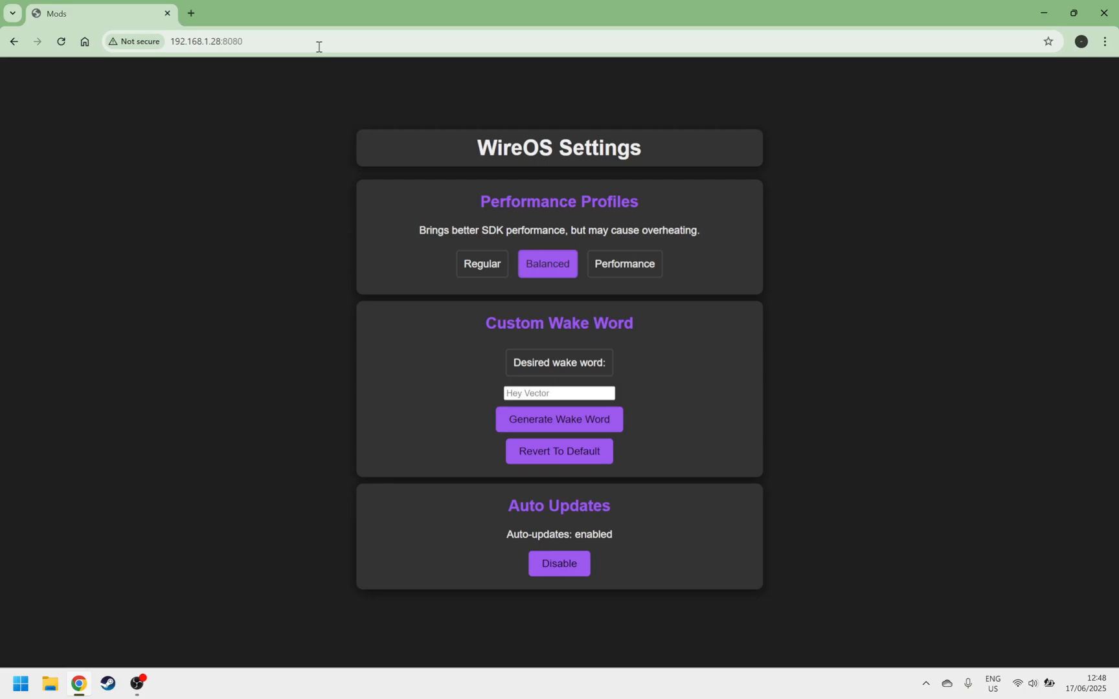
pyautogui.moveTo(383, 147)
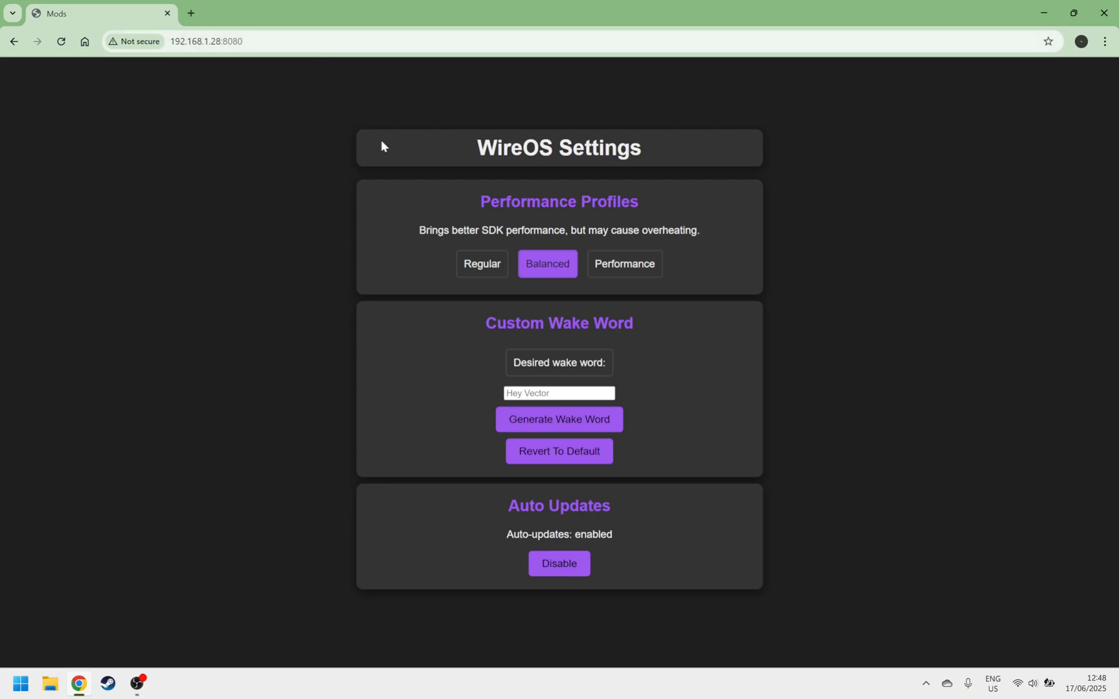
pyautogui.moveTo(624, 263)
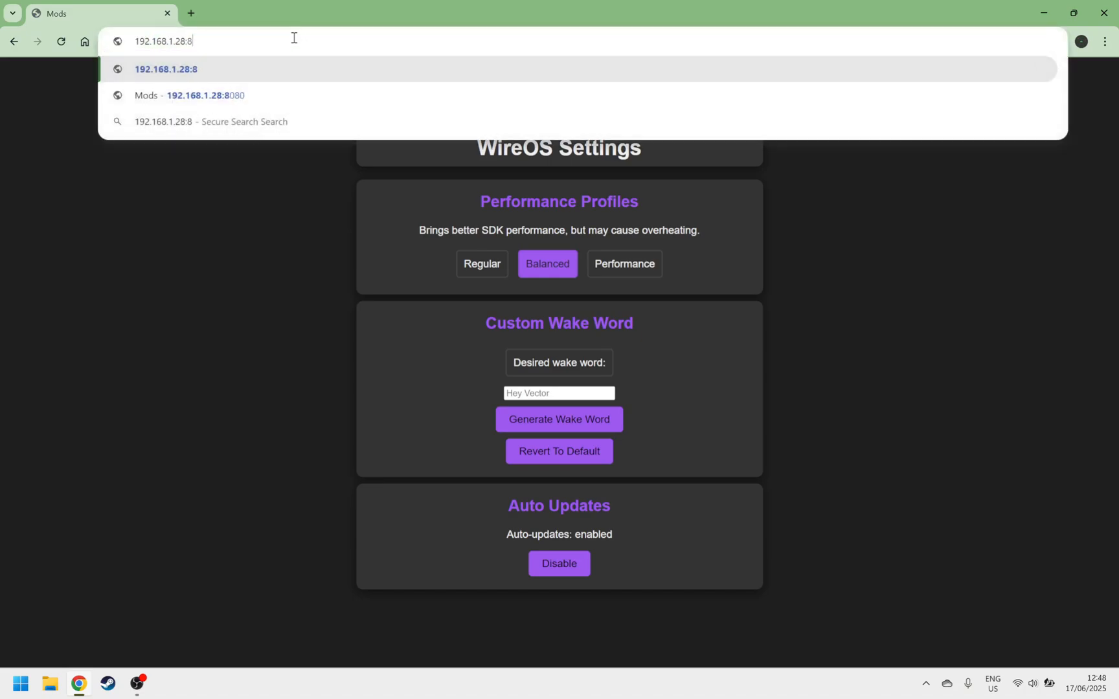
# Step: Switch the address to 192.168.1.28:8888 to load the Victor Web Server page
pyautogui.press('Backspace')
pyautogui.write('888')
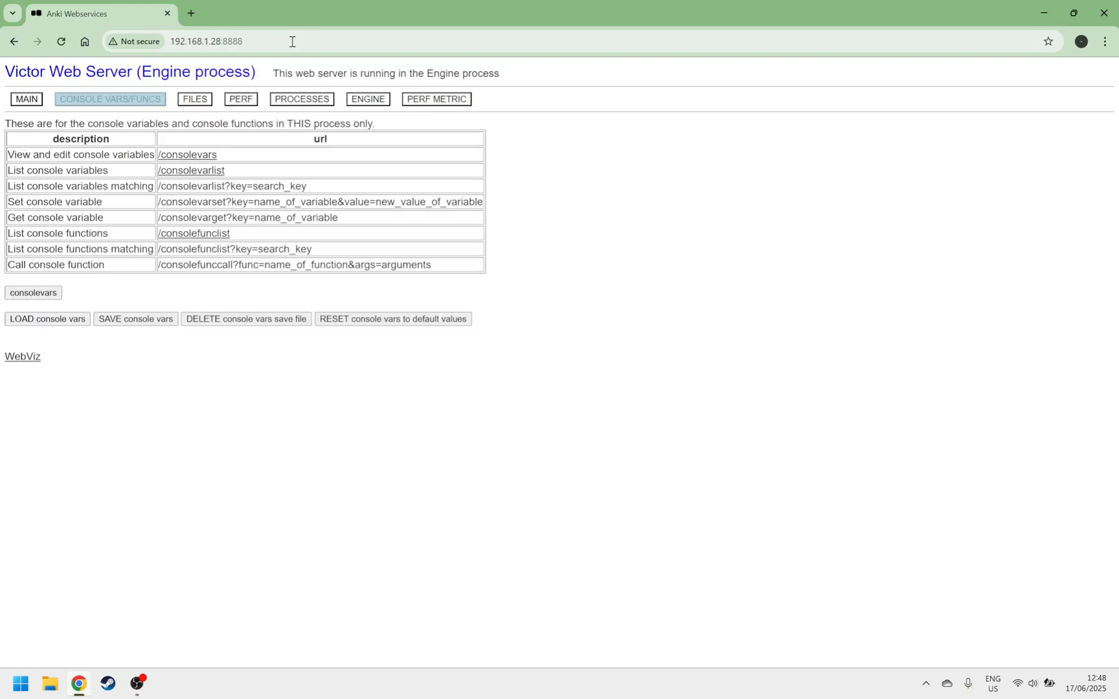
pyautogui.moveTo(325, 231)
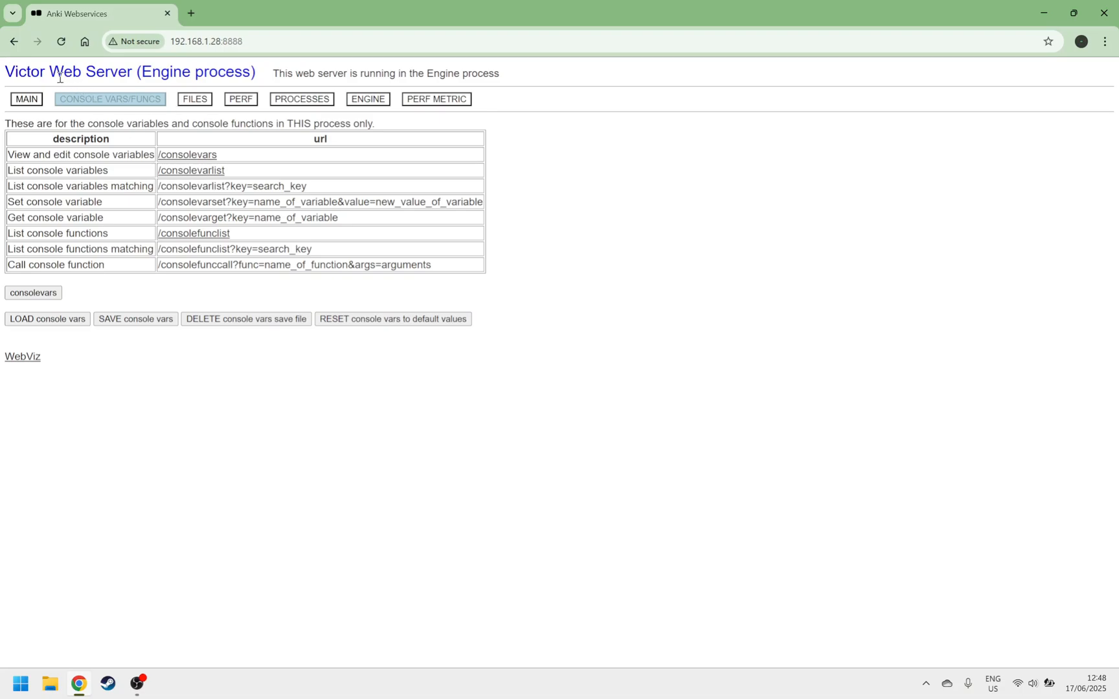
pyautogui.moveTo(343, 76)
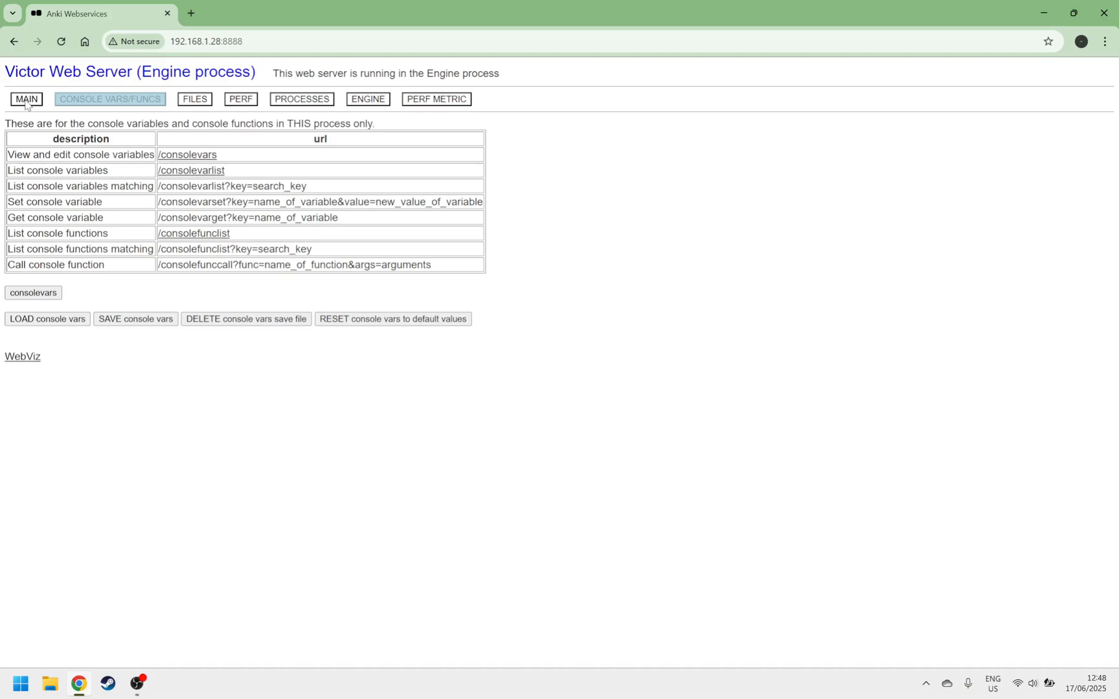
# Step: Open the MAIN tab and highlight the SSID, Configuration and OS version lines
pyautogui.click(26, 98)
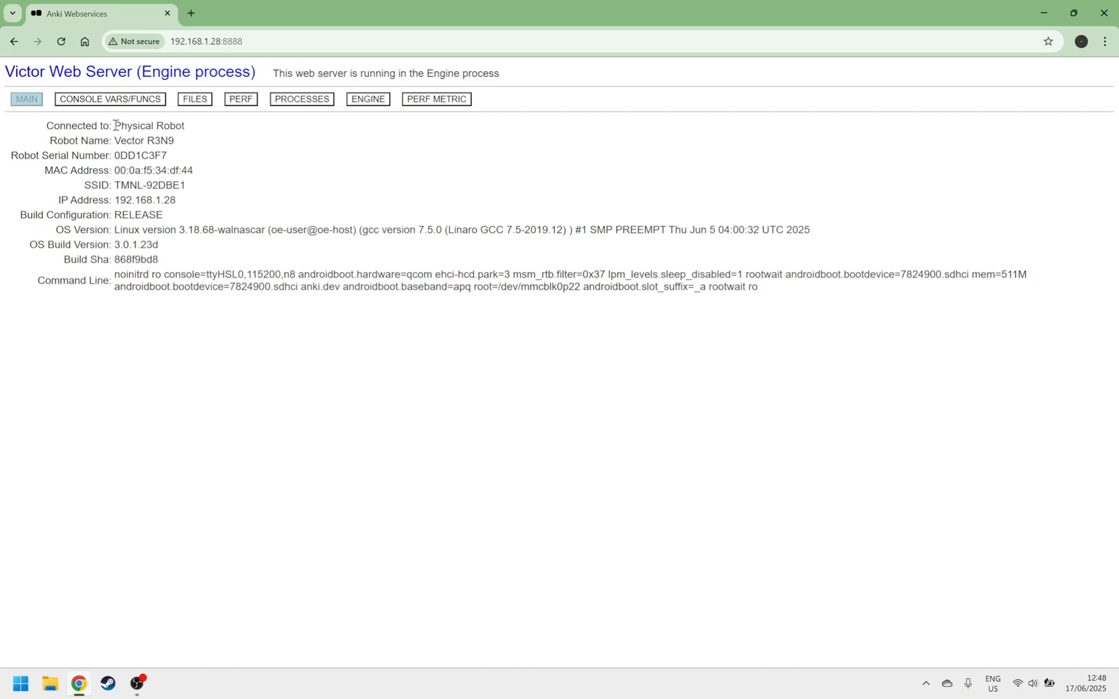
pyautogui.moveTo(223, 158)
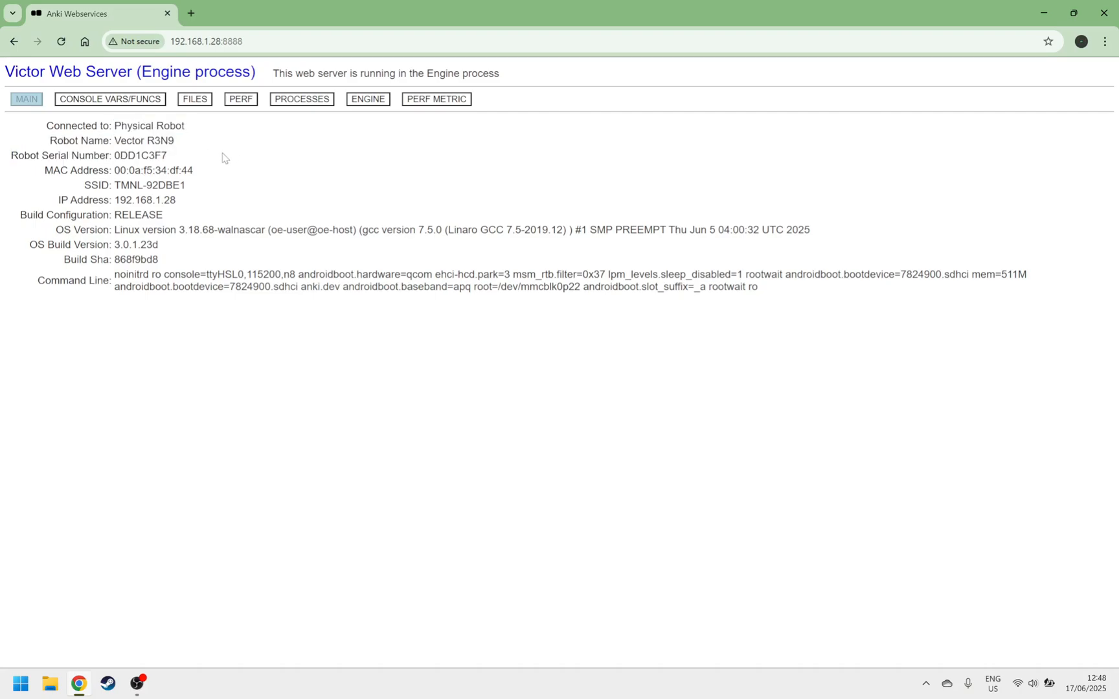
pyautogui.doubleClick(92, 184)
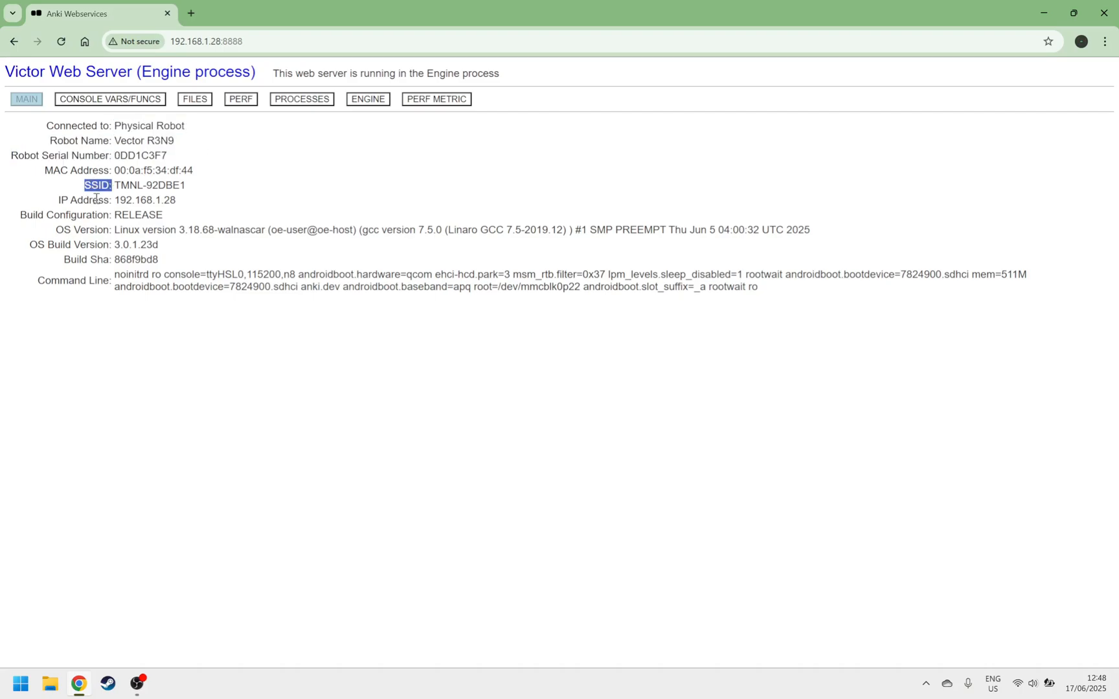
pyautogui.doubleClick(77, 215)
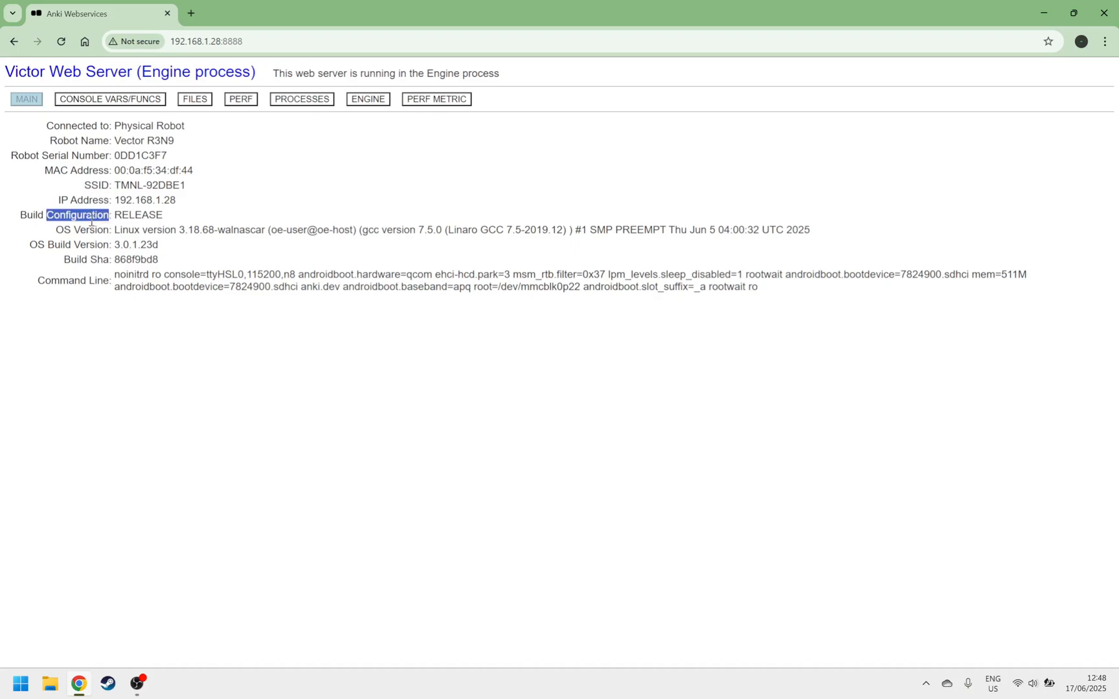
pyautogui.moveTo(57, 230); pyautogui.dragTo(159, 244)
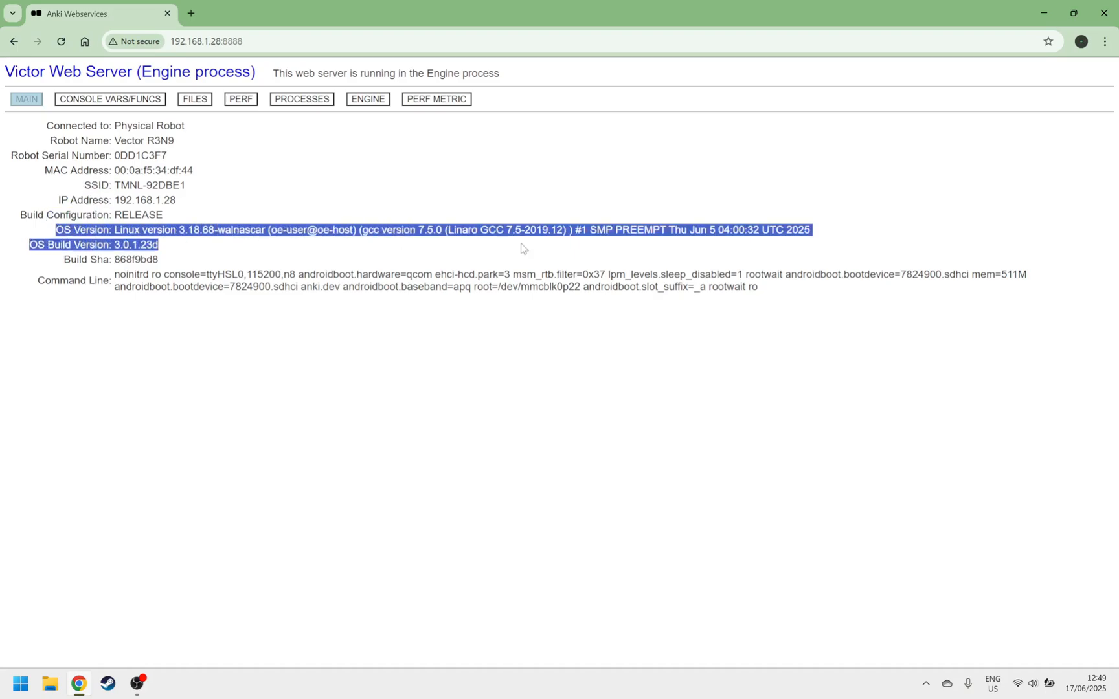
pyautogui.click(214, 285)
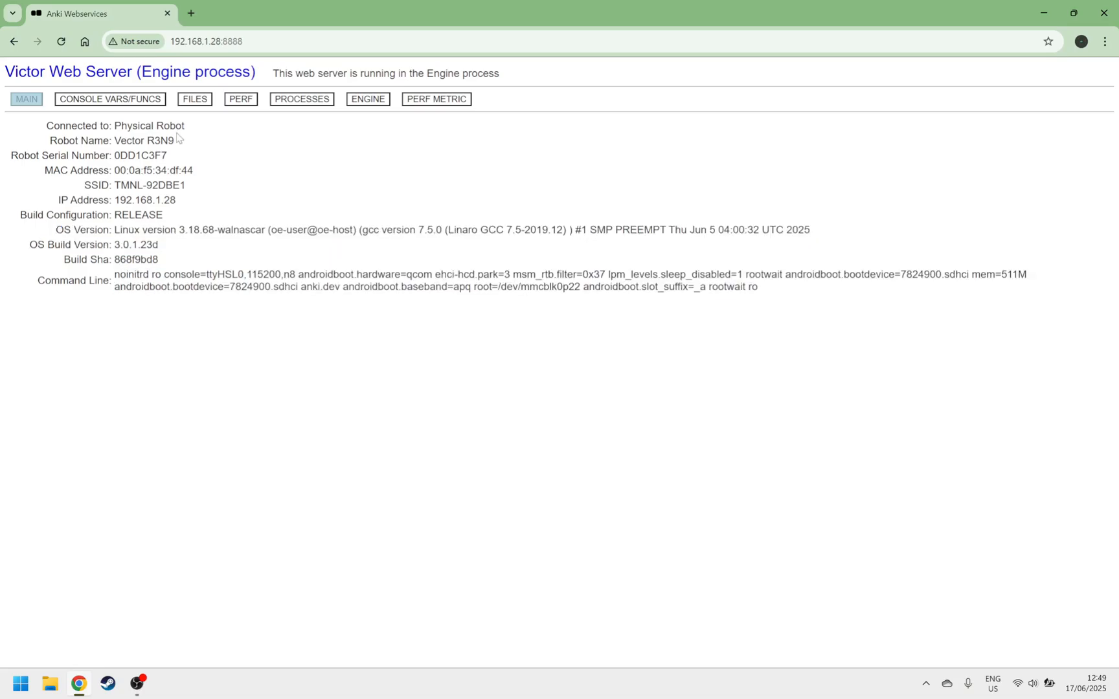
# Step: Open the console variables editor and view the Vision, Touch, Network and NeuralNets groups
pyautogui.click(109, 98)
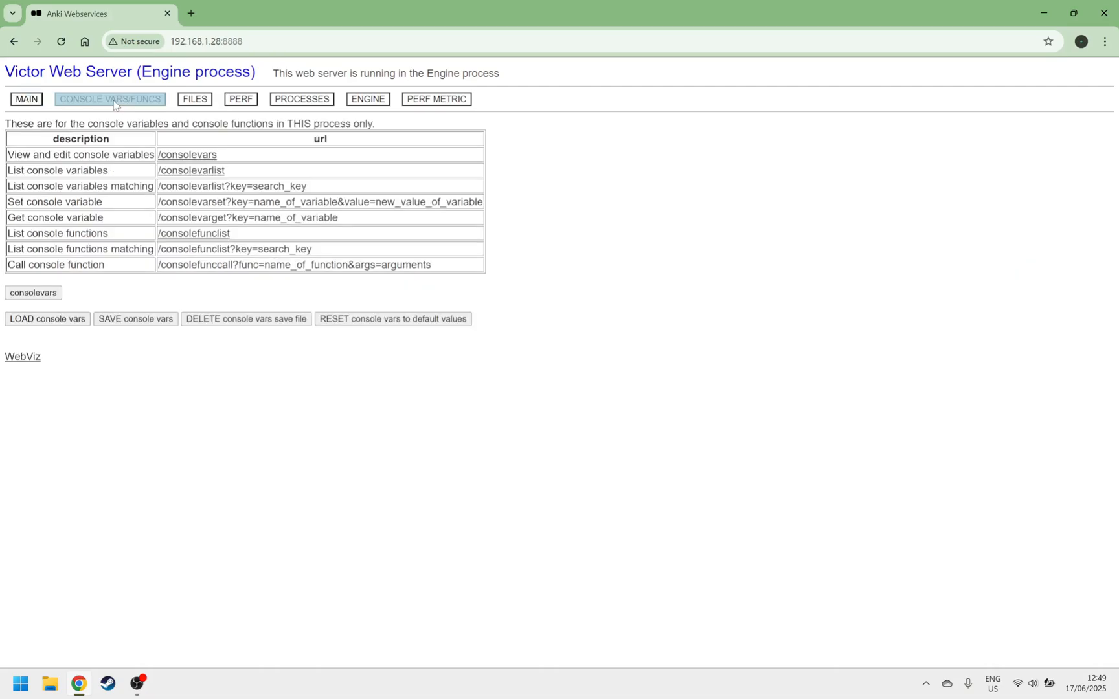
pyautogui.moveTo(188, 155)
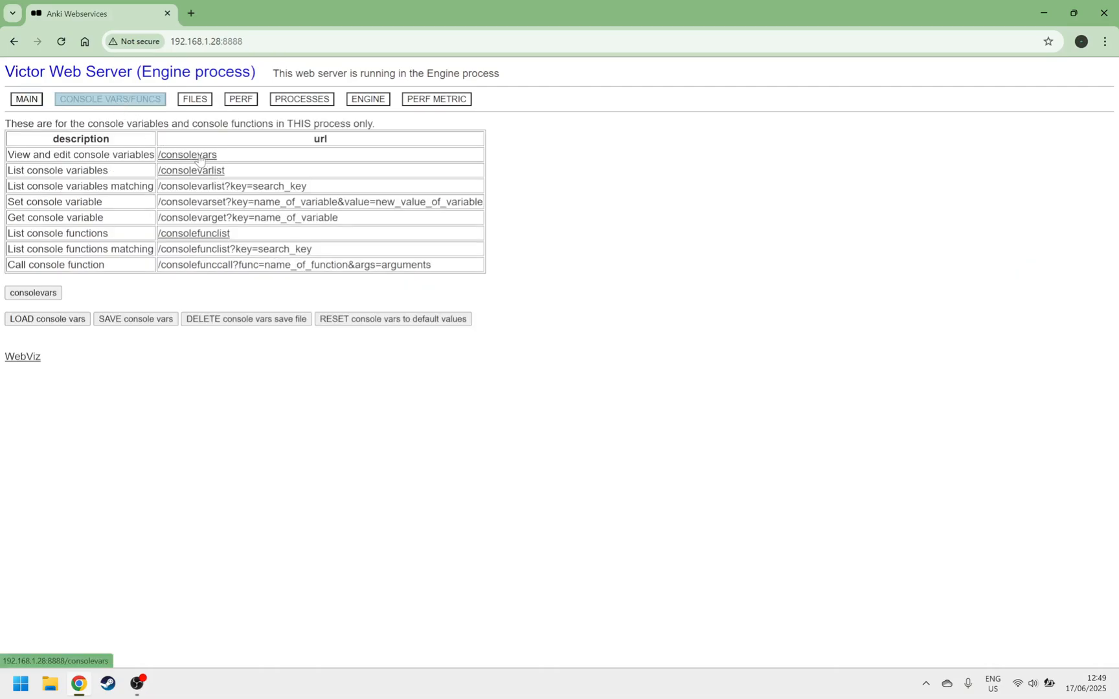
pyautogui.click(187, 155)
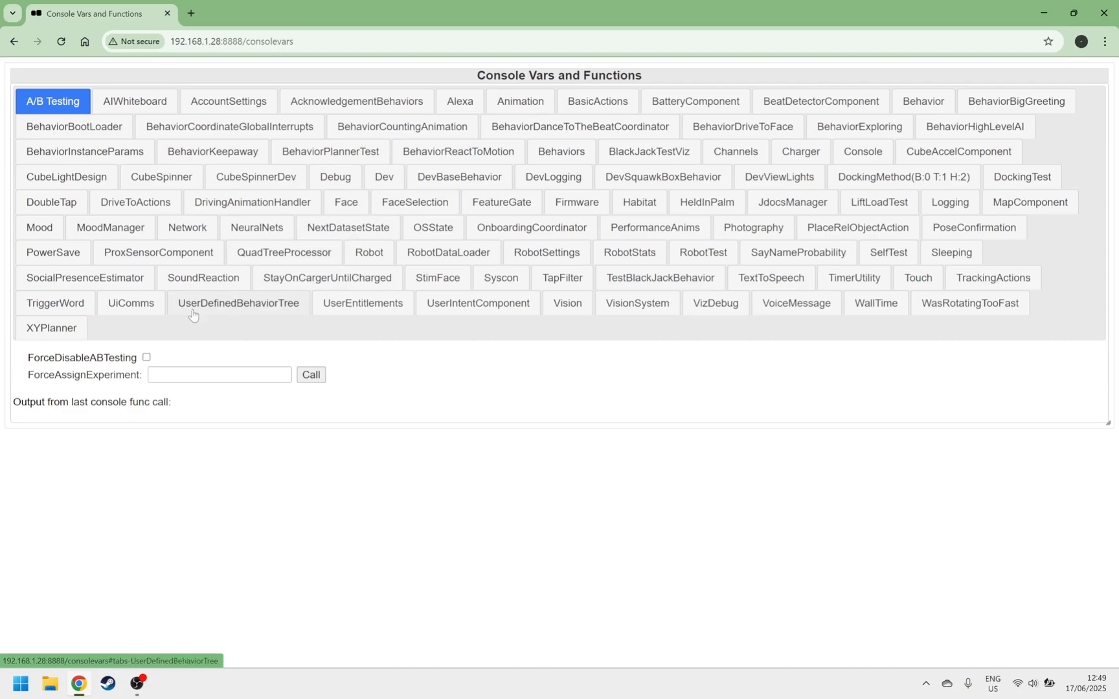
pyautogui.click(566, 303)
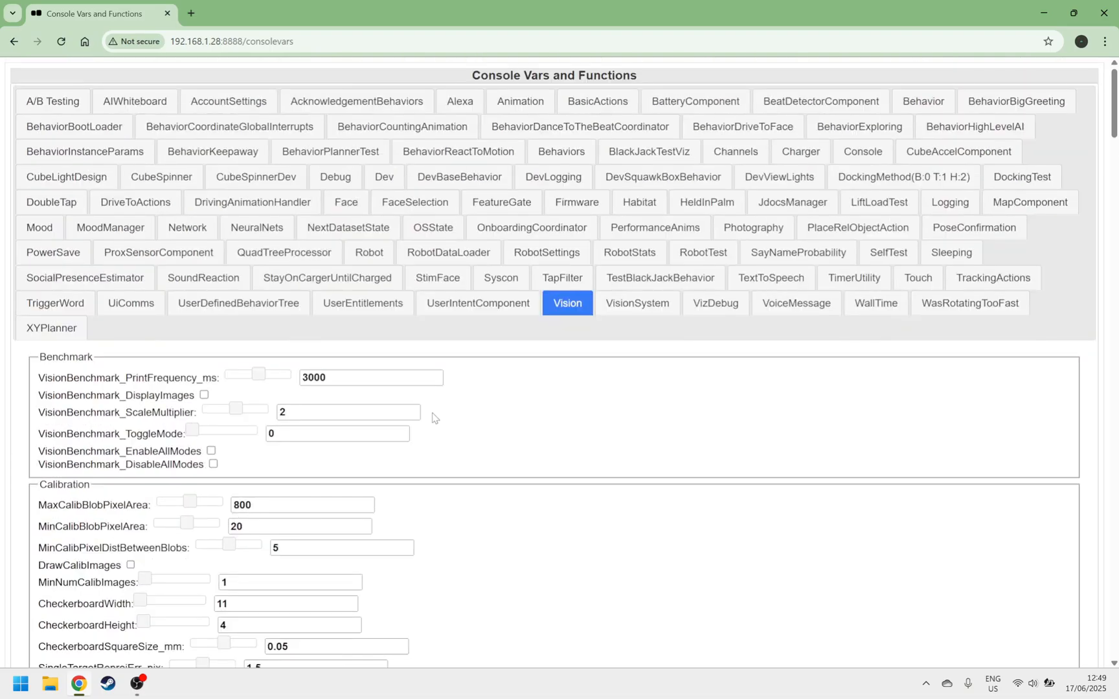
pyautogui.click(916, 277)
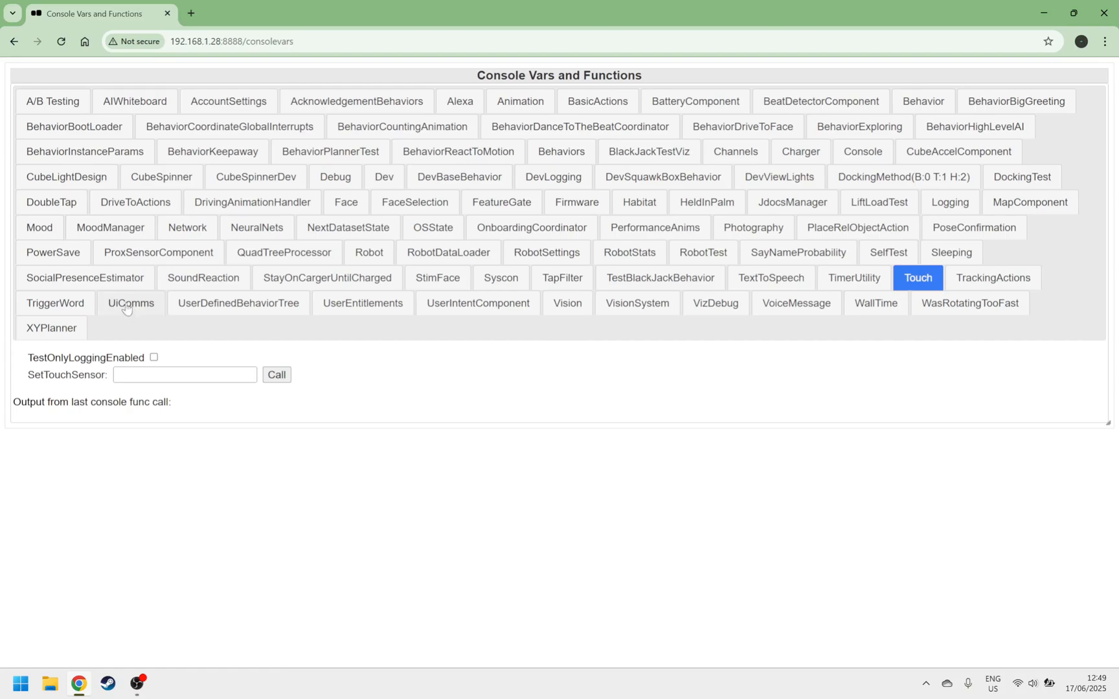
pyautogui.click(130, 303)
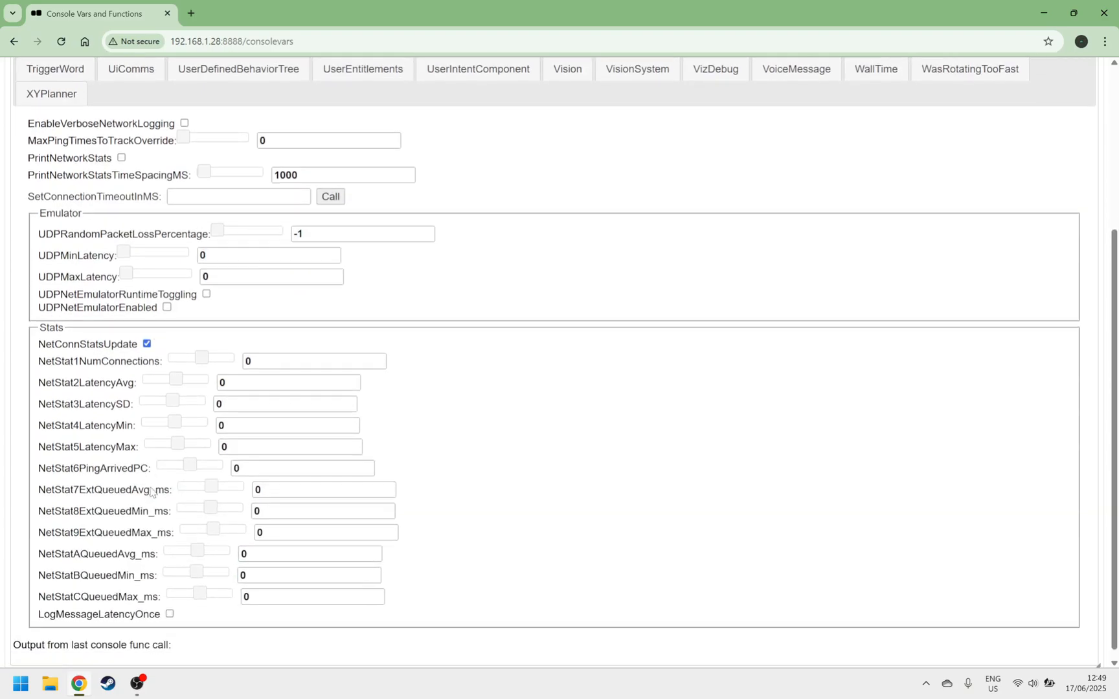
pyautogui.click(256, 227)
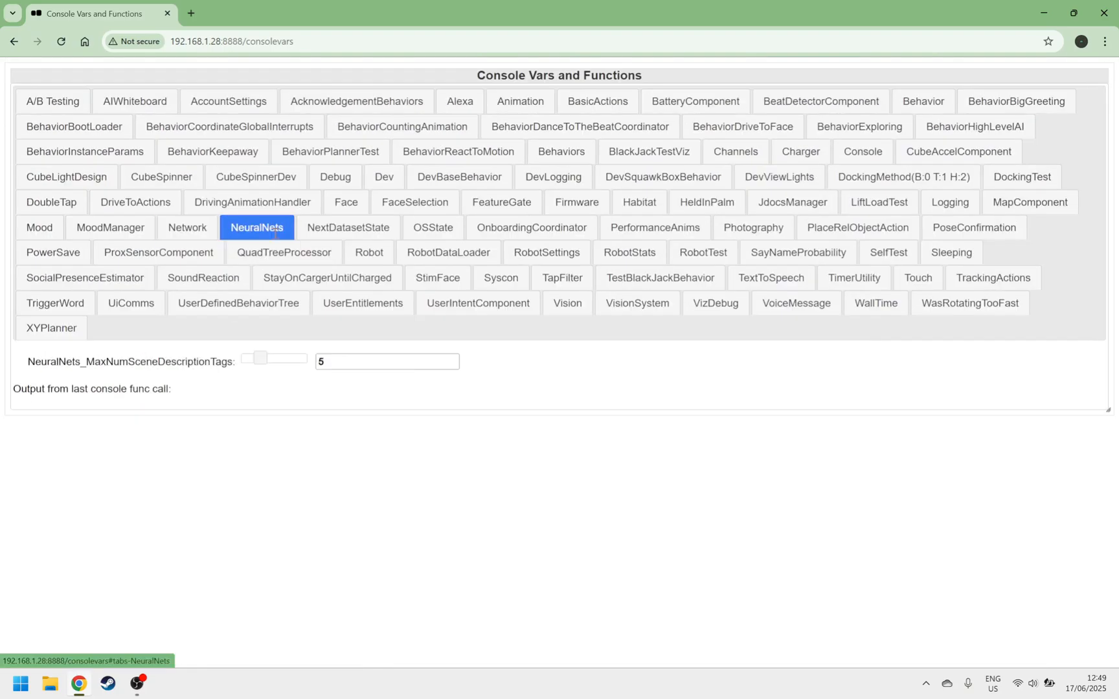
# Step: View the Face, FaceSelection, Debug and Behaviors groups, then head to the other port
pyautogui.click(345, 202)
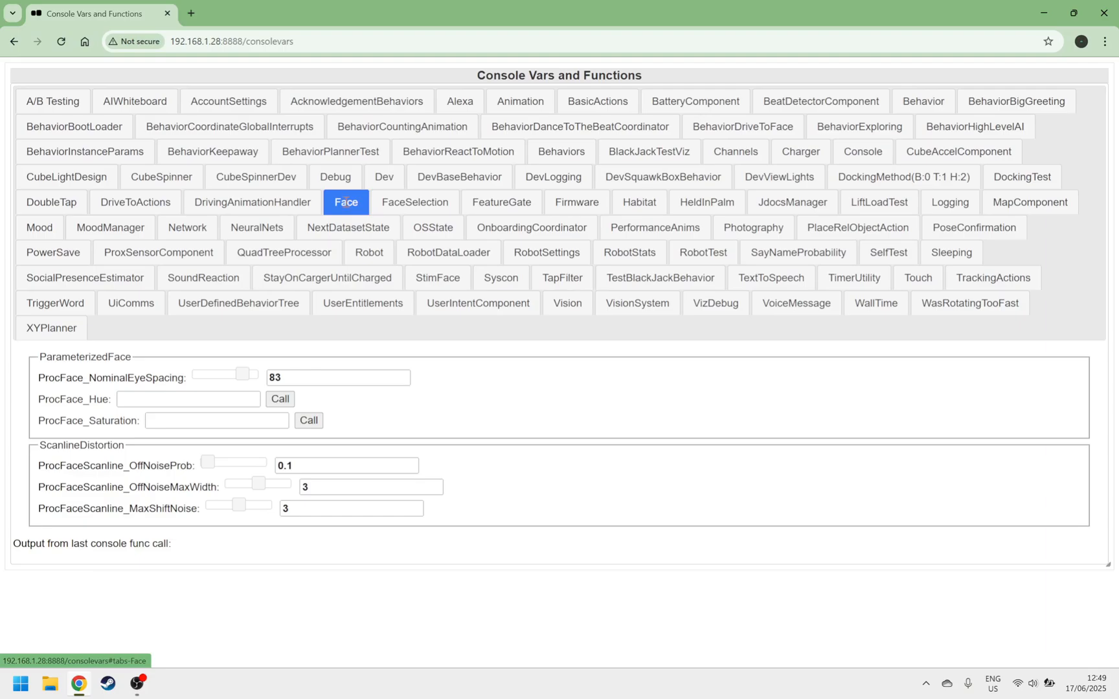
pyautogui.click(413, 202)
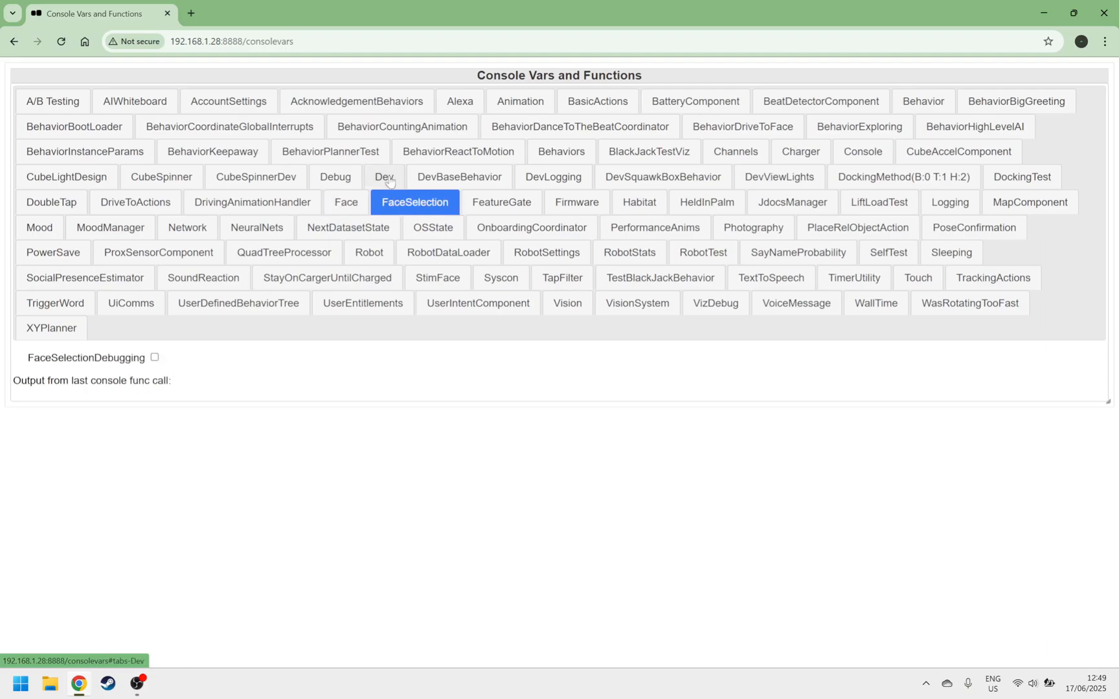
pyautogui.click(335, 176)
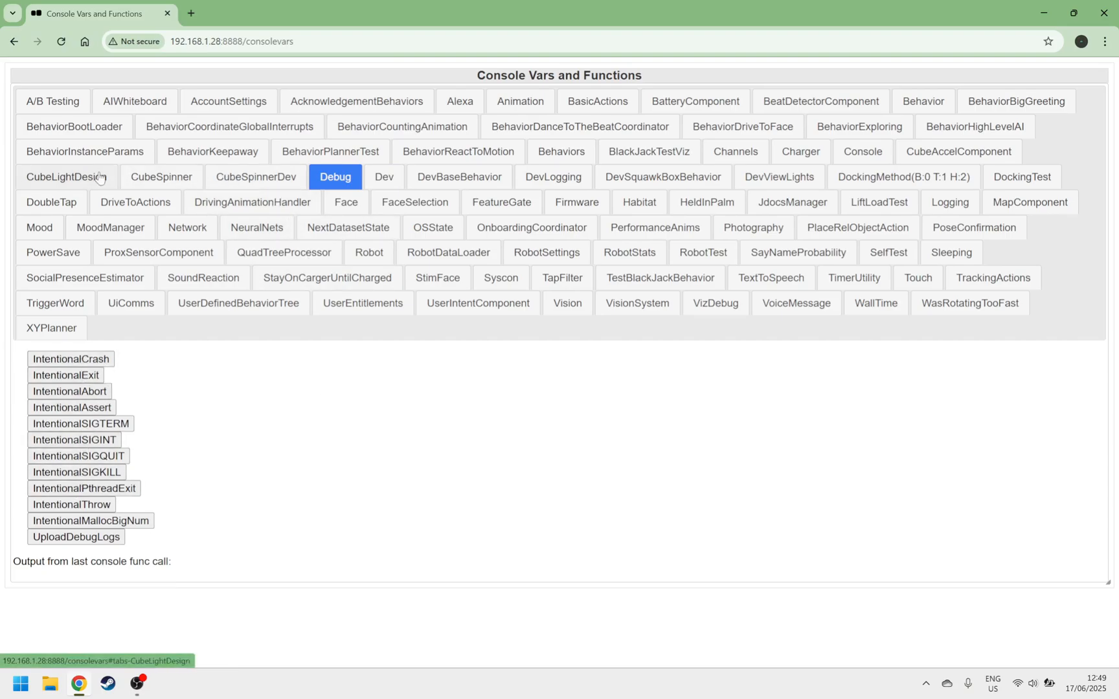
pyautogui.click(561, 151)
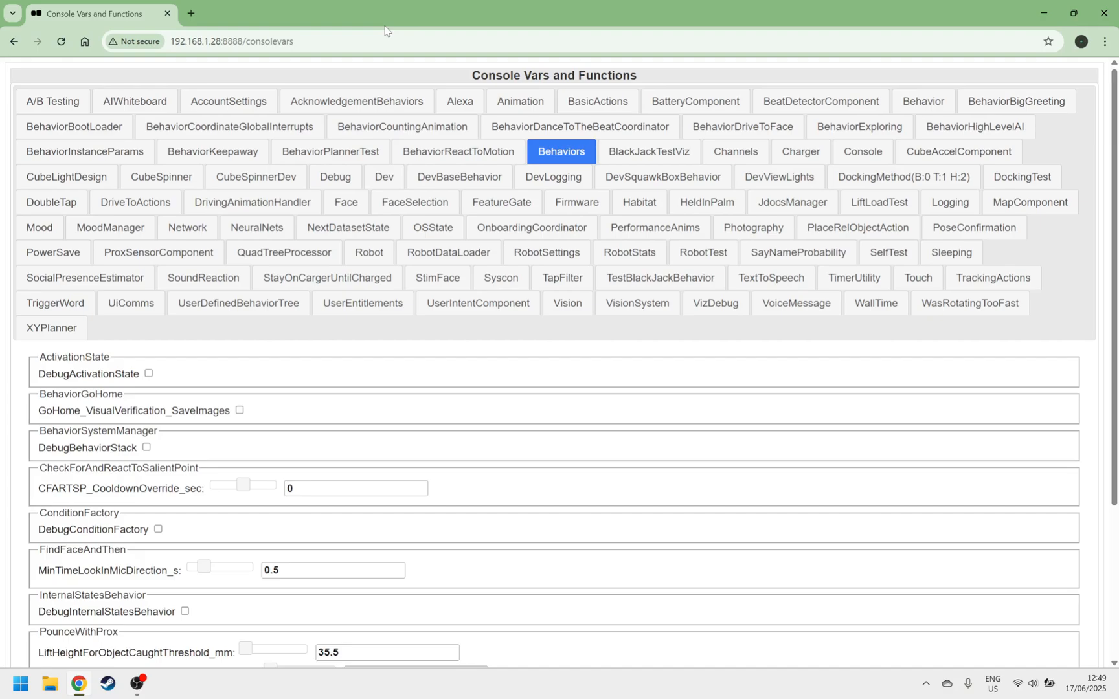
pyautogui.click(243, 41)
pyautogui.write('9')
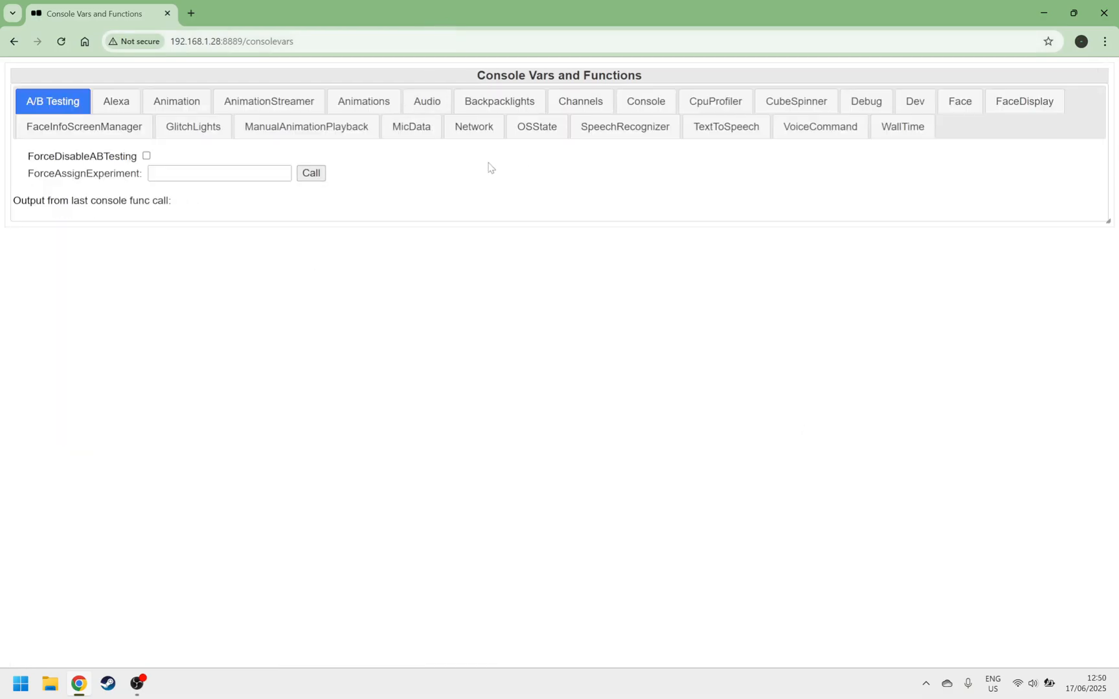
pyautogui.moveTo(563, 195)
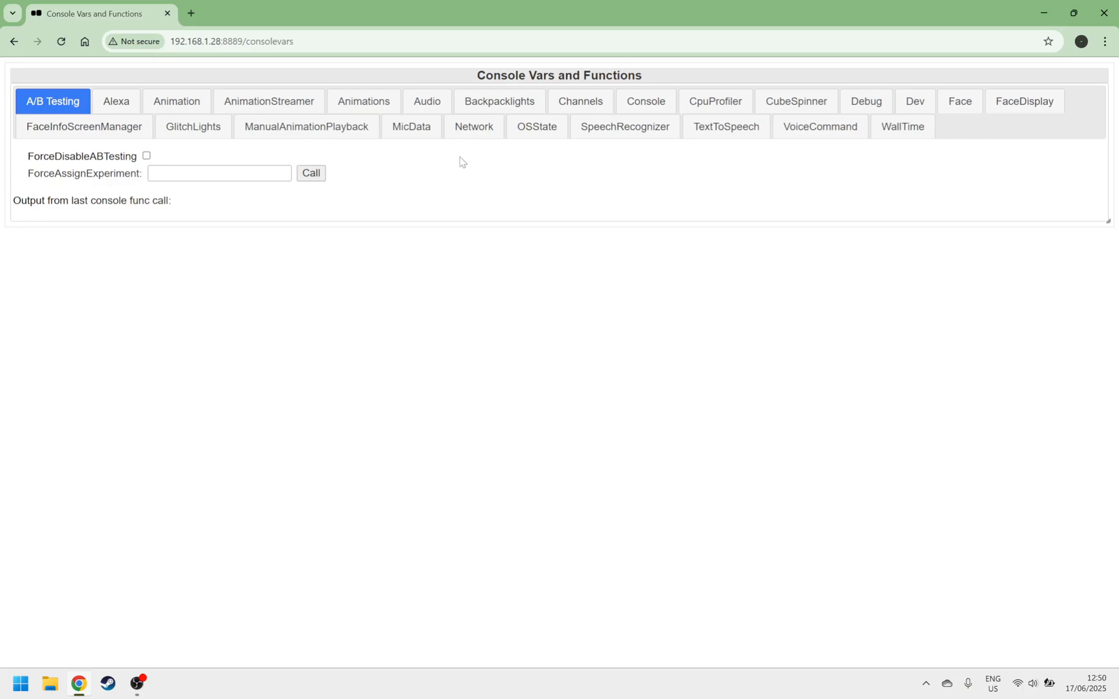
# Step: Show the Audio console variables, then the Face variables on port 8889
pyautogui.click(426, 101)
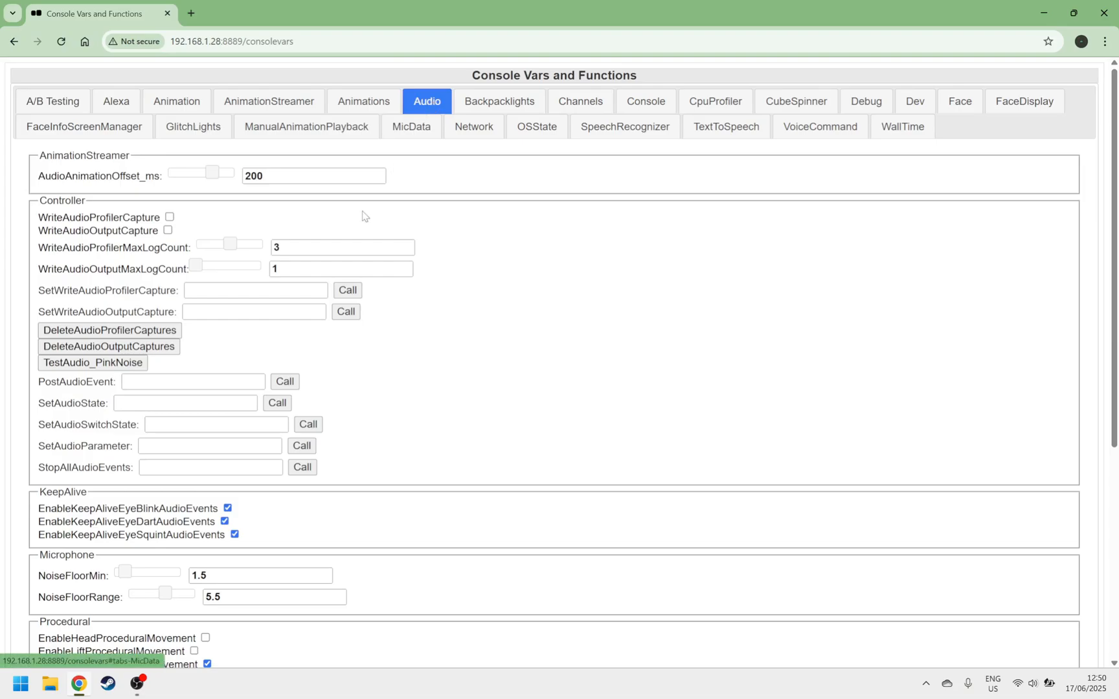
pyautogui.scroll(-3)
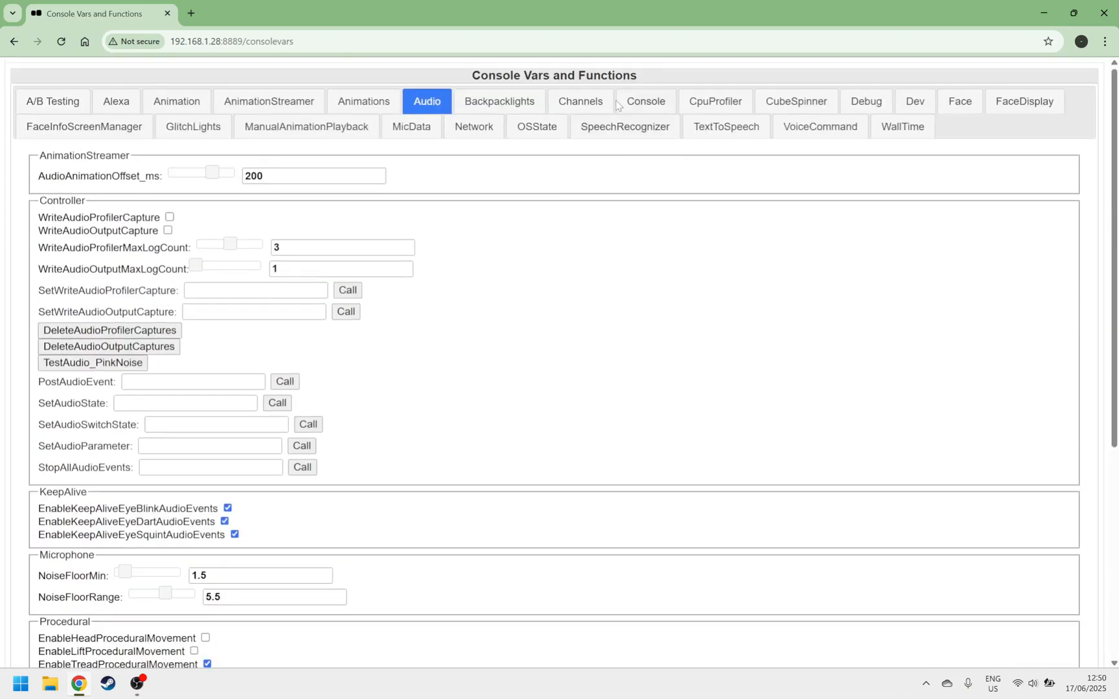
pyautogui.click(960, 100)
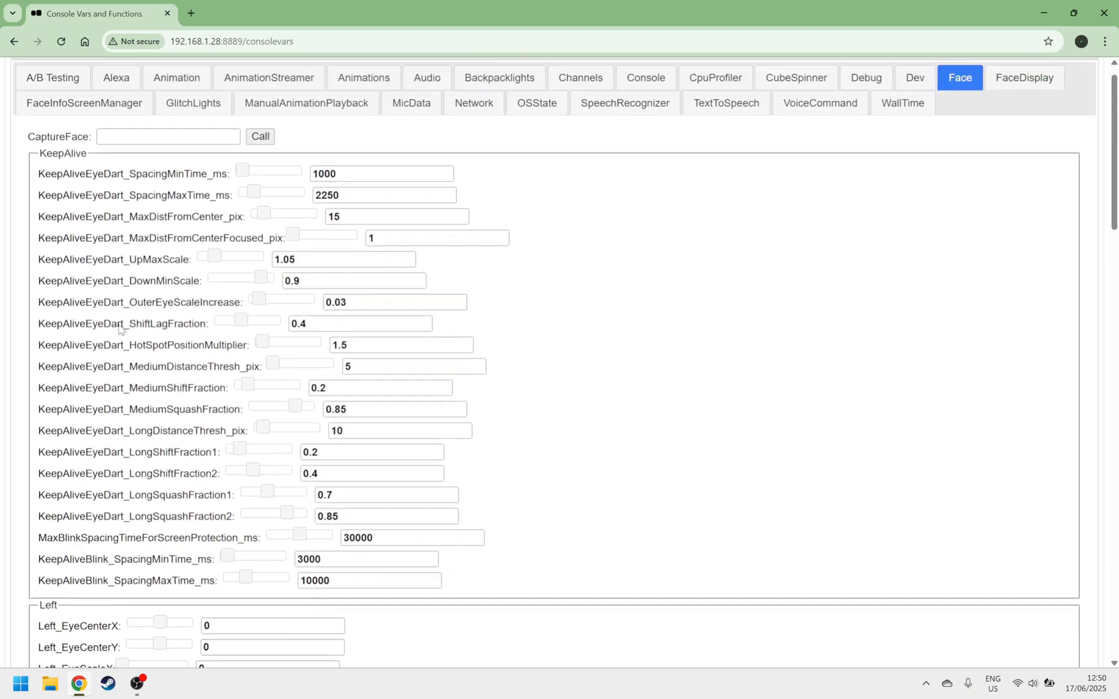
pyautogui.scroll(-3)
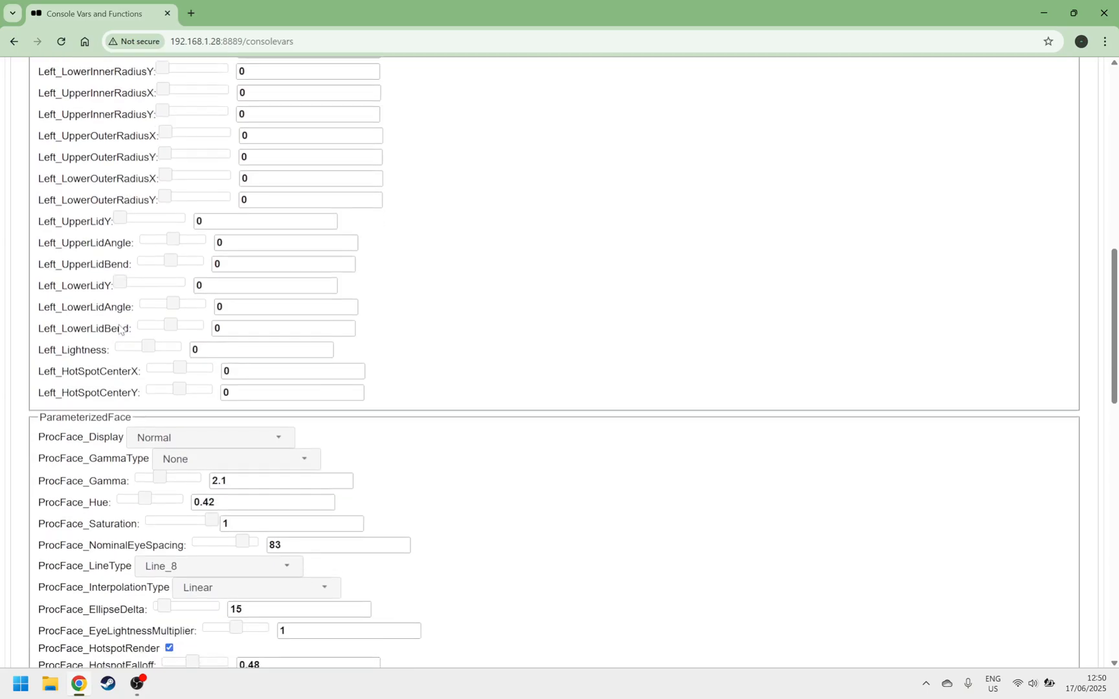
# Step: Set ProcFace_Display to Test, then back to Normal
pyautogui.click(210, 436)
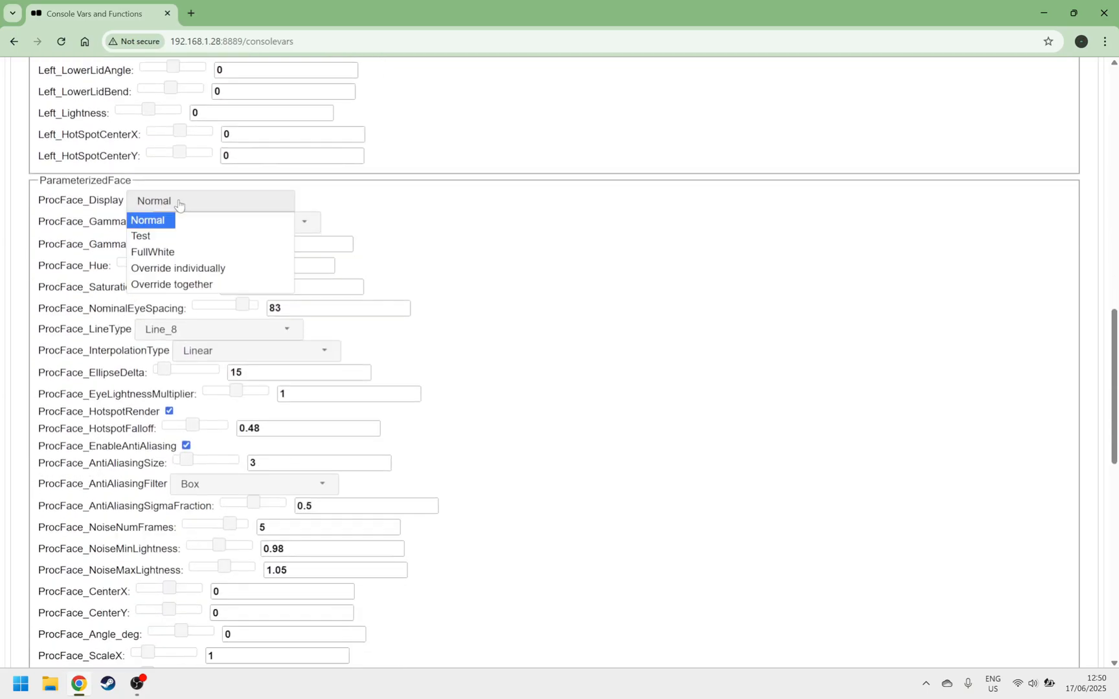
pyautogui.click(141, 236)
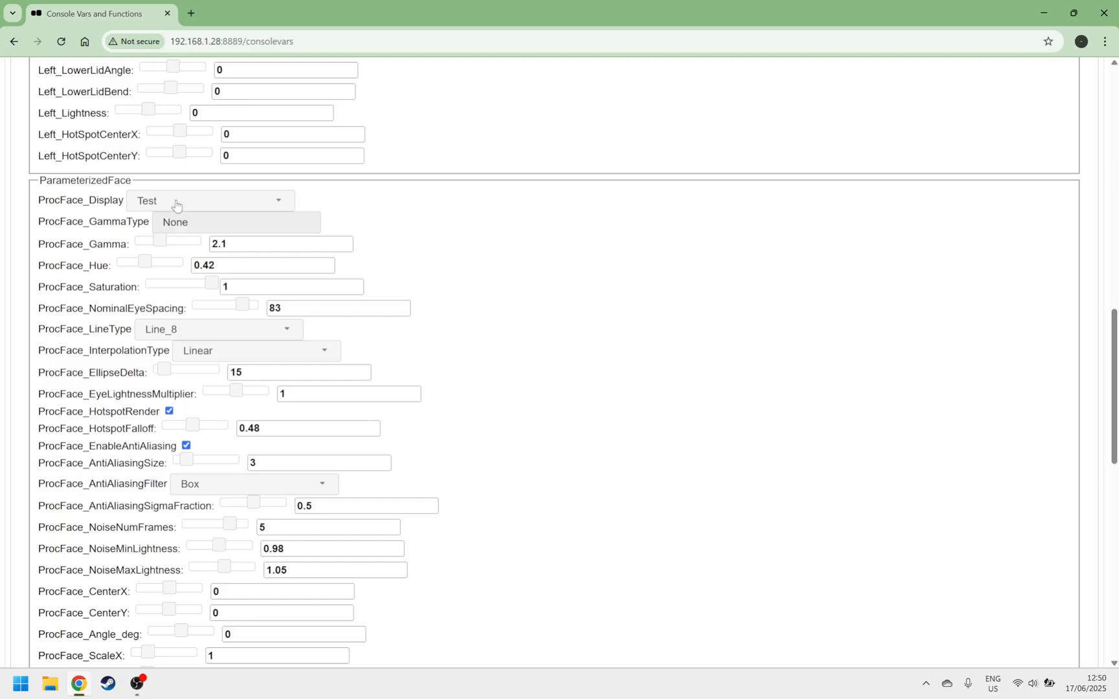
pyautogui.click(209, 200)
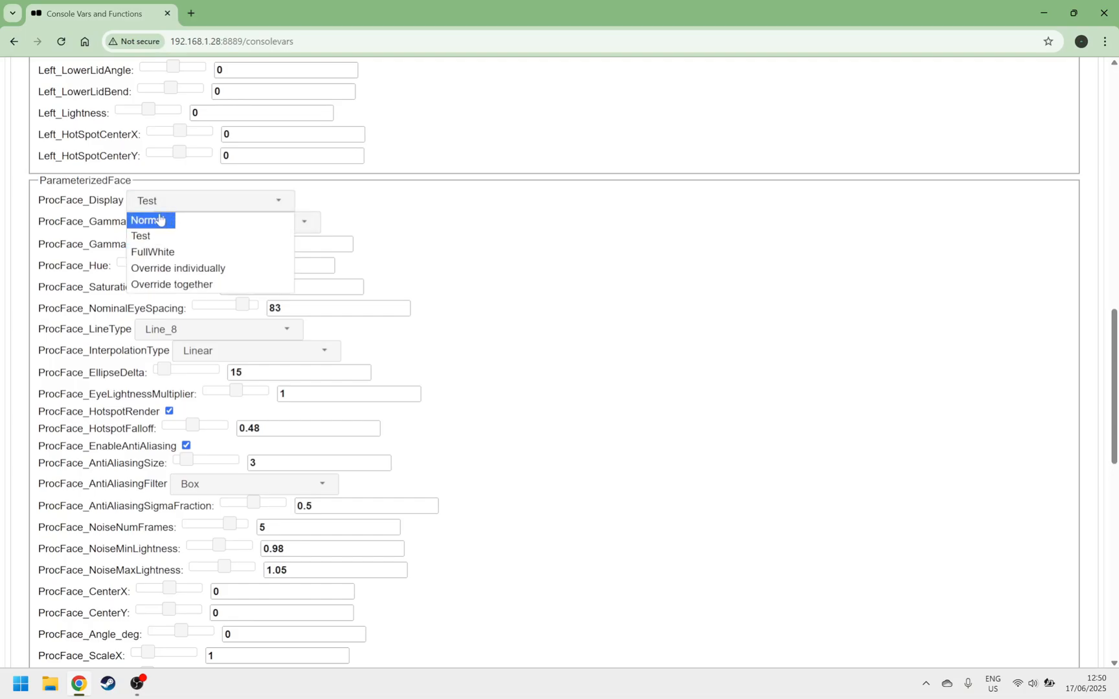
pyautogui.moveTo(158, 221)
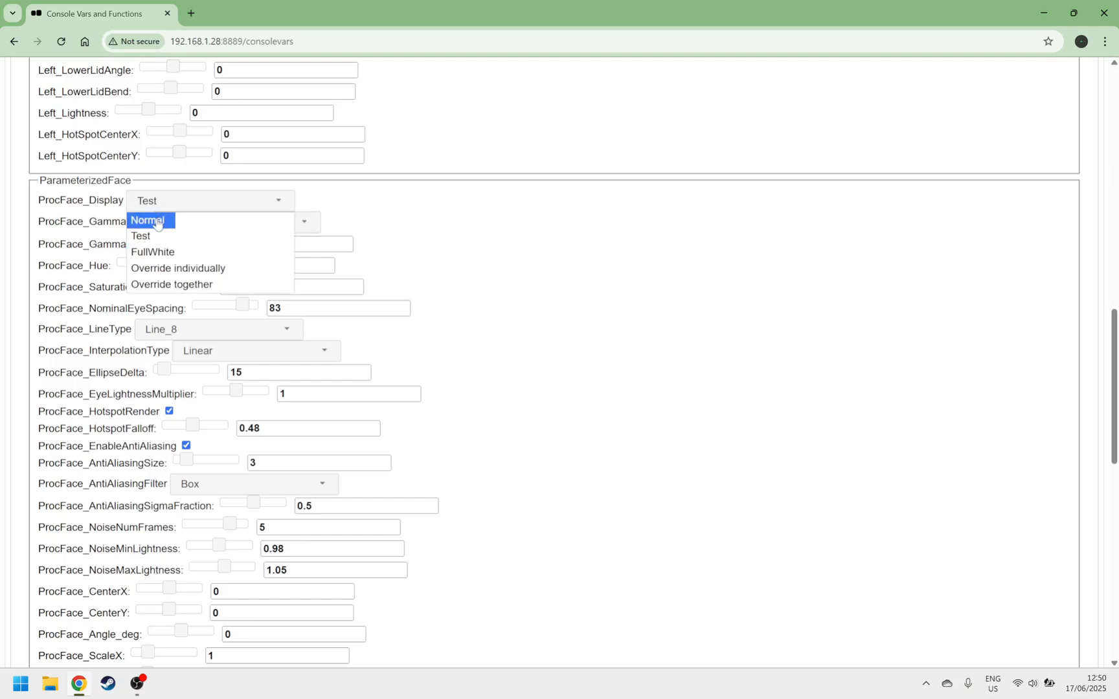
pyautogui.click(147, 219)
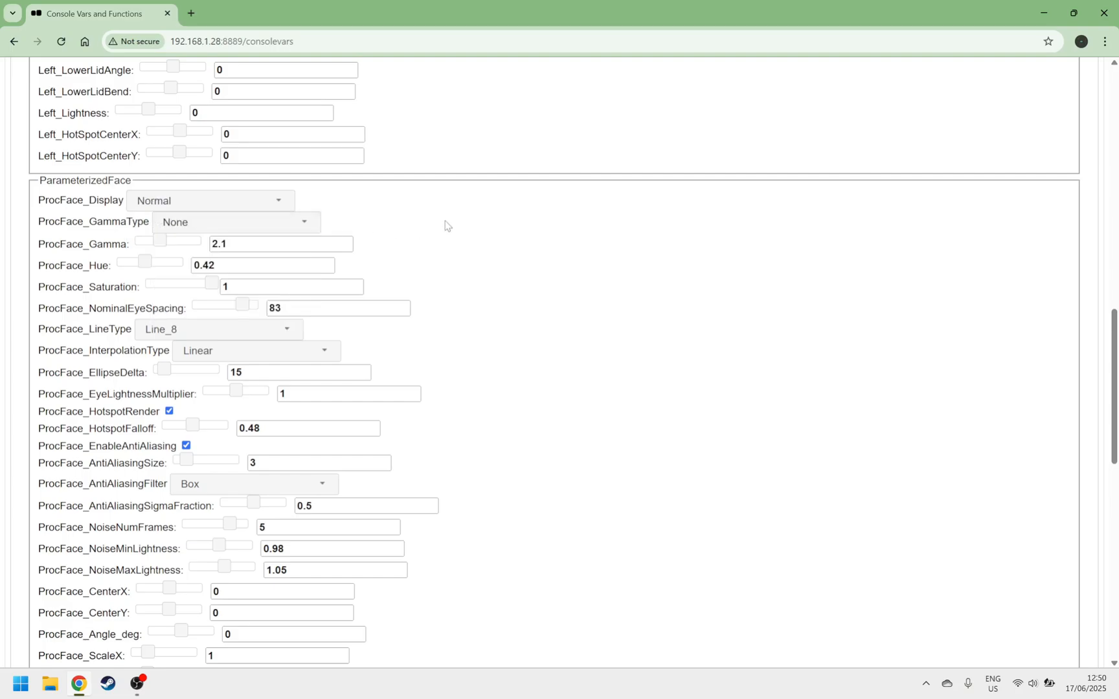
# Step: Try gamma types AddGamma and FromLinear, then set it back to None
pyautogui.click(236, 222)
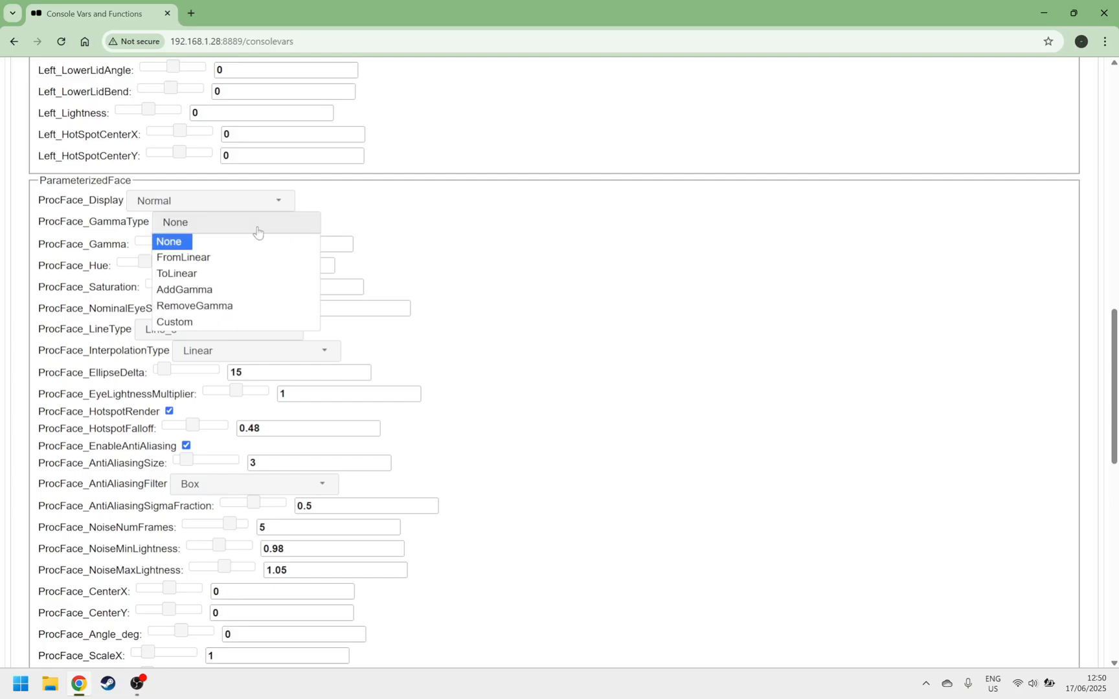
pyautogui.click(184, 288)
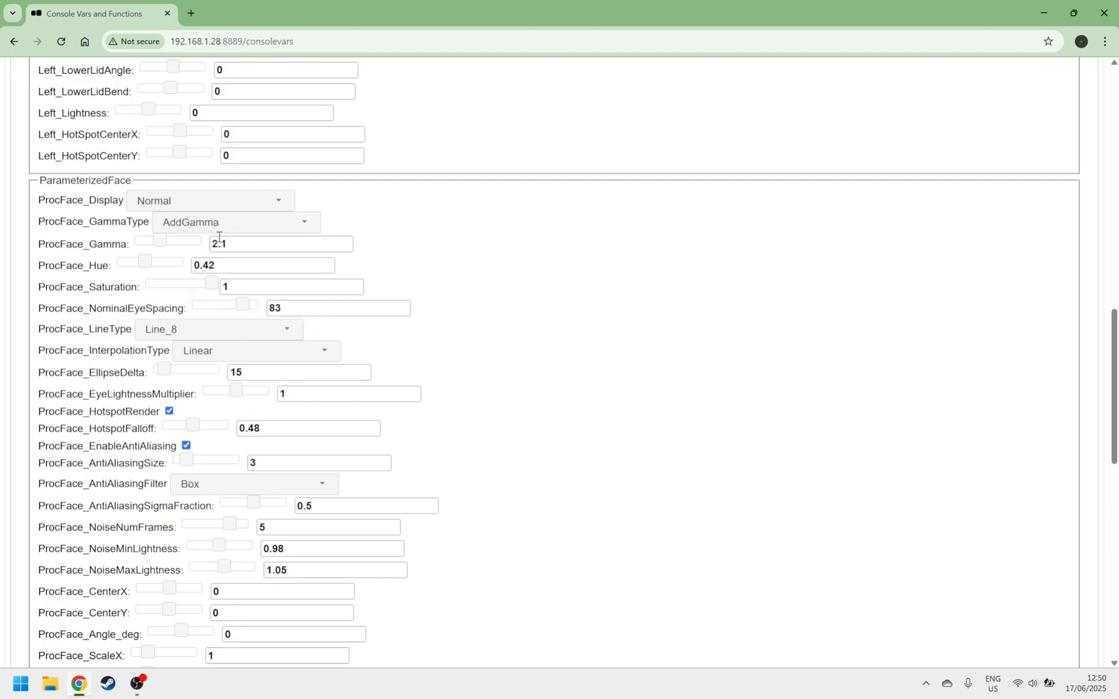
pyautogui.click(236, 222)
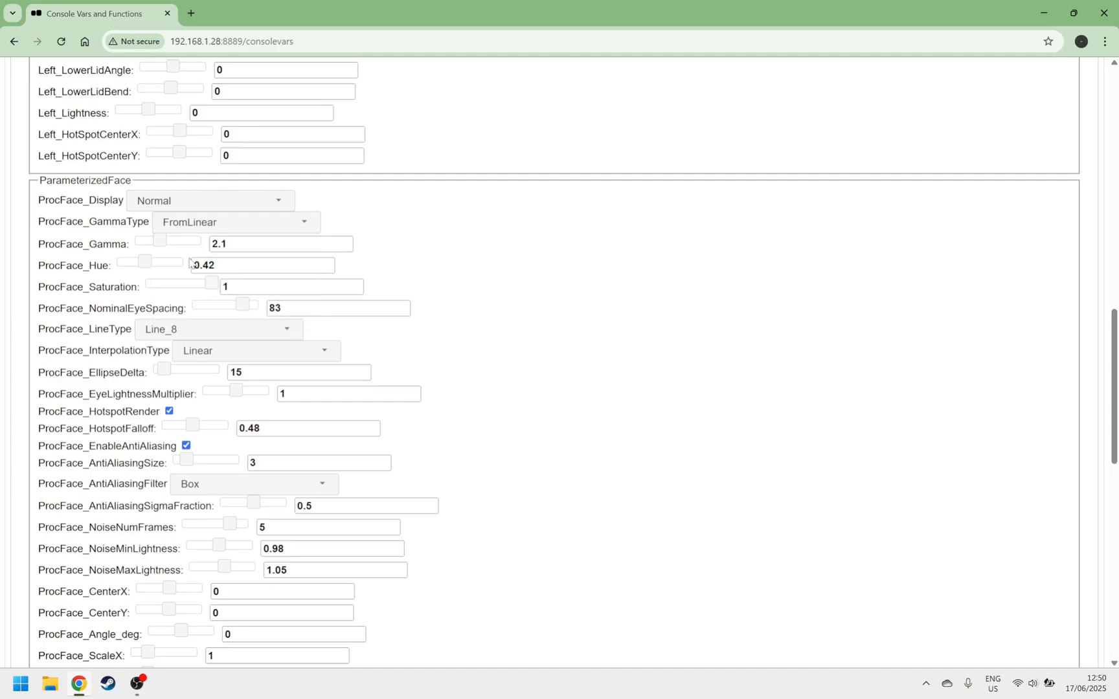
pyautogui.moveTo(246, 226)
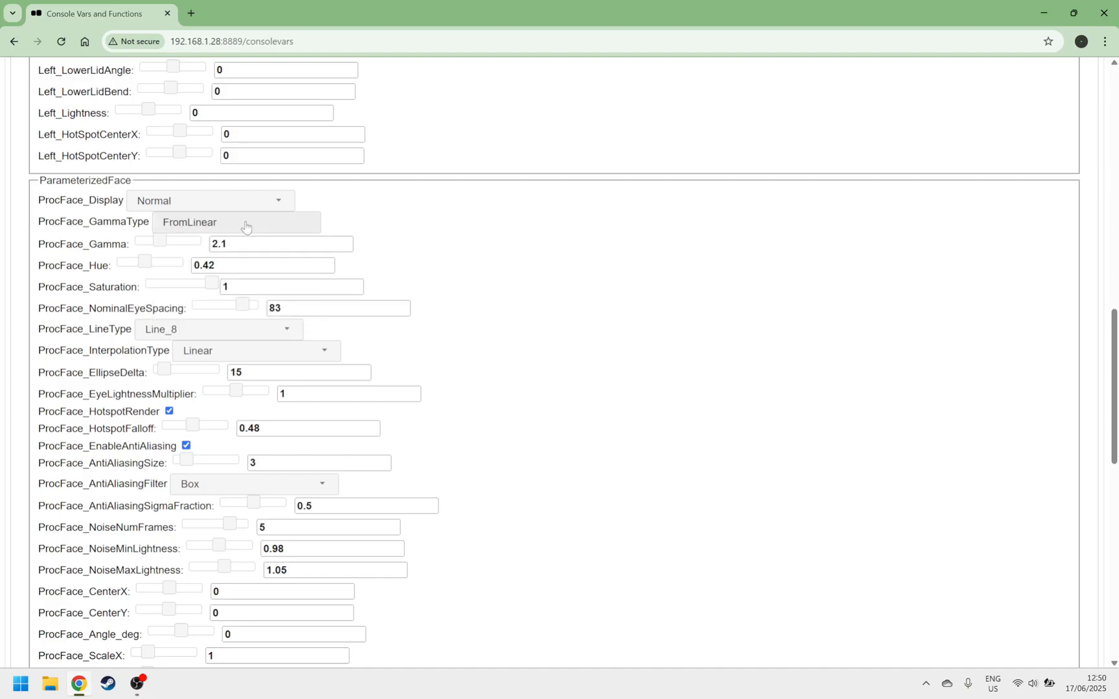
pyautogui.click(236, 222)
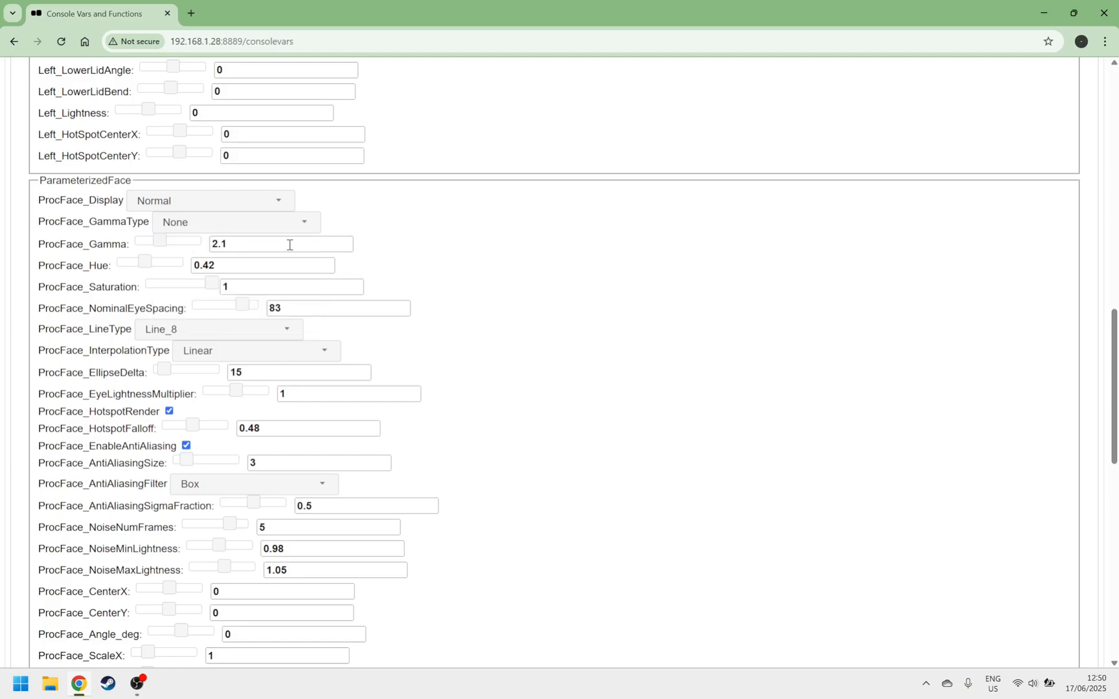
pyautogui.moveTo(261, 331)
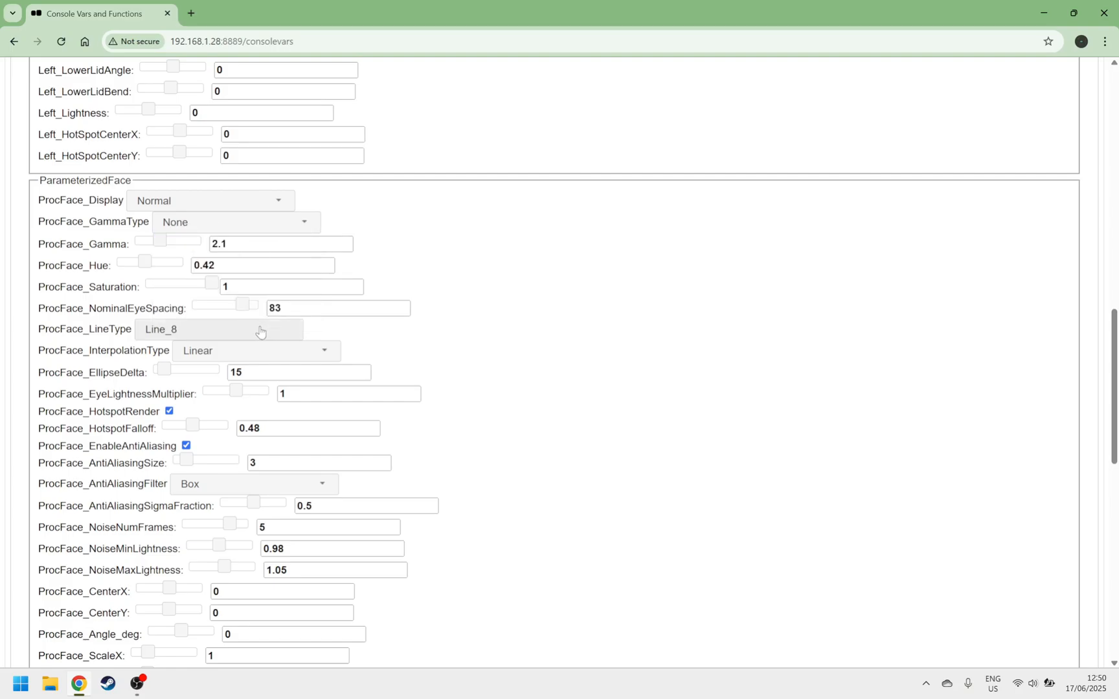
# Step: Set line type to Line_AA and try Lanczos interpolation before returning to Linear
pyautogui.click(219, 329)
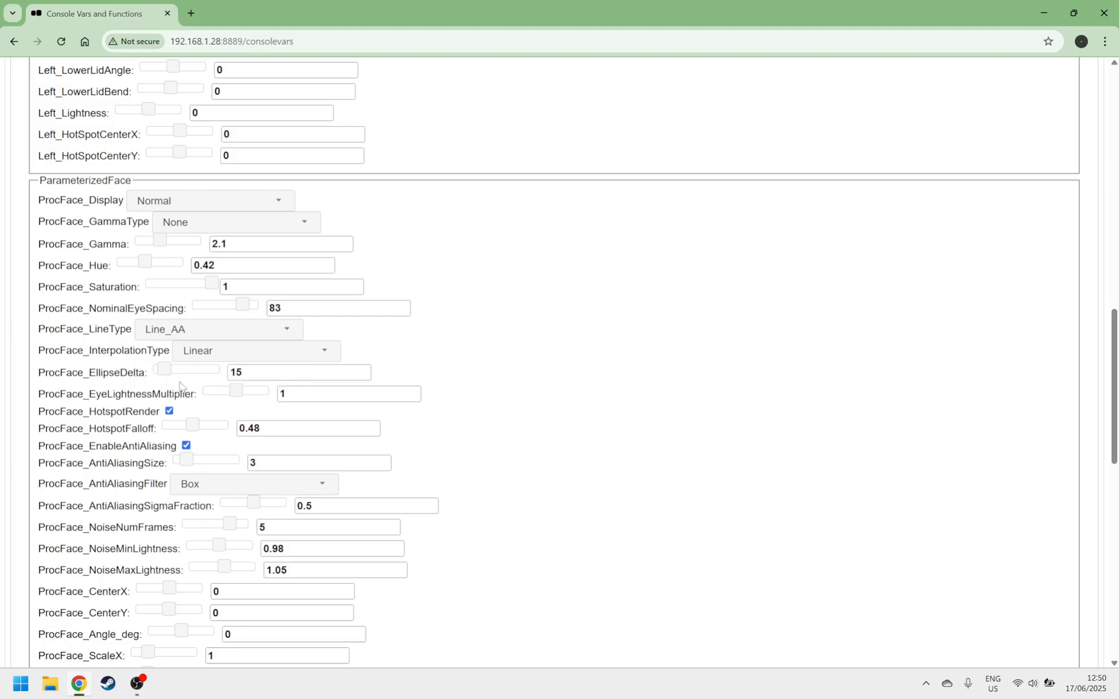
pyautogui.click(217, 329)
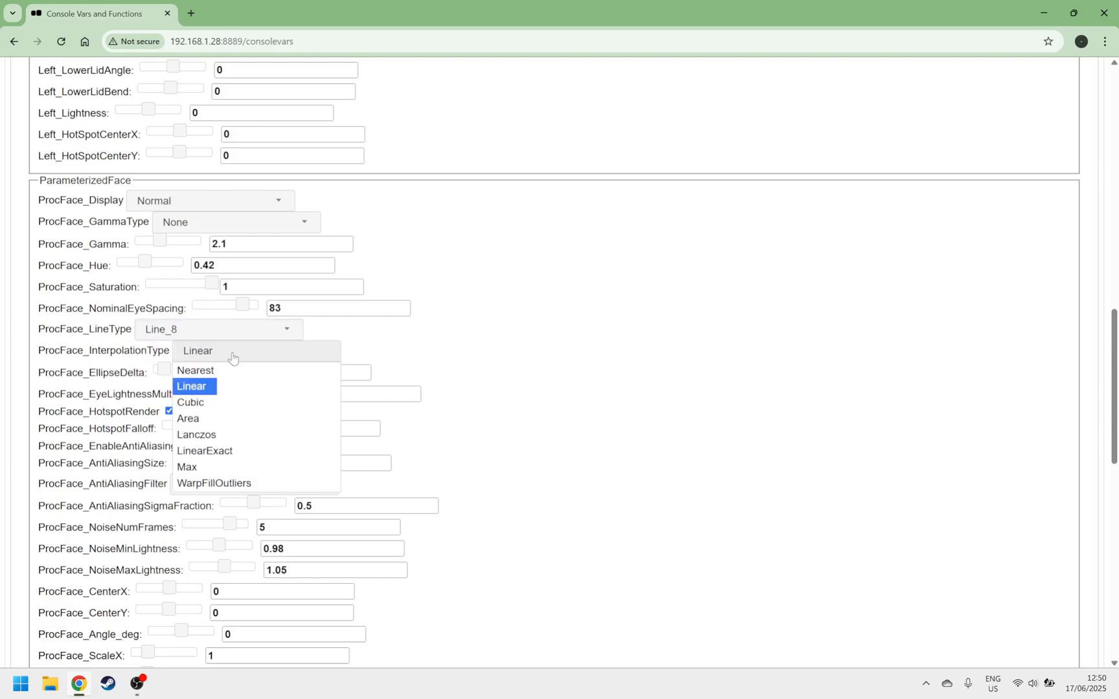
pyautogui.click(197, 434)
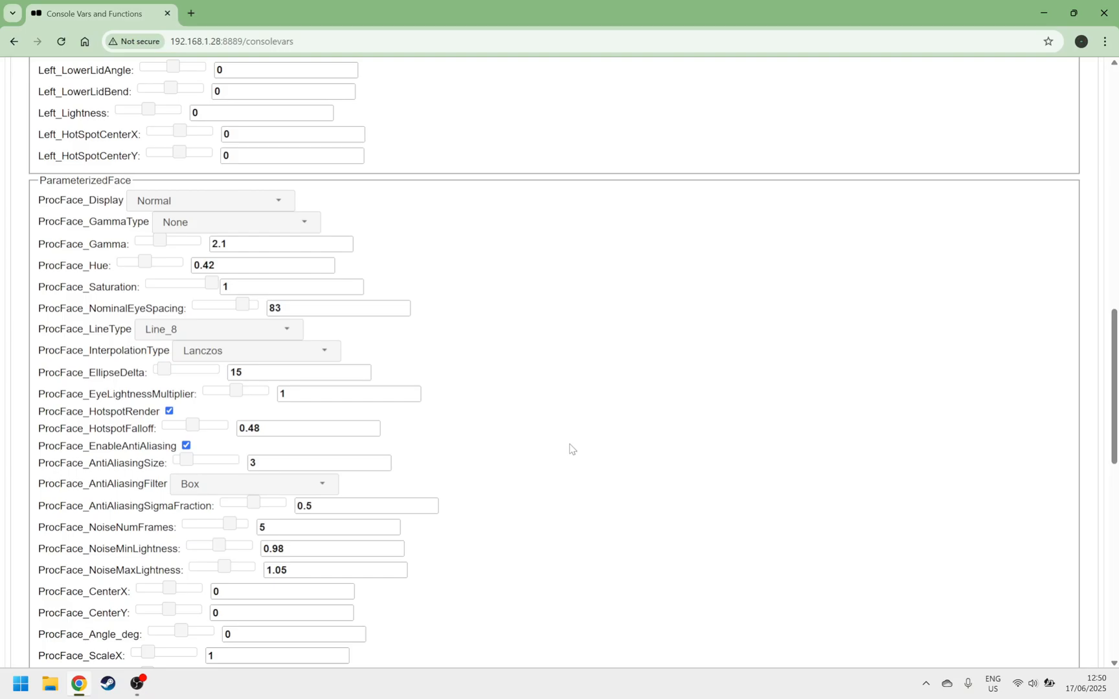
pyautogui.click(254, 350)
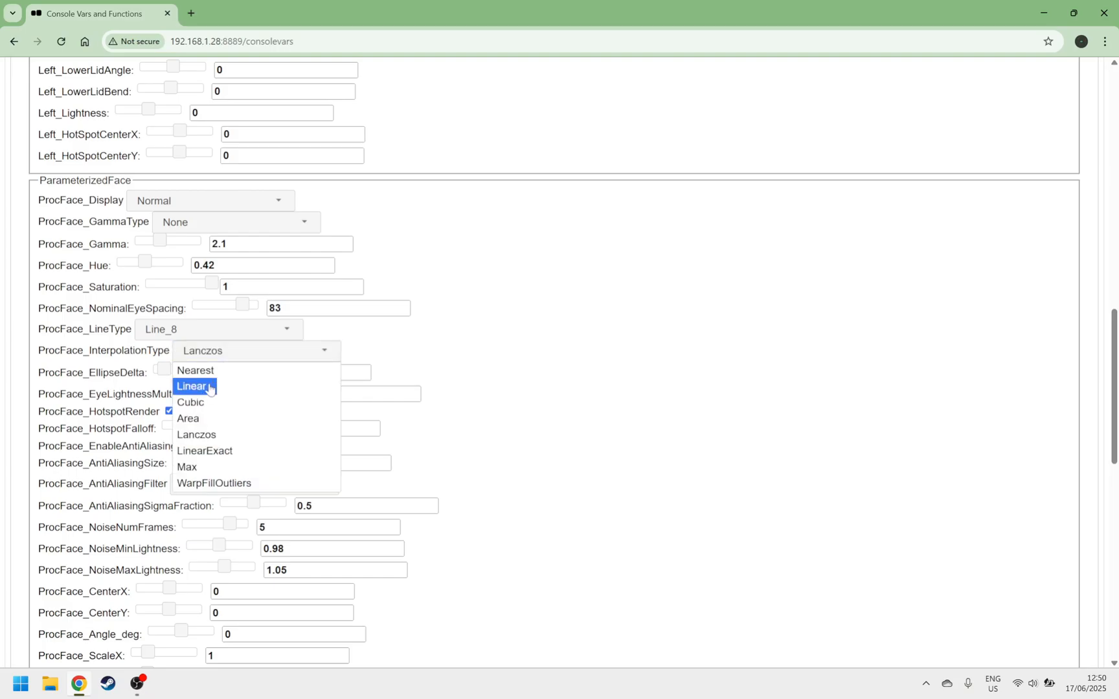
pyautogui.click(191, 385)
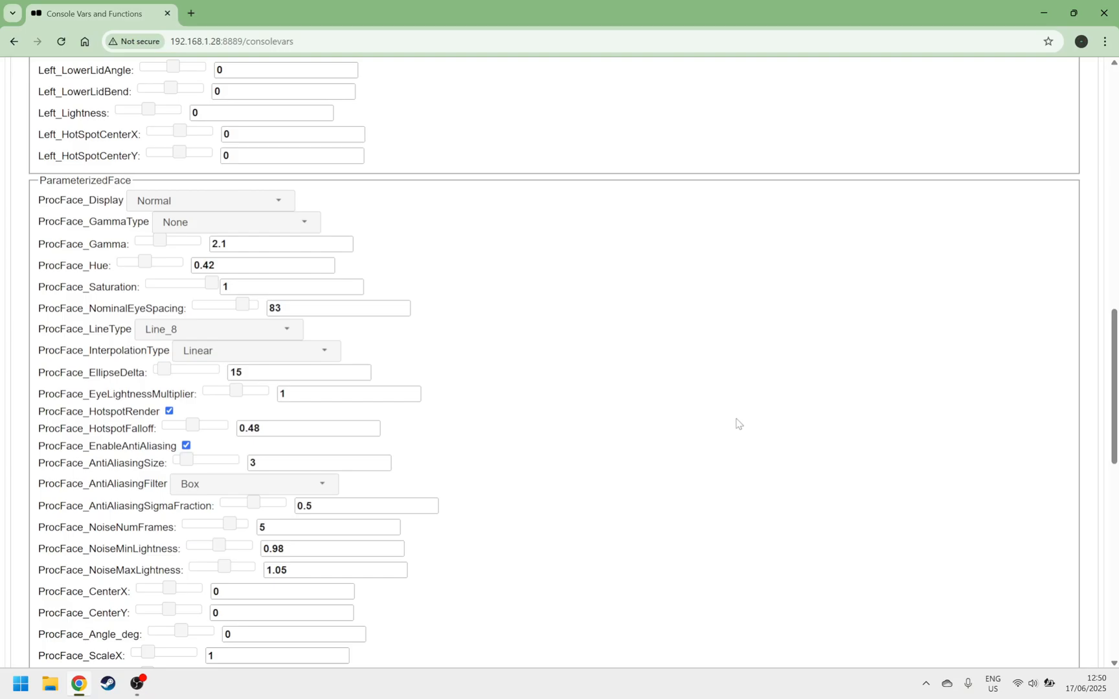
pyautogui.moveTo(687, 422)
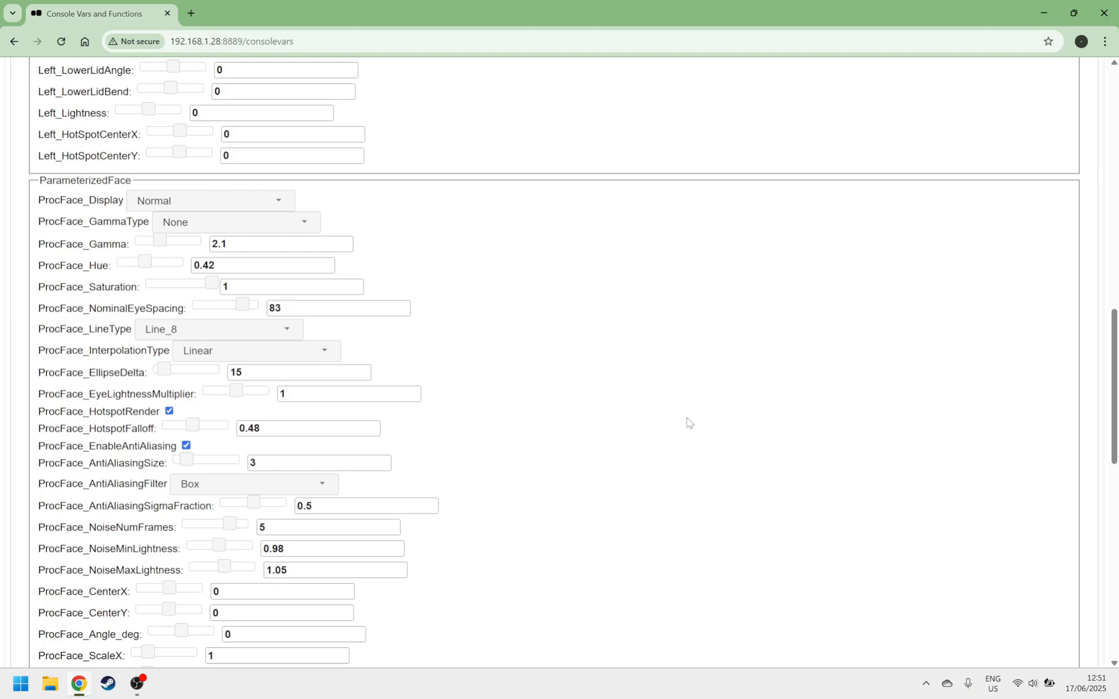
# Step: Switch the face anti-aliasing filter to Gaussian, then back to Box
pyautogui.click(252, 483)
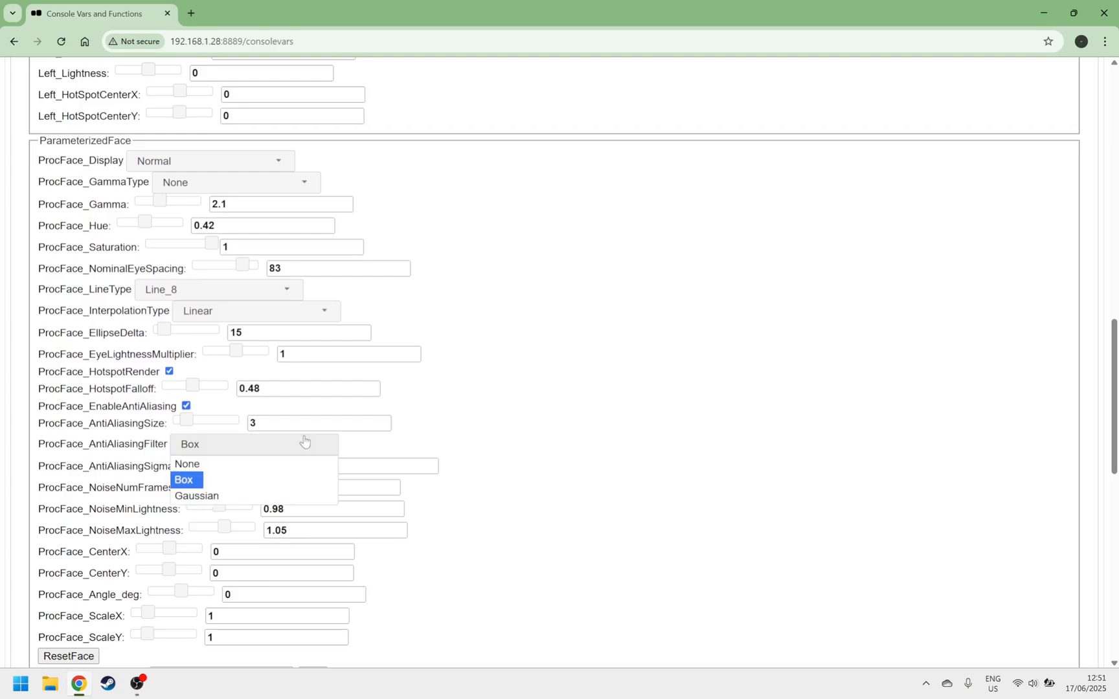
pyautogui.click(197, 496)
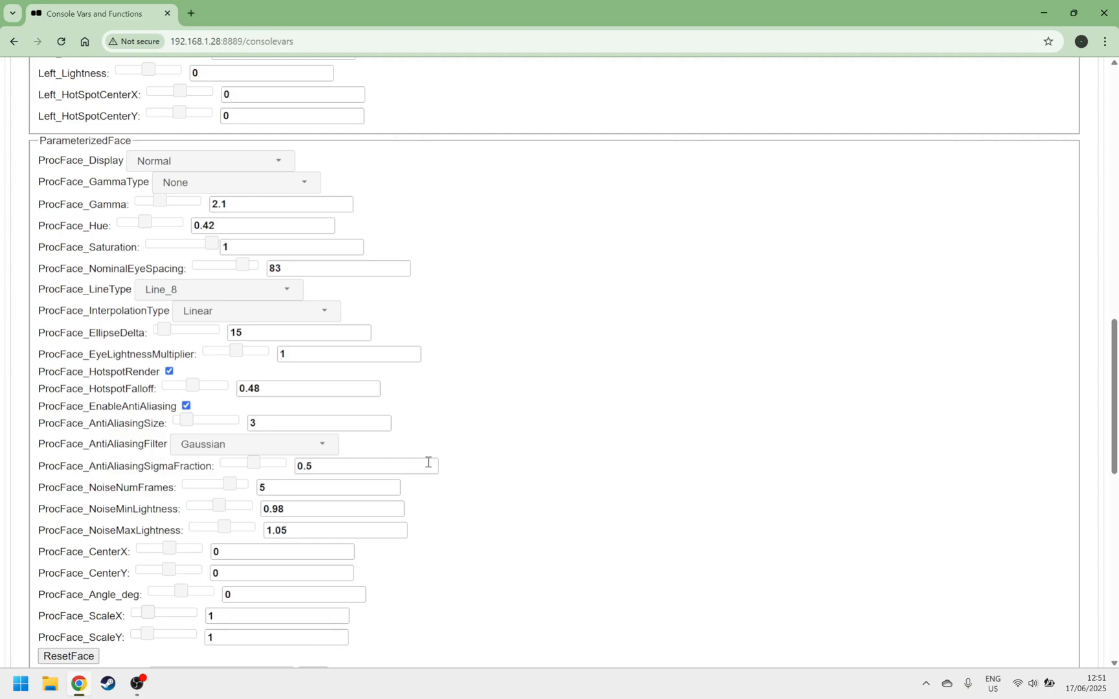
pyautogui.click(253, 444)
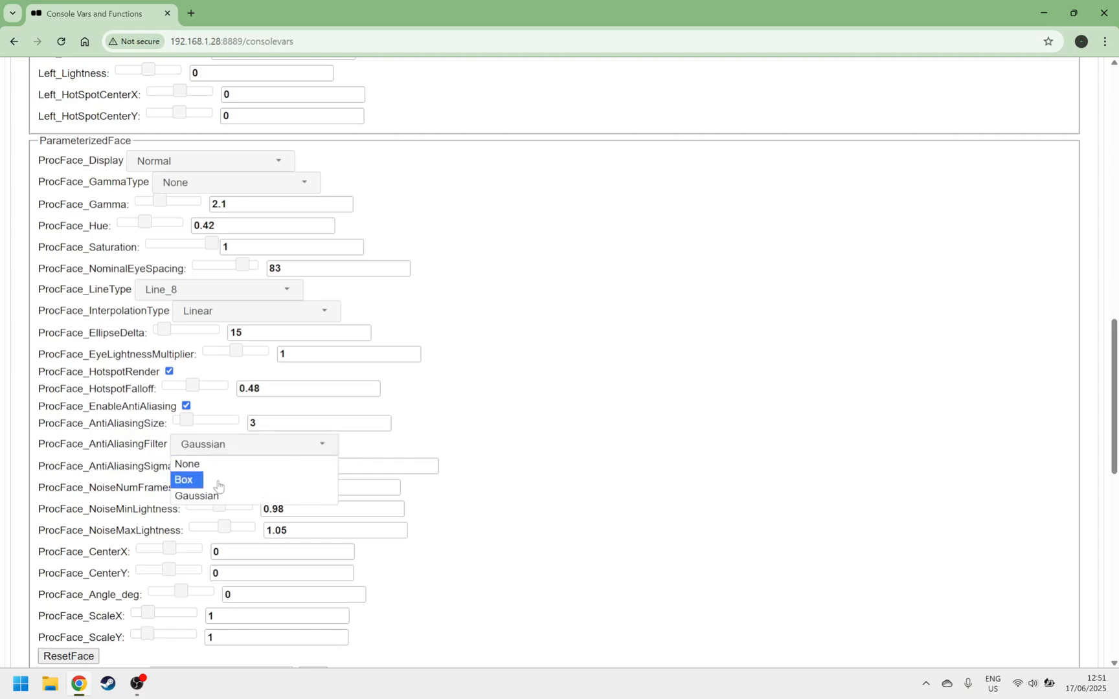
pyautogui.click(184, 479)
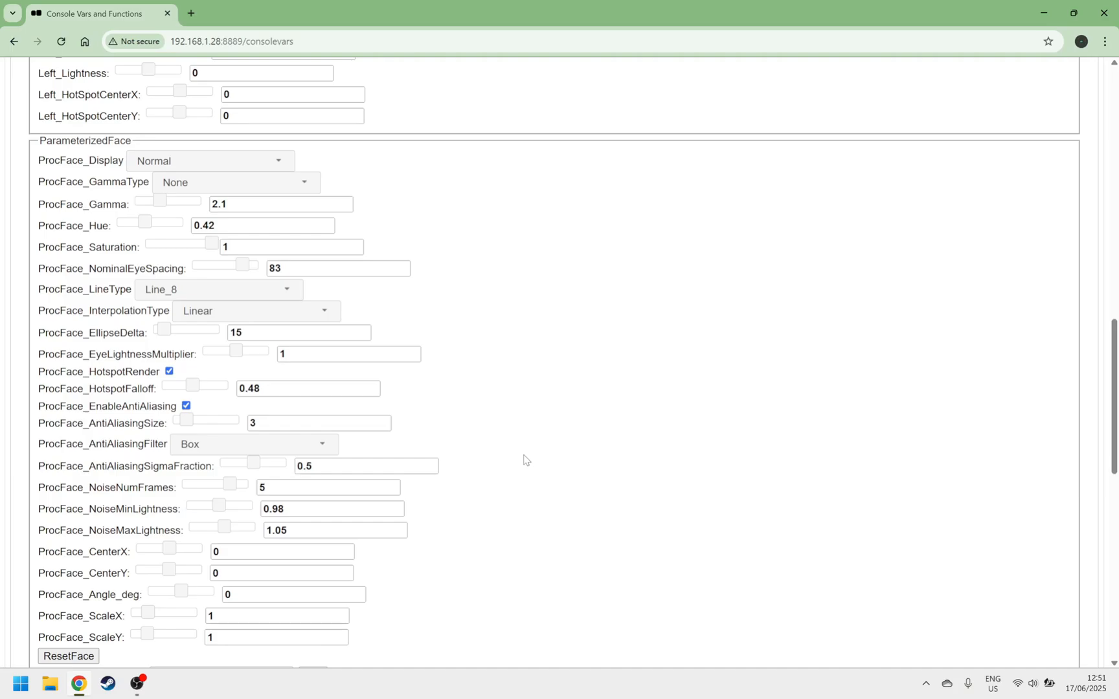
# Step: Scroll through the remaining Face variables and view the TextToSpeech, MicData and WallTime groups
pyautogui.scroll(-3)
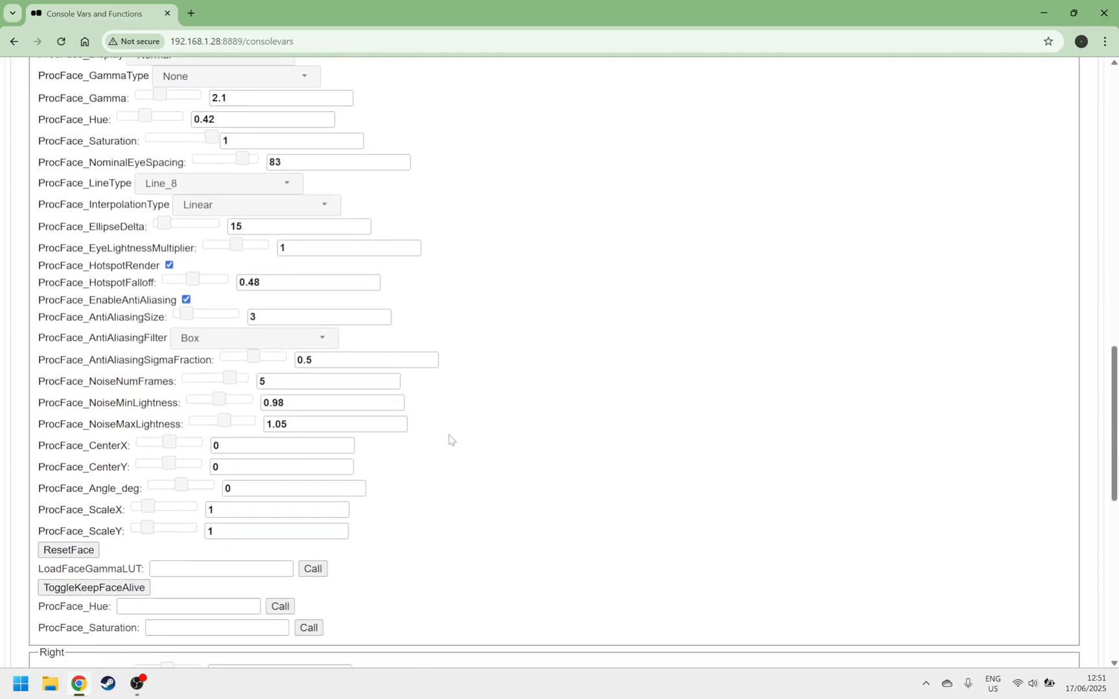
pyautogui.scroll(-3)
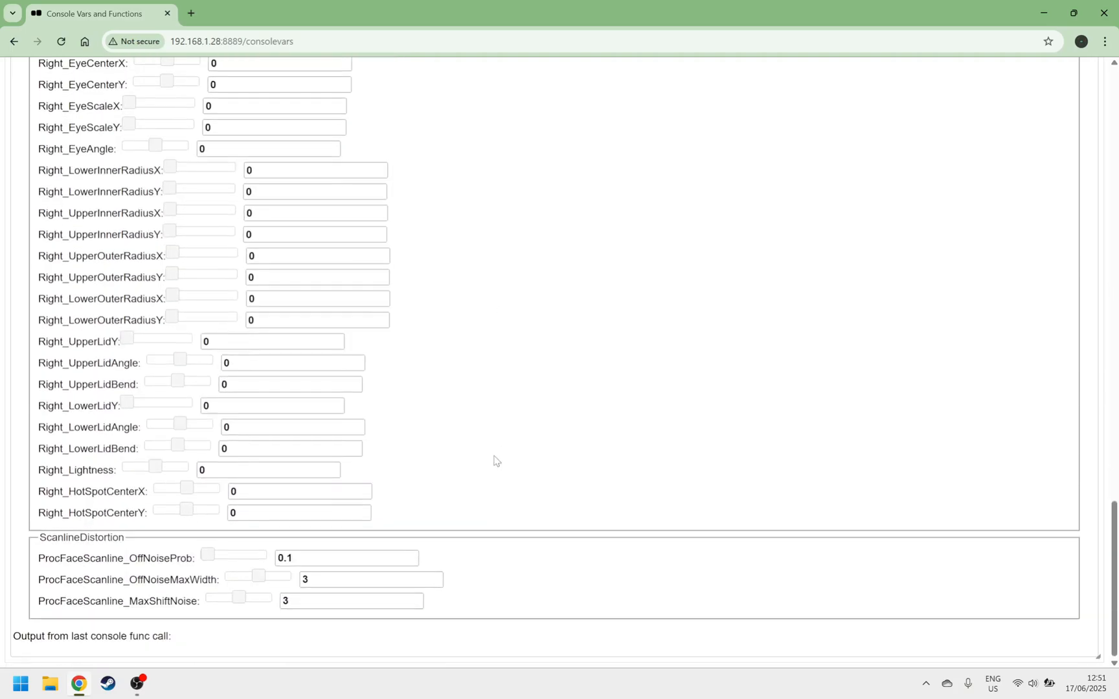
pyautogui.moveTo(225, 535)
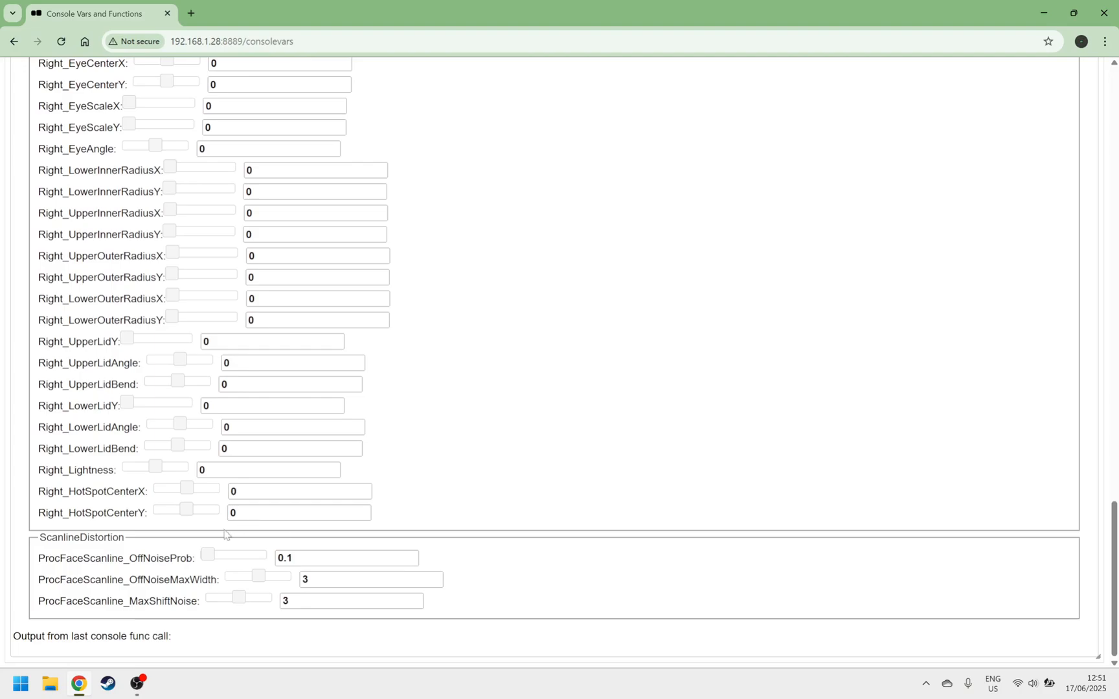
pyautogui.moveTo(286, 590)
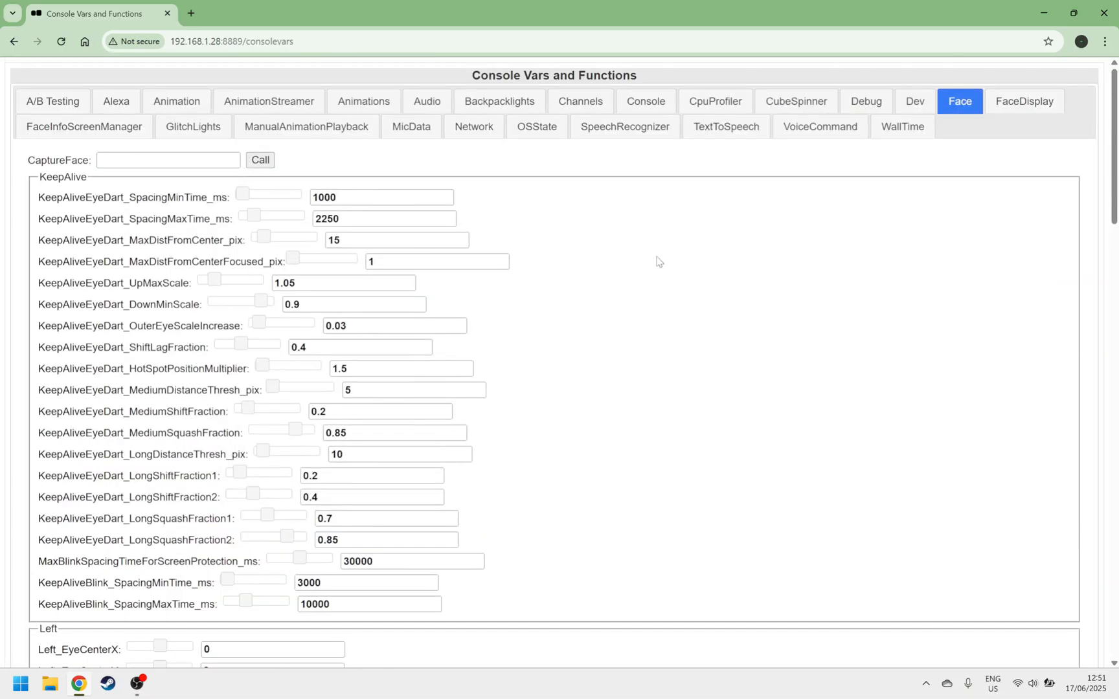
pyautogui.click(725, 127)
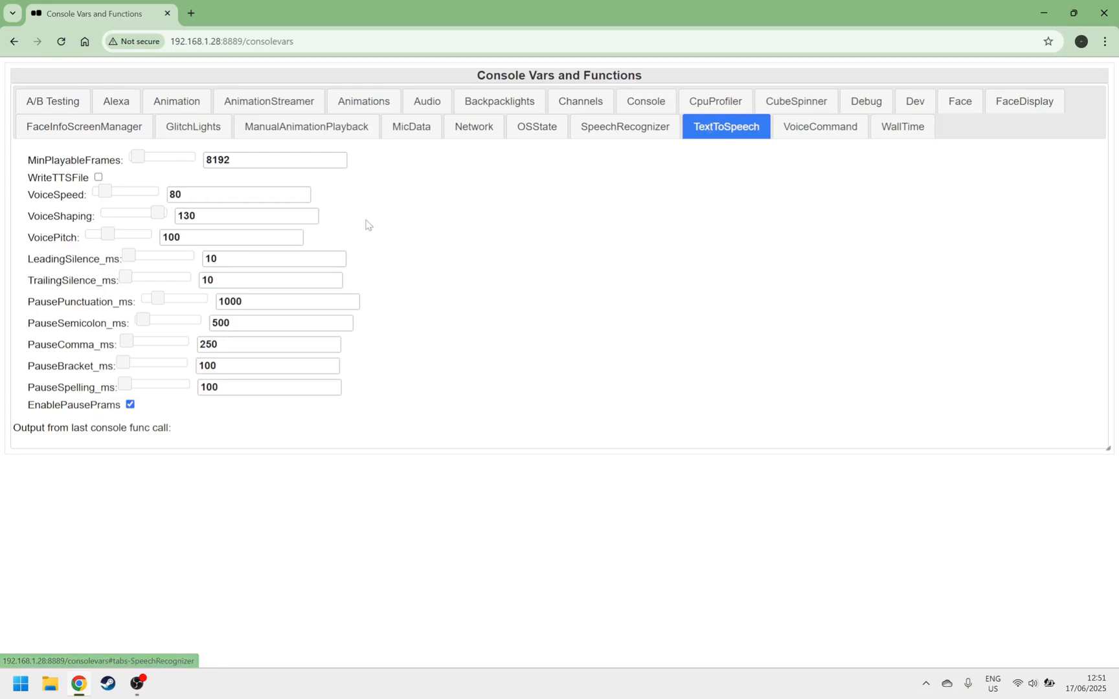
pyautogui.moveTo(211, 130)
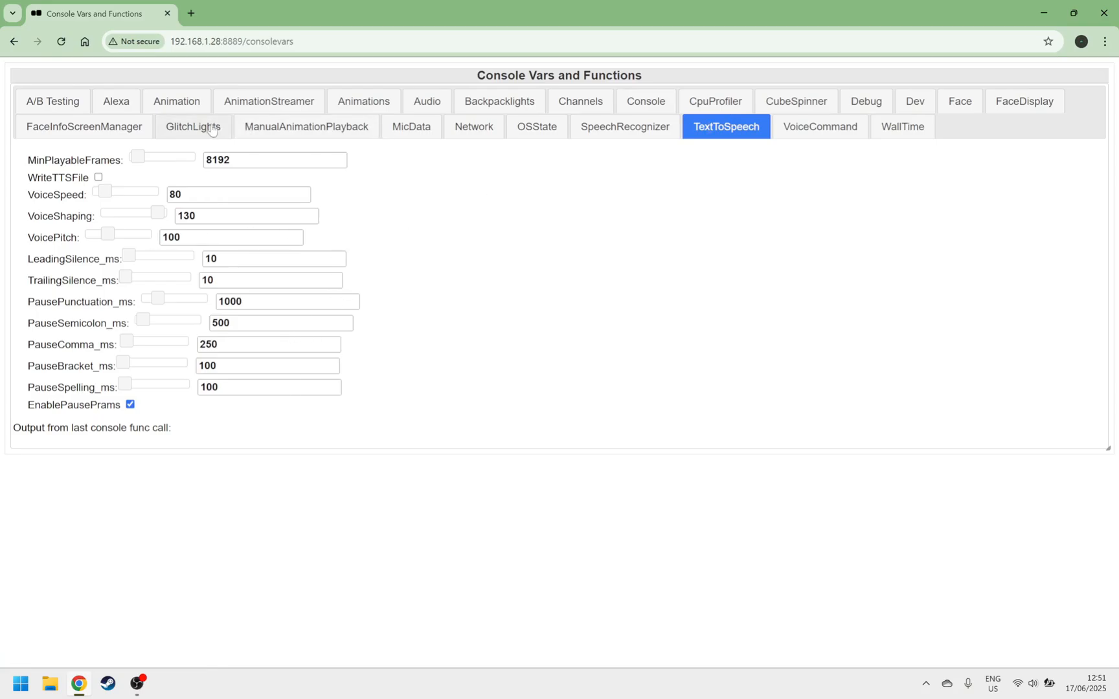
pyautogui.click(411, 126)
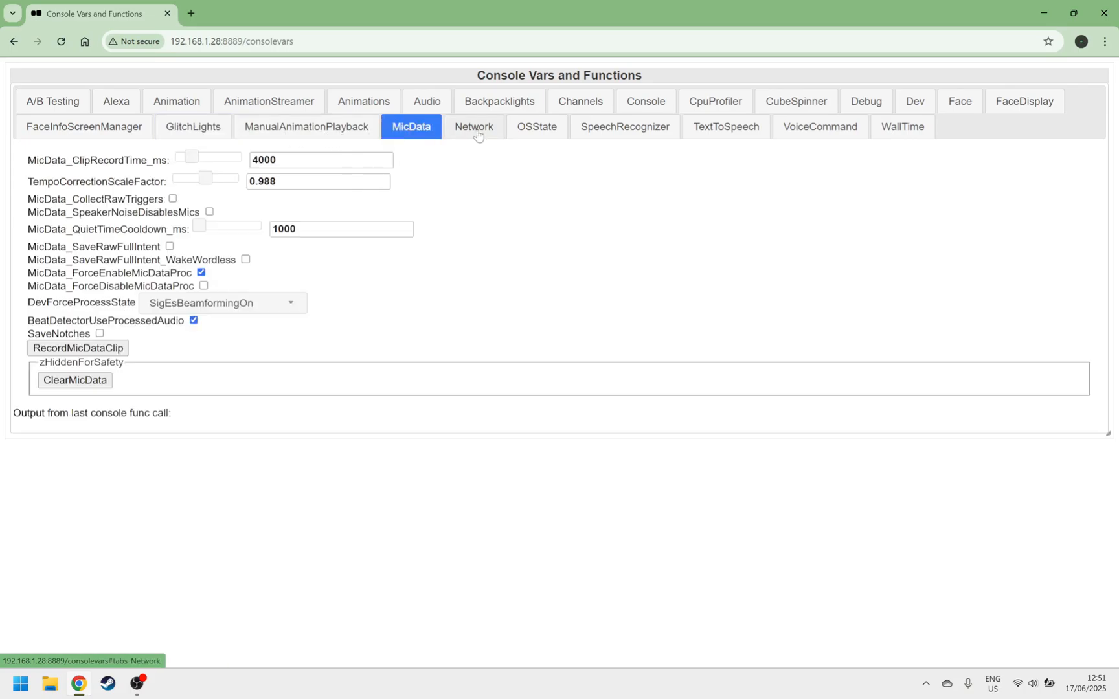
pyautogui.moveTo(820, 127)
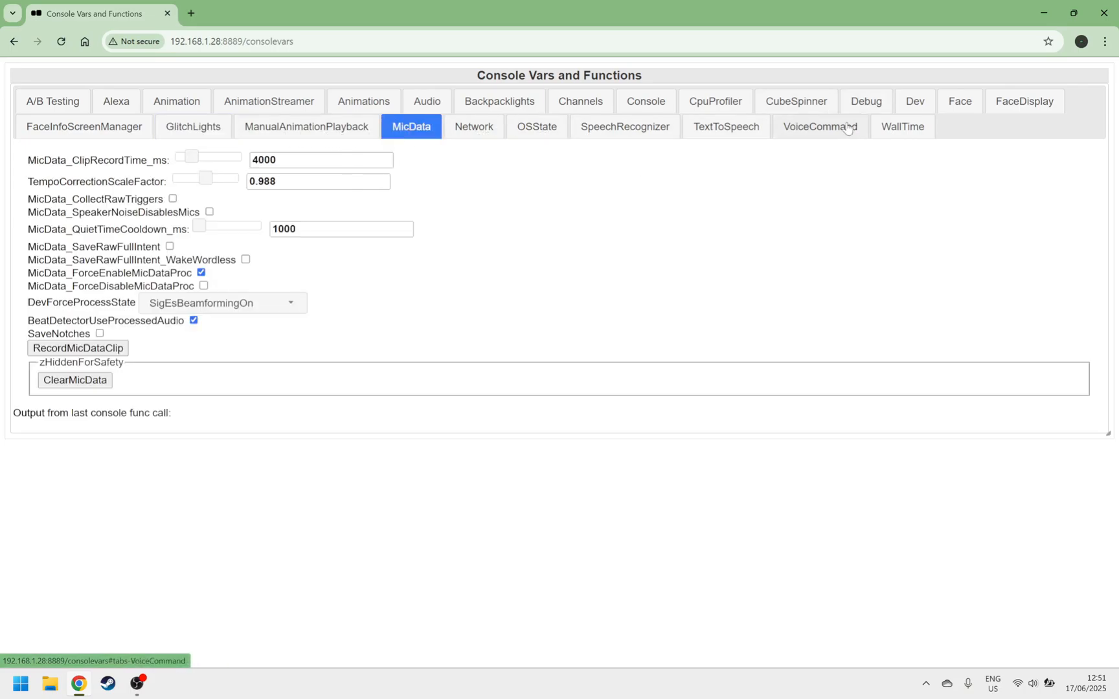
pyautogui.click(901, 126)
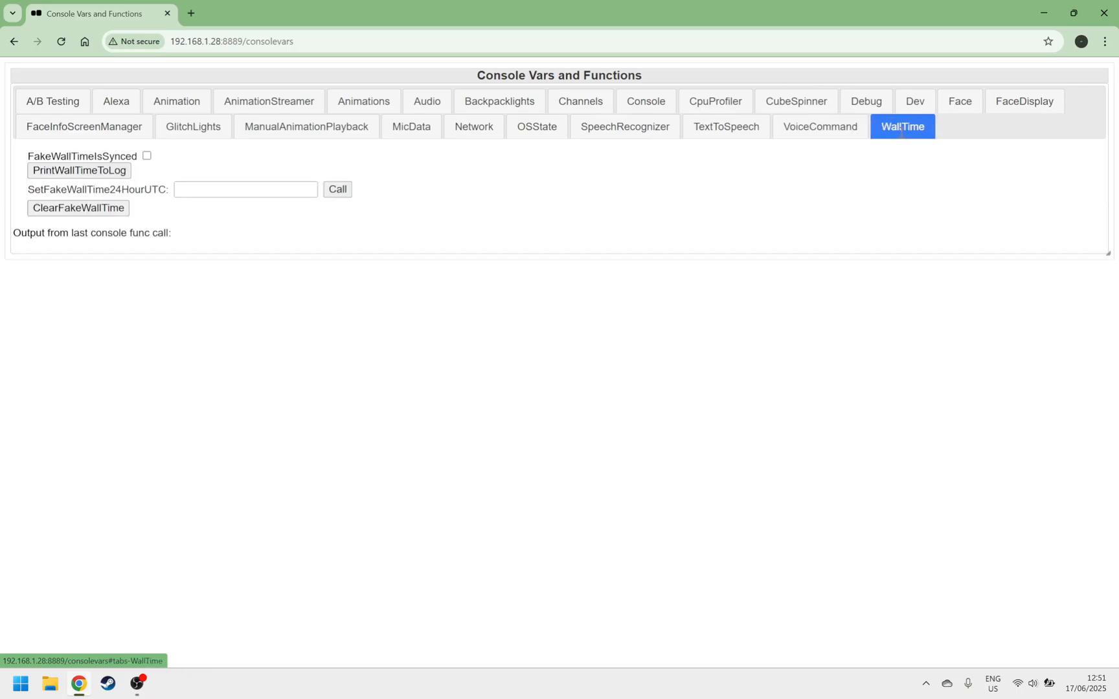
pyautogui.click(623, 126)
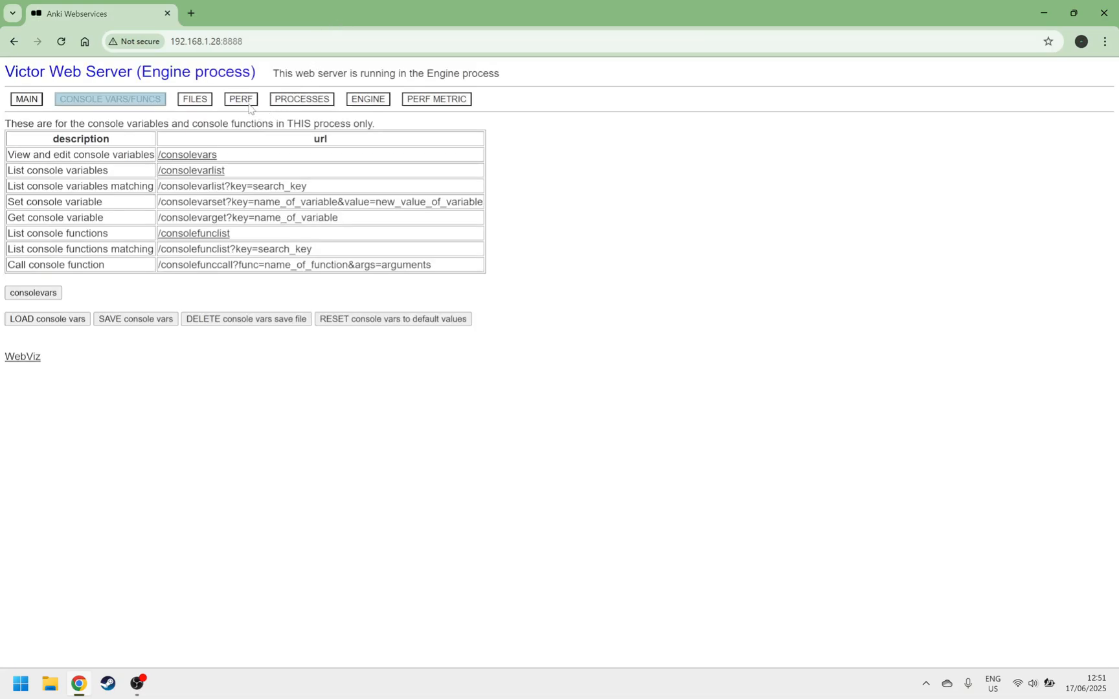
# Step: Open the PERF tab listing CPU, temperature, memory and disk space readings
pyautogui.click(240, 99)
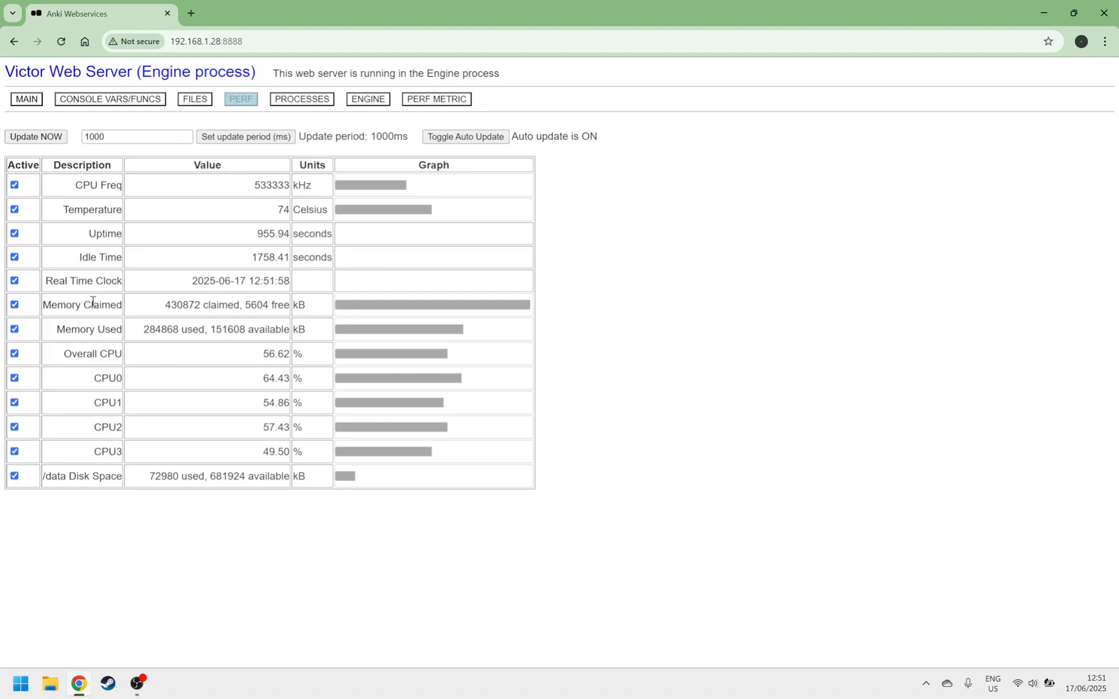
# Step: View the PROCESSES status list, then the ENGINE battery and sensor readings
pyautogui.click(301, 98)
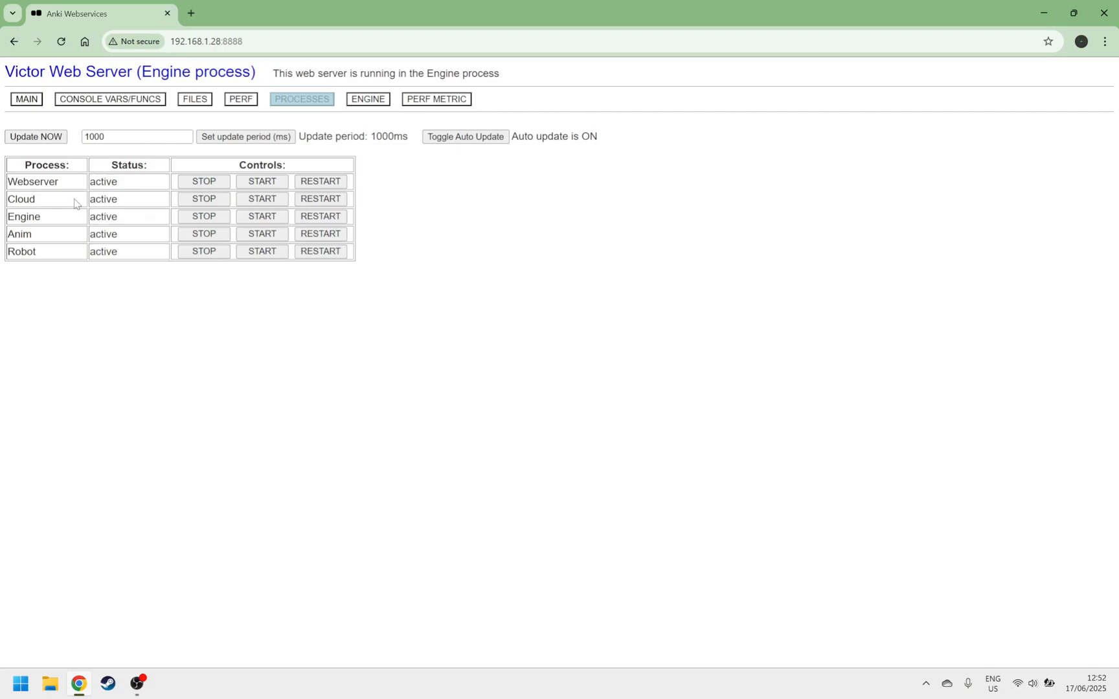
pyautogui.click(367, 99)
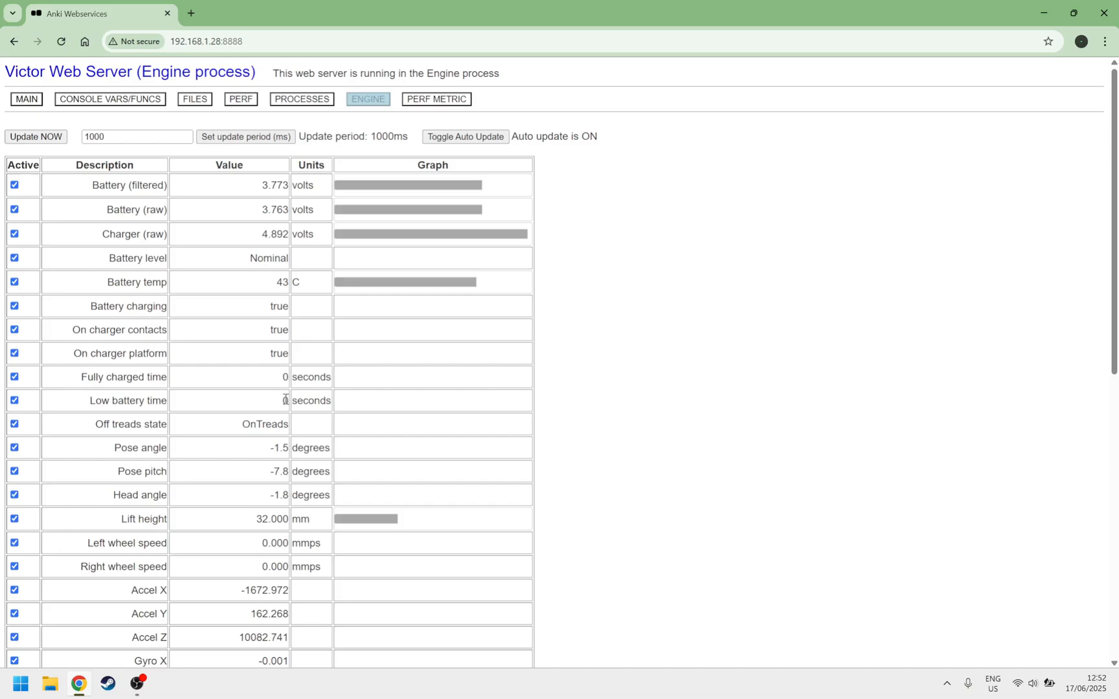
# Step: Scroll through the battery, motion and cliff readings, then view PERF METRIC frame timings (1000 frames)
pyautogui.scroll(-3)
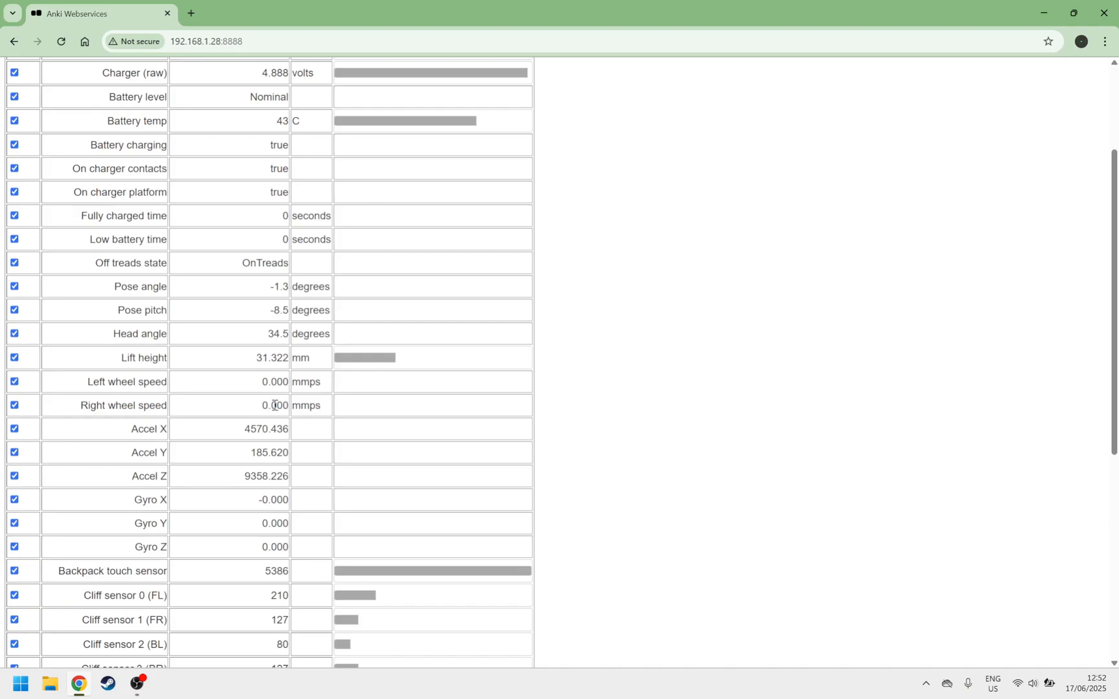
pyautogui.scroll(-3)
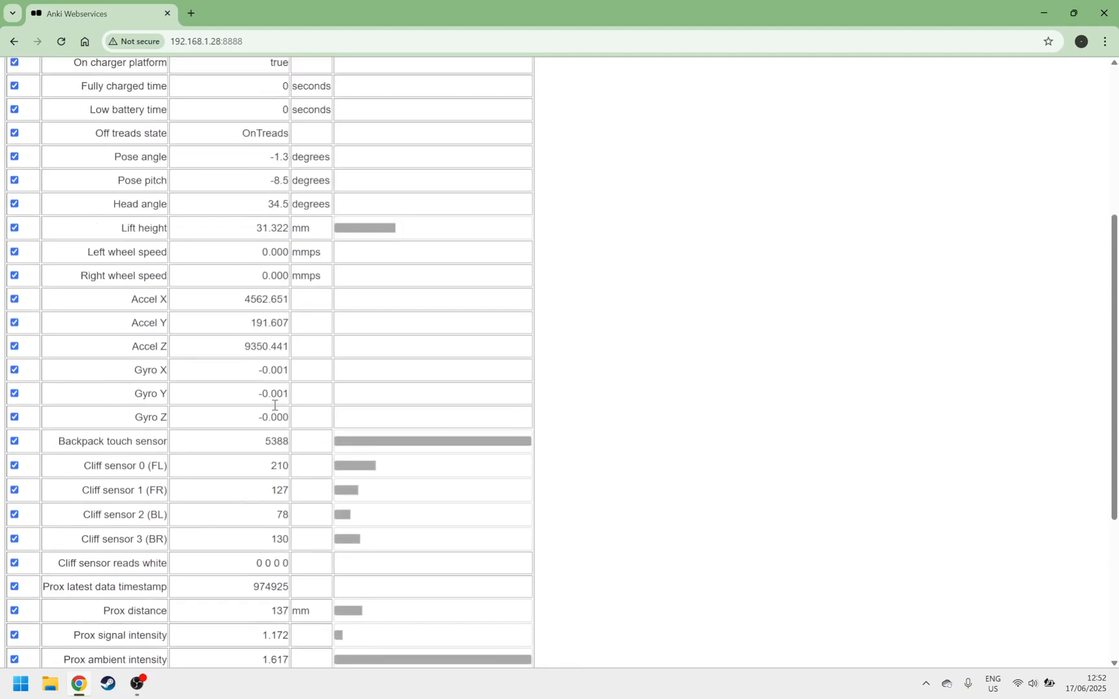
pyautogui.click(436, 98)
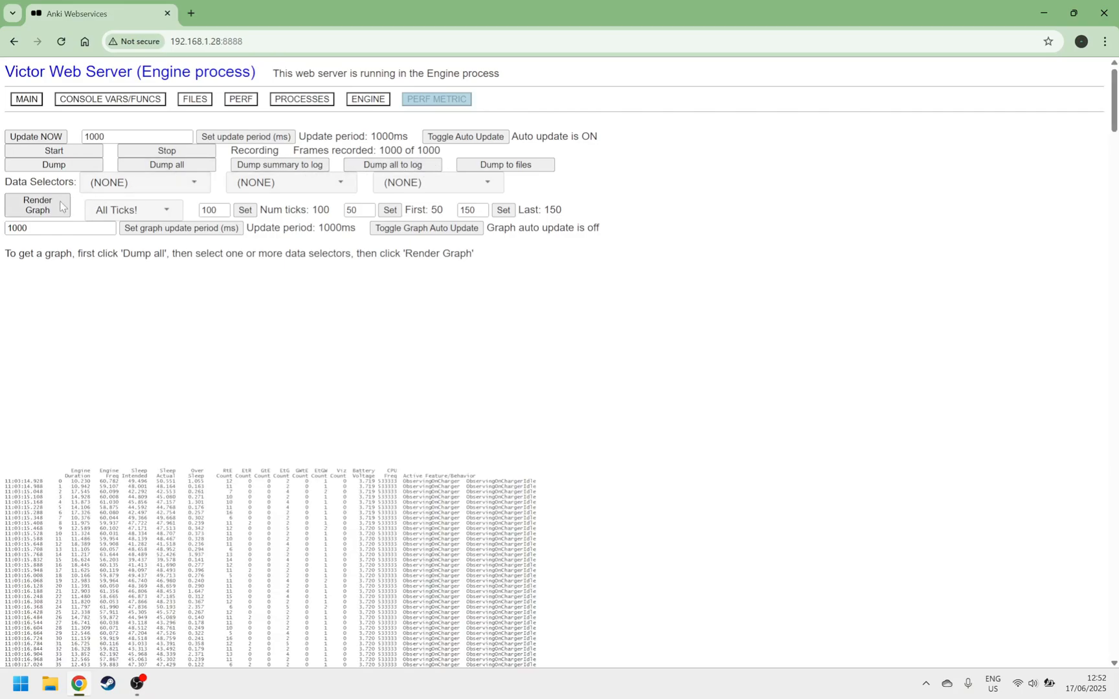
# Step: Render the empty performance graph, then return to the MAIN robot details page
pyautogui.click(37, 204)
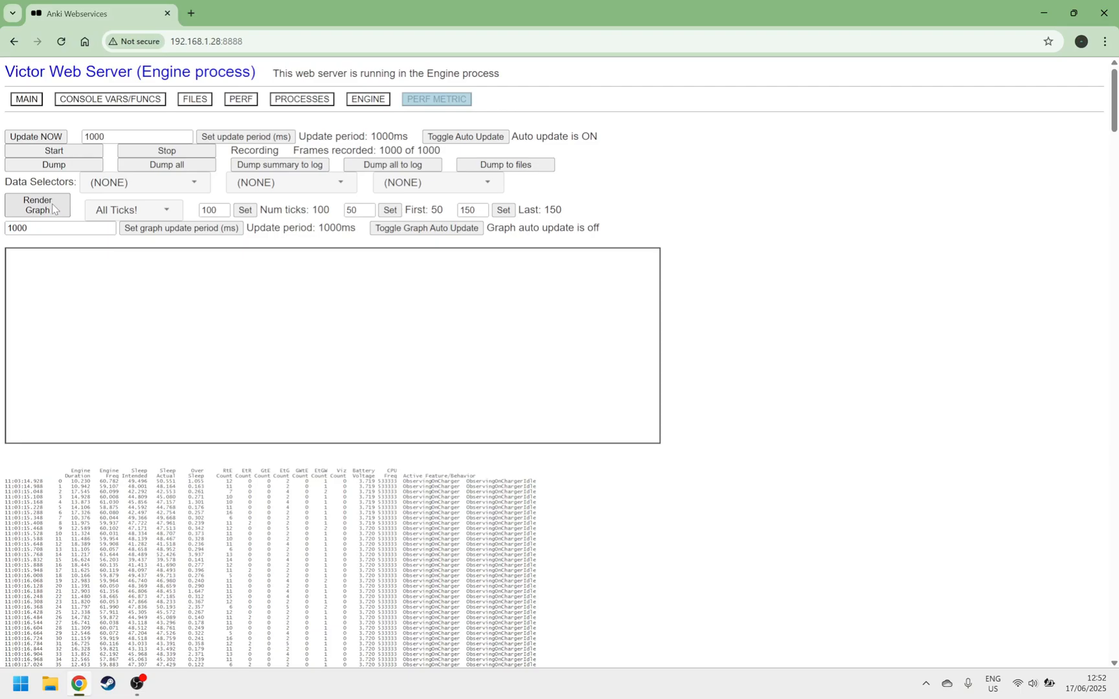
pyautogui.moveTo(190, 378)
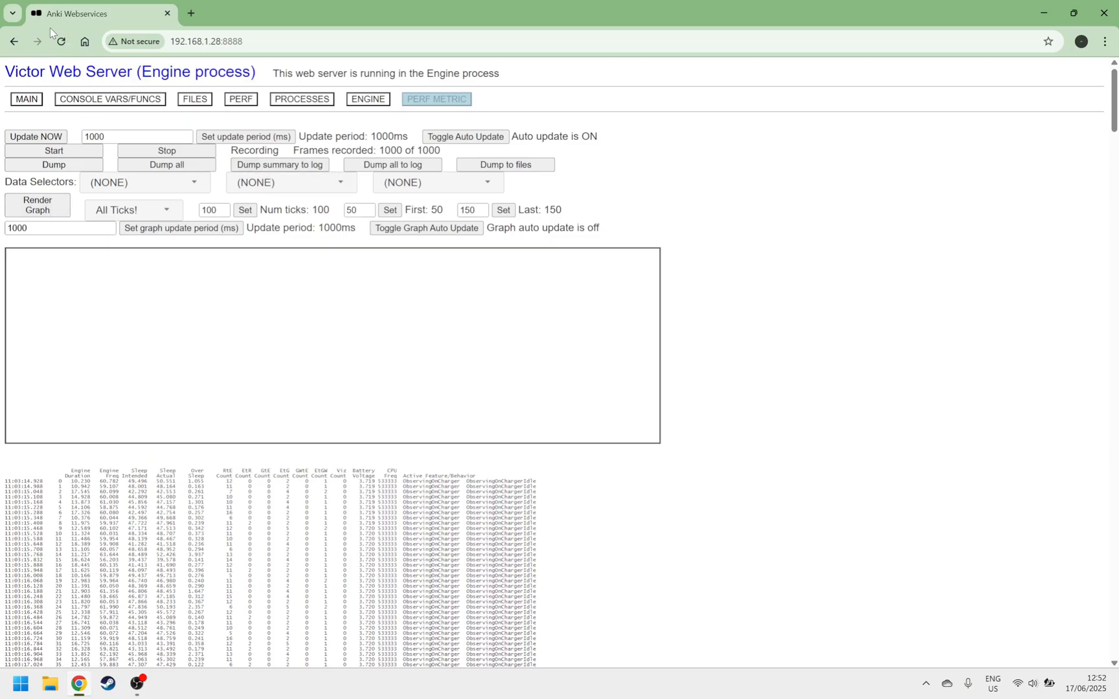
pyautogui.click(26, 98)
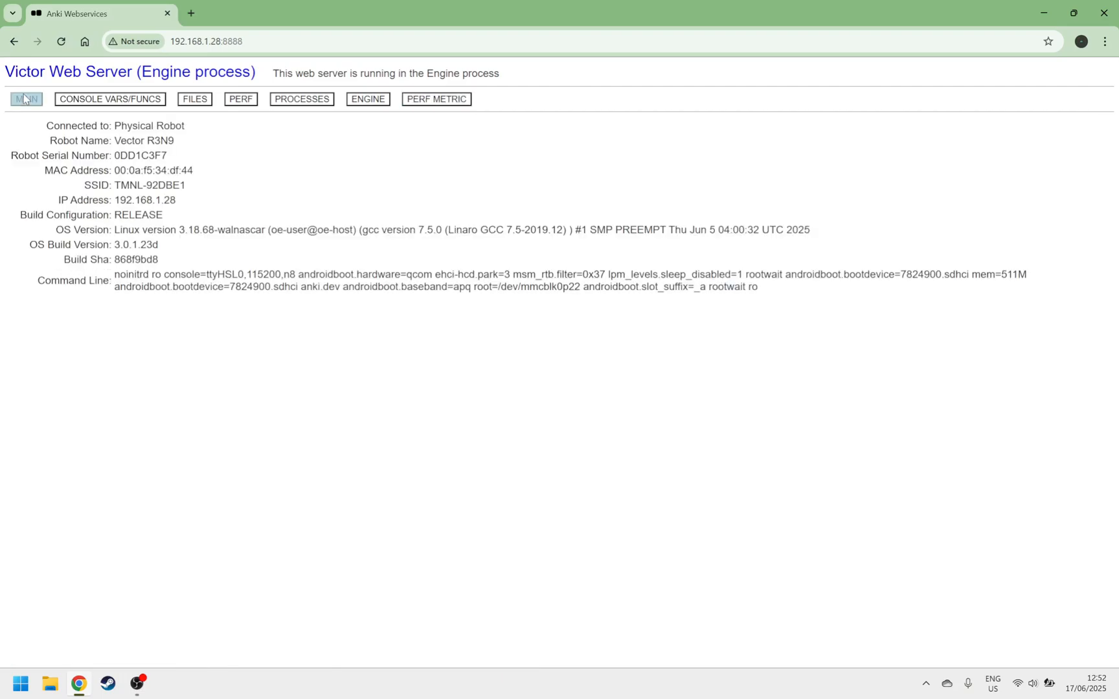
# Step: View the console vars overview, then load 192.168.1.28:8888/webViz.html in the browser
pyautogui.click(109, 98)
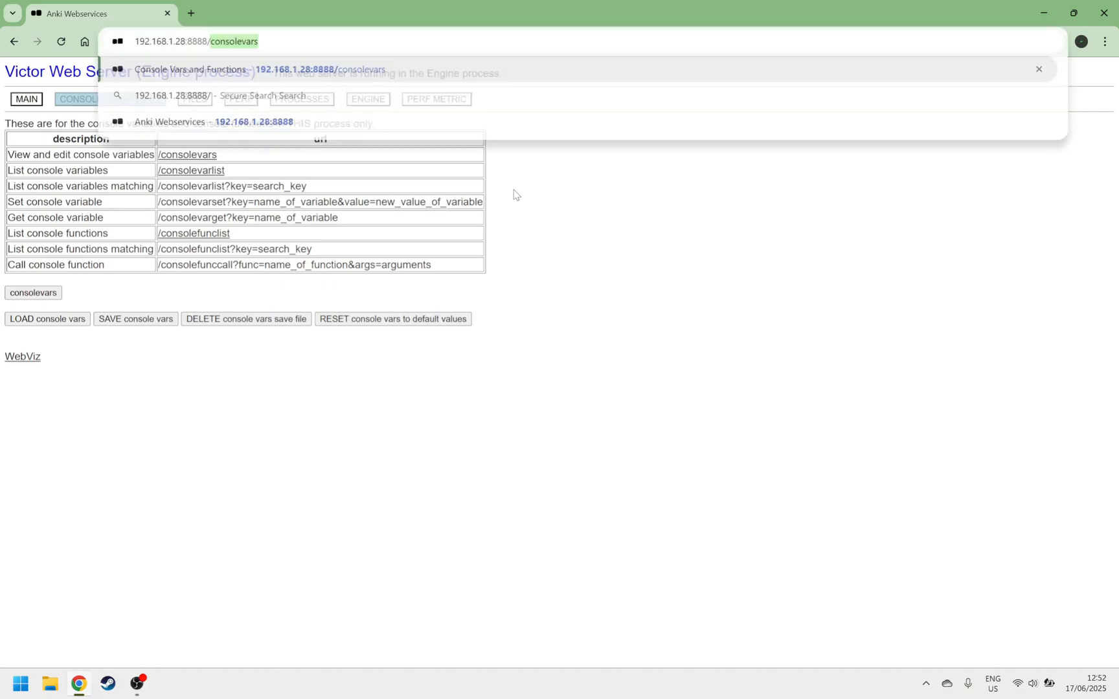
pyautogui.write('192.168.1.28:8888/w')
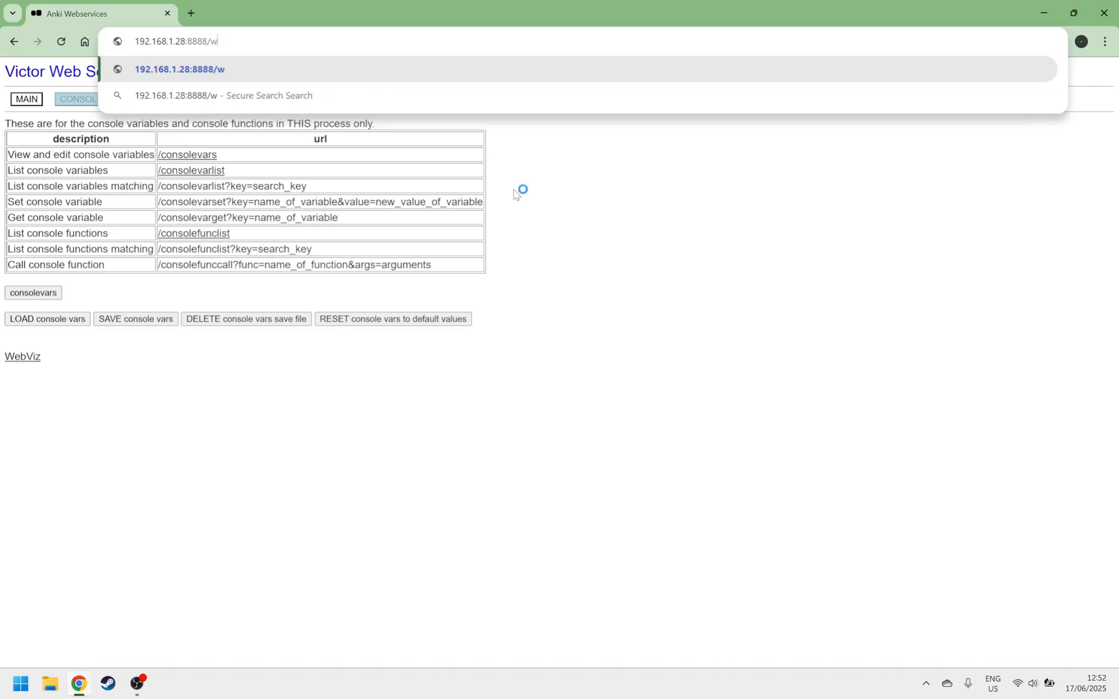
pyautogui.write('evVis')
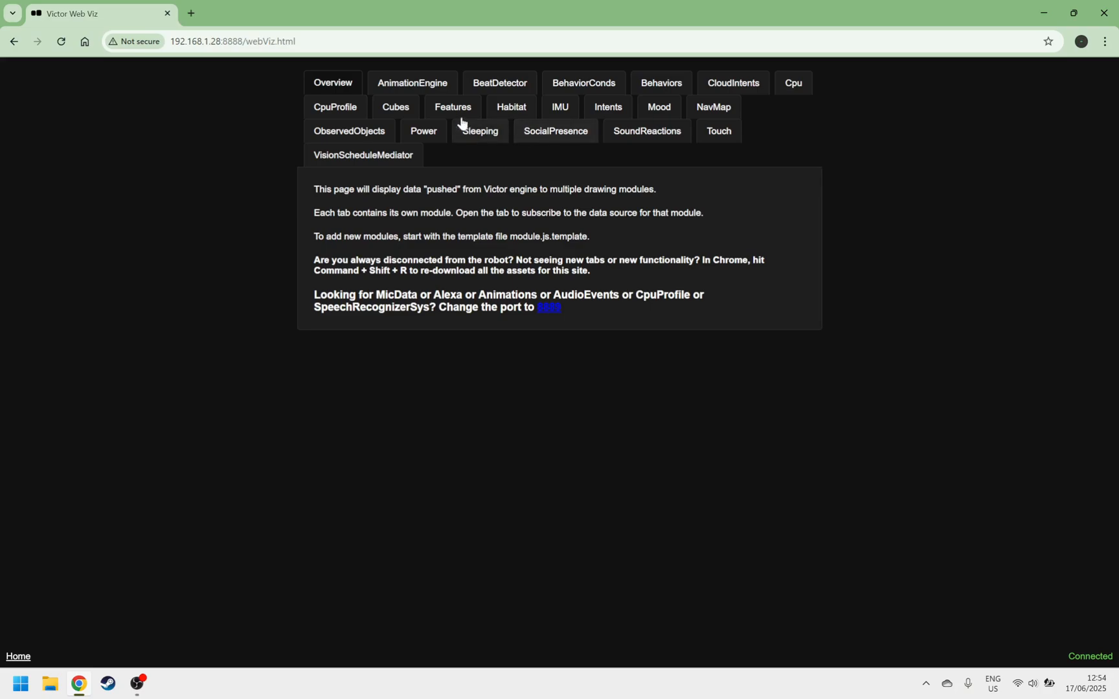
# Step: Browse the Sleeping and SocialPresence modules, ending on Power showing power save disabled
pyautogui.click(422, 131)
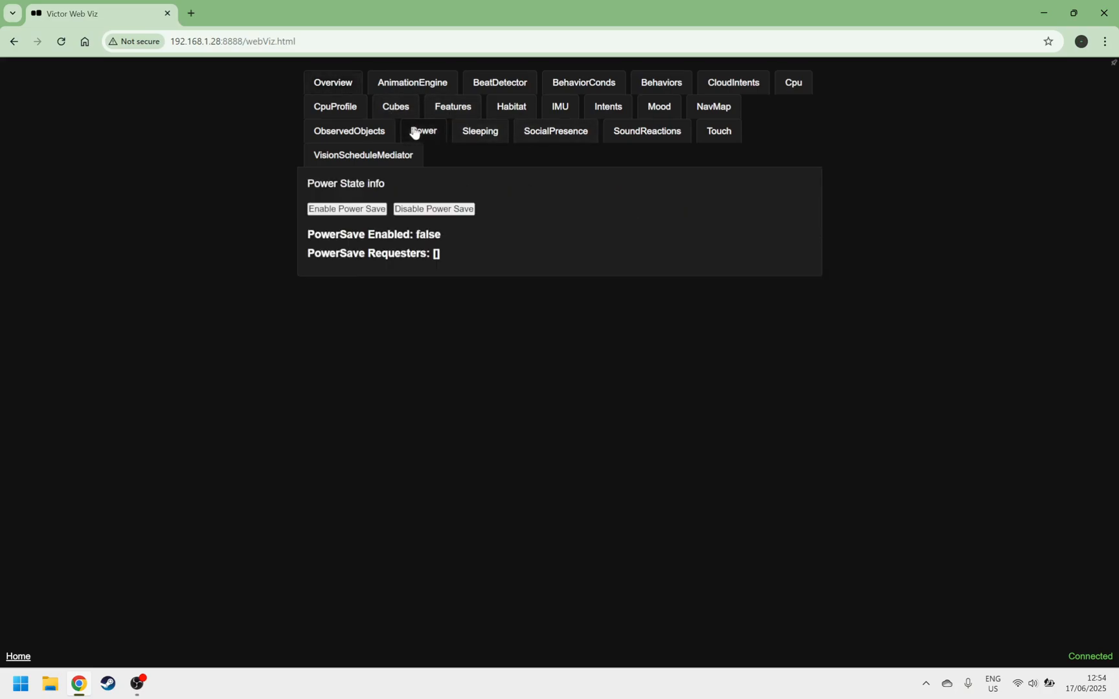
pyautogui.click(480, 131)
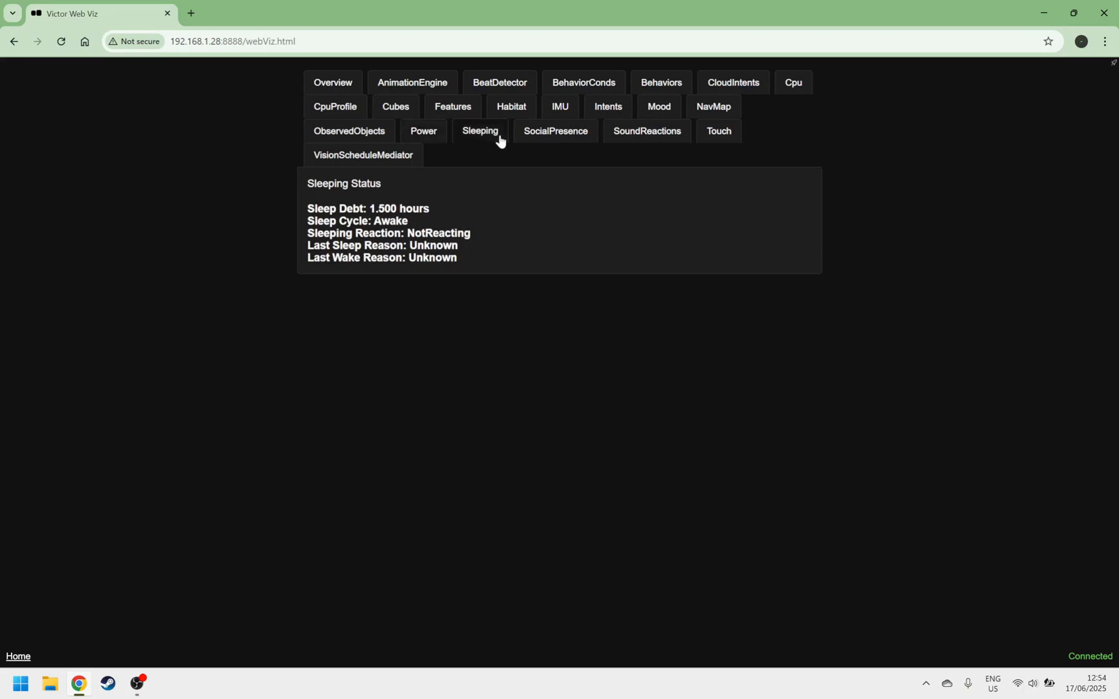
pyautogui.click(555, 131)
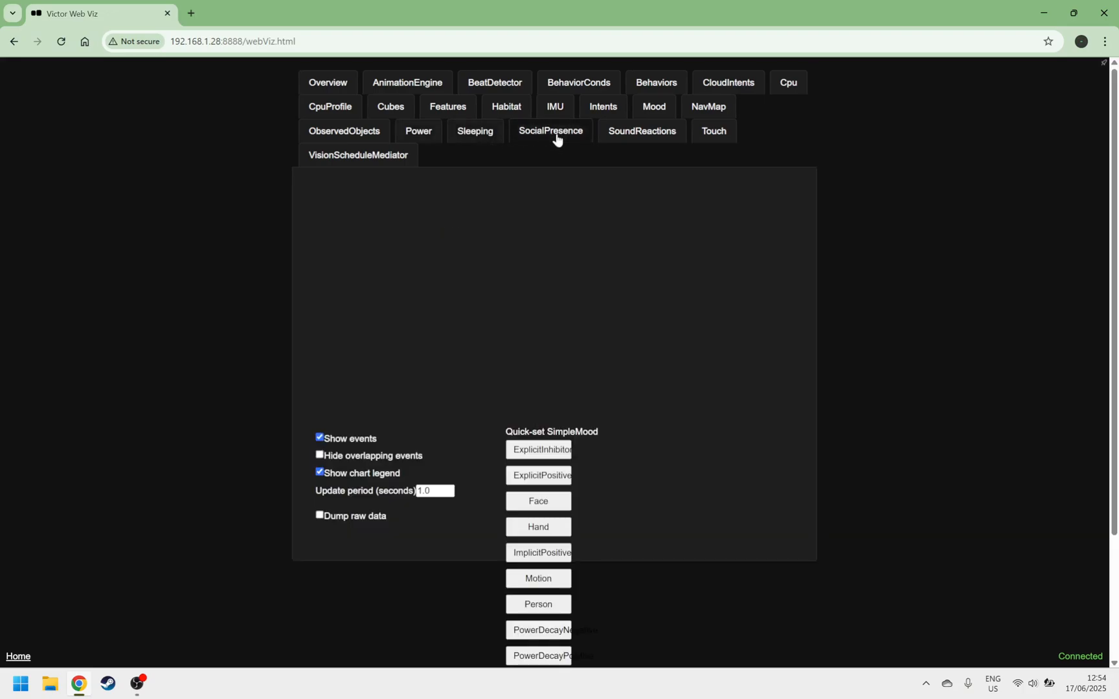
pyautogui.click(551, 131)
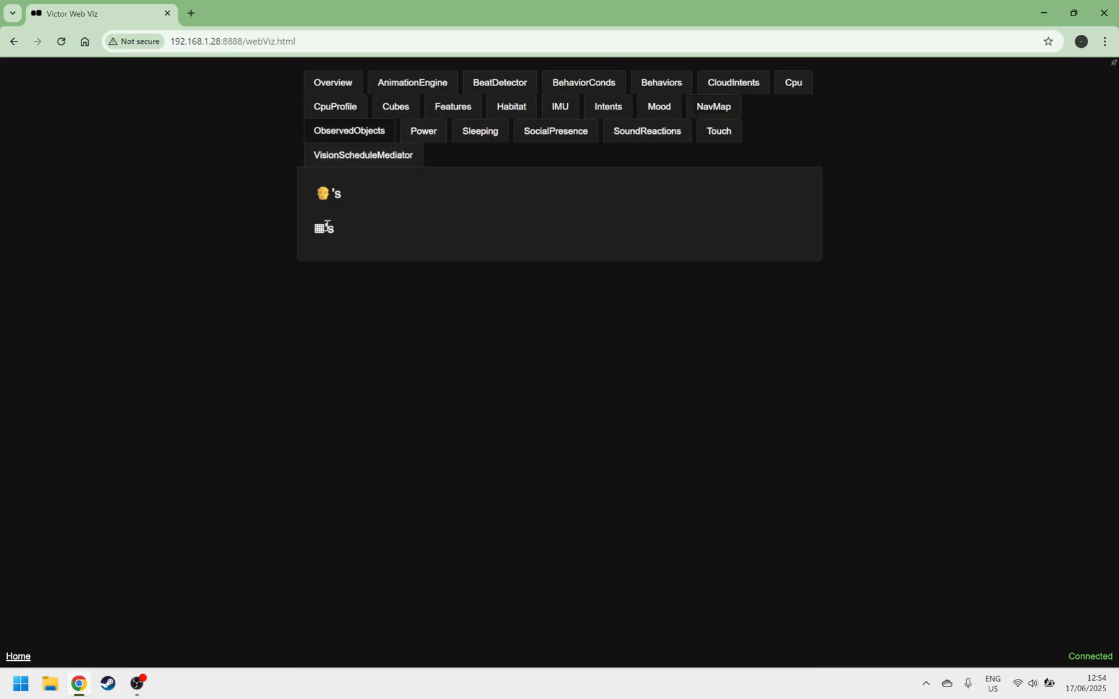
pyautogui.click(422, 131)
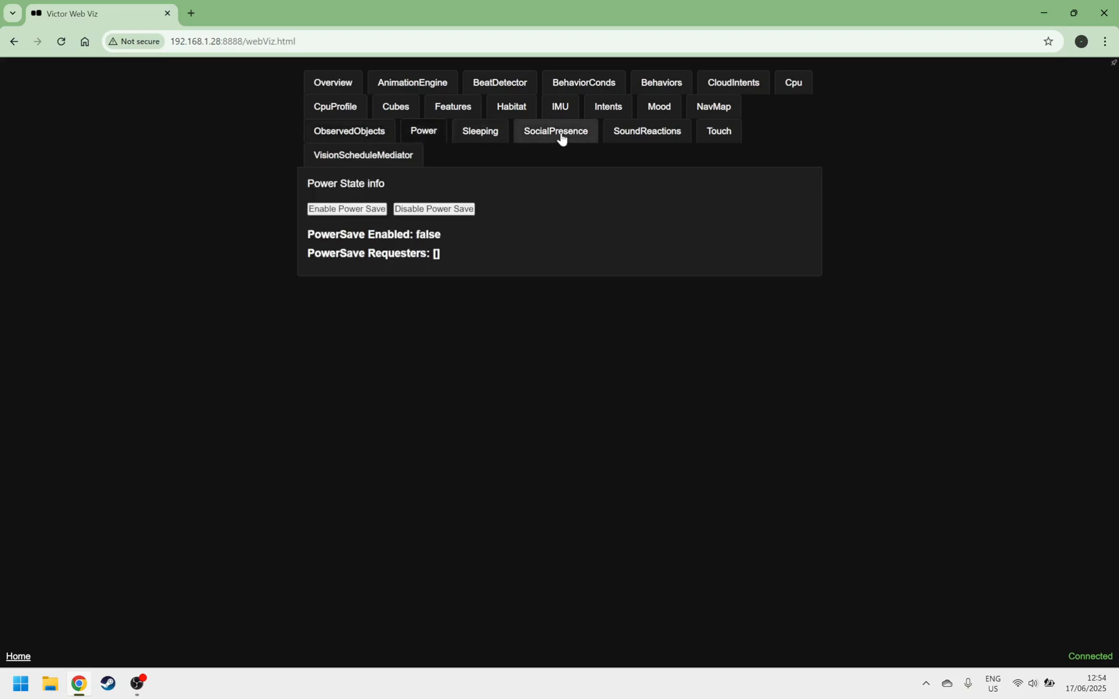
# Step: View SoundReactions (dismissing its error), Touch, VisionScheduleMediator, then the CloudIntents results log
pyautogui.click(647, 132)
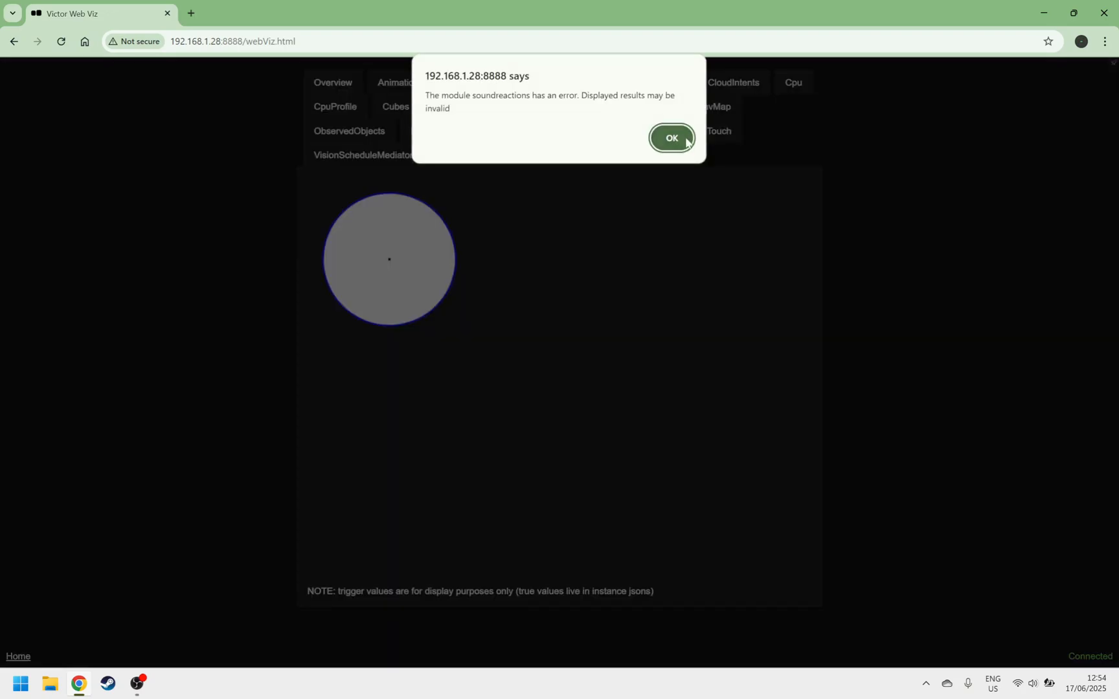
pyautogui.click(670, 139)
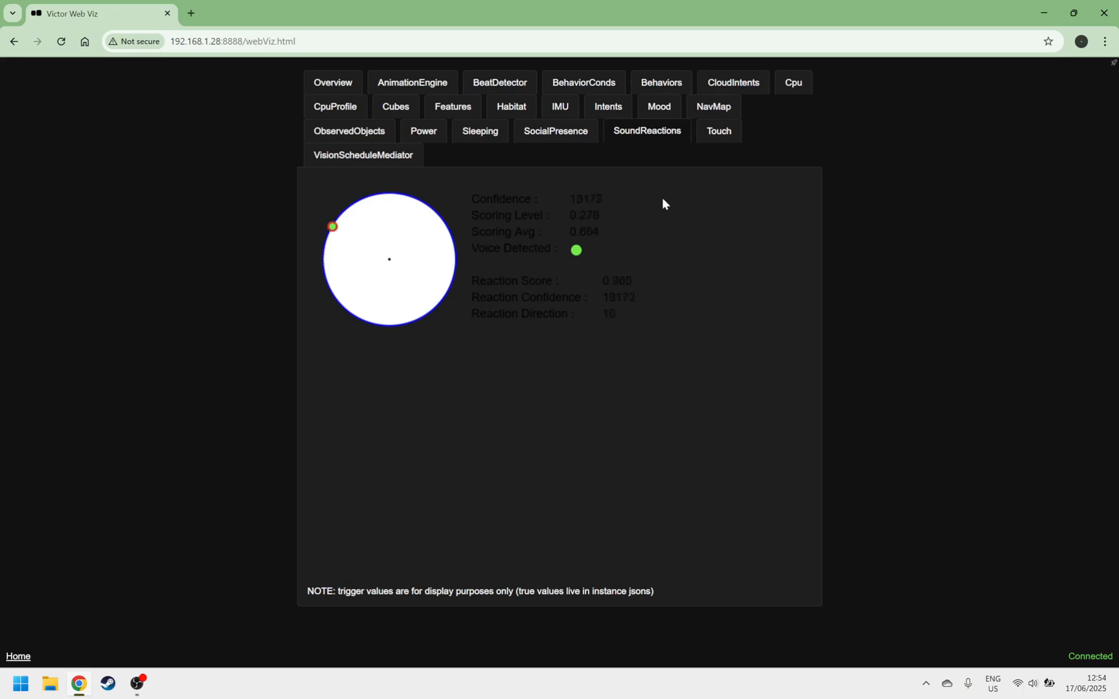
pyautogui.click(718, 131)
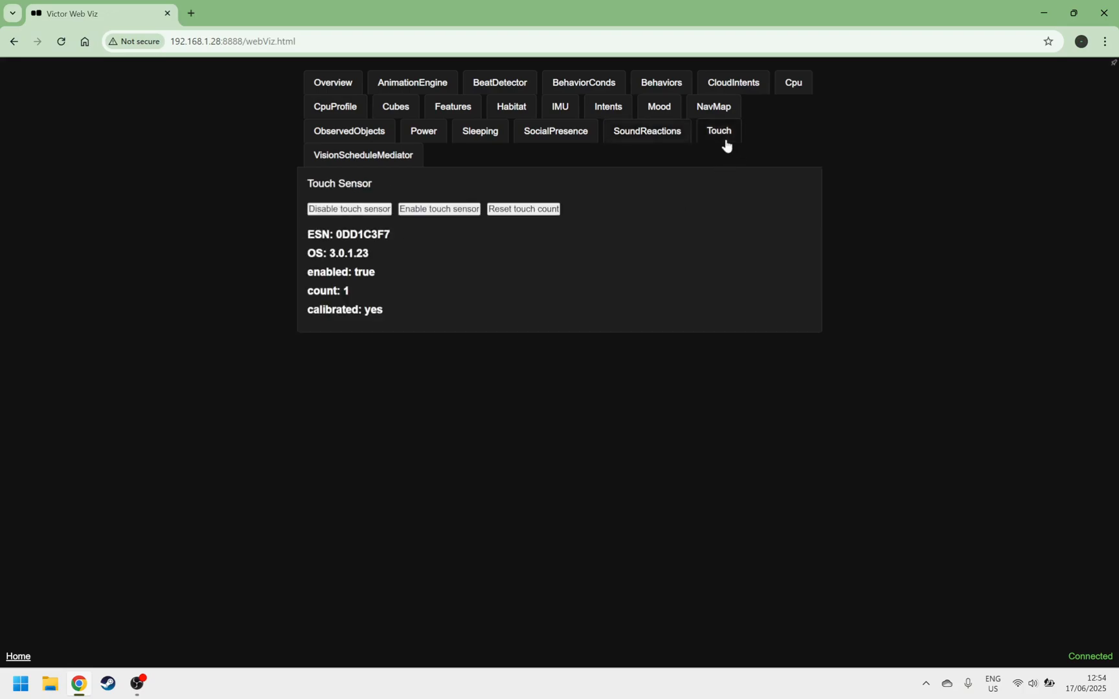
pyautogui.click(362, 156)
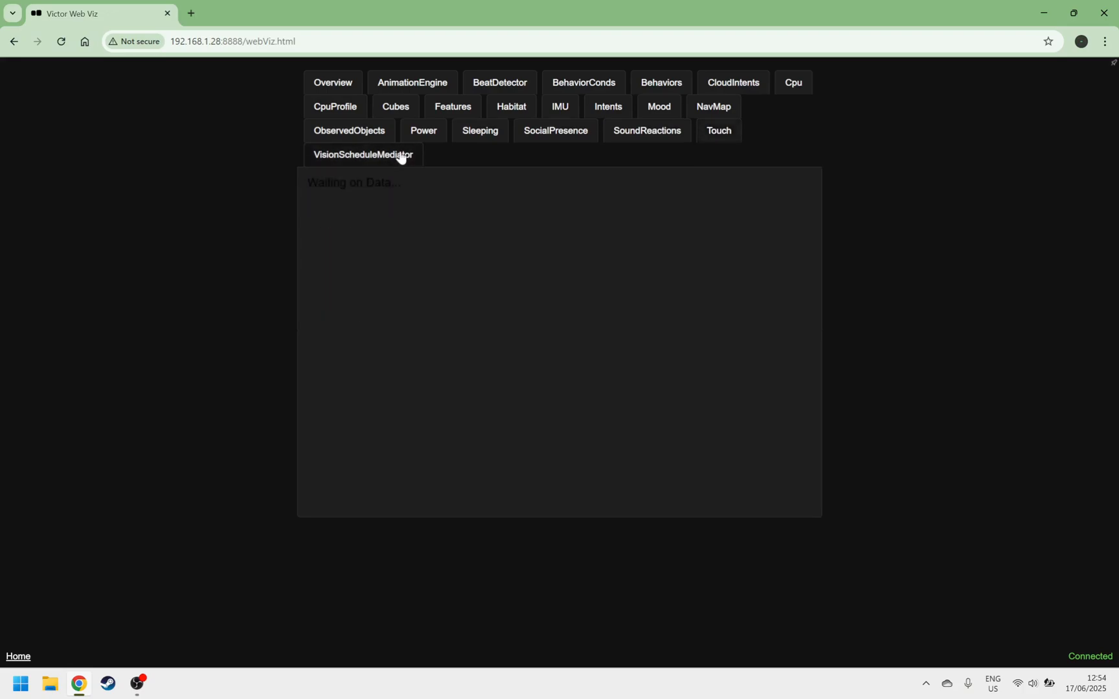
pyautogui.click(362, 154)
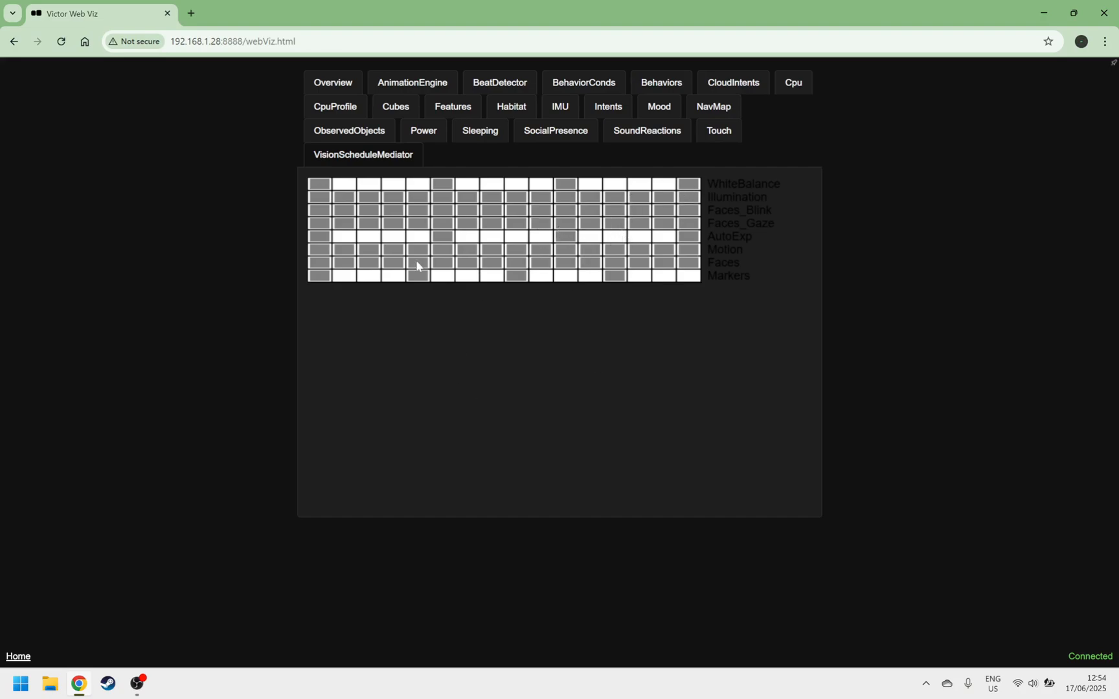
pyautogui.click(499, 83)
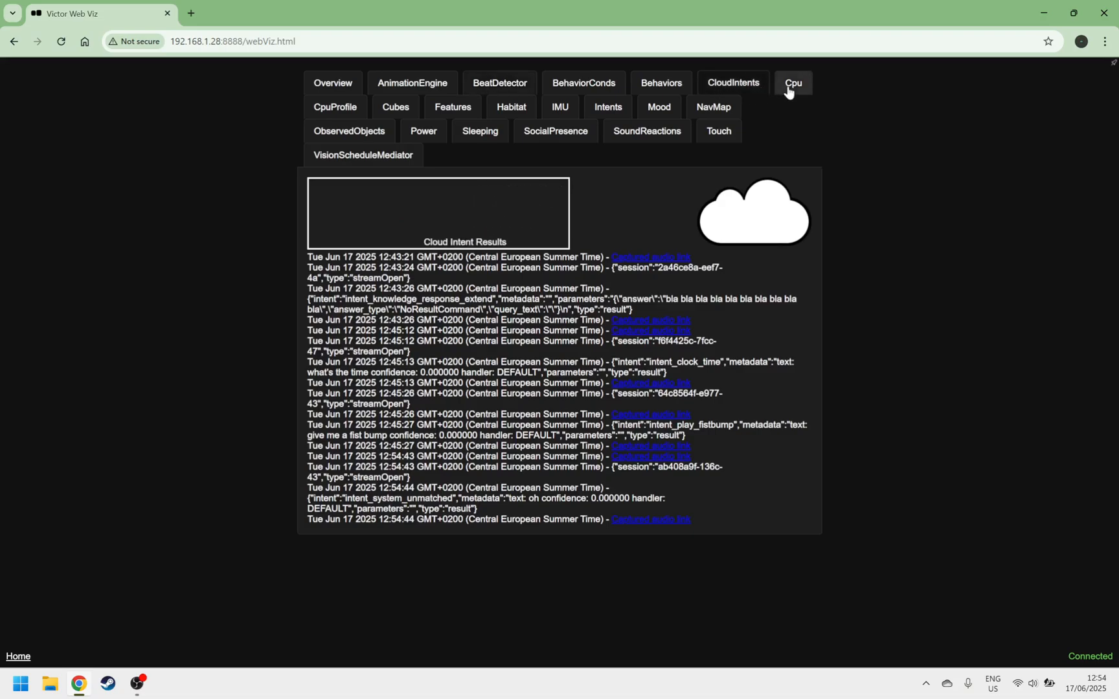
# Step: Switch to the Cpu module, whose panel shows no readings yet
pyautogui.click(792, 83)
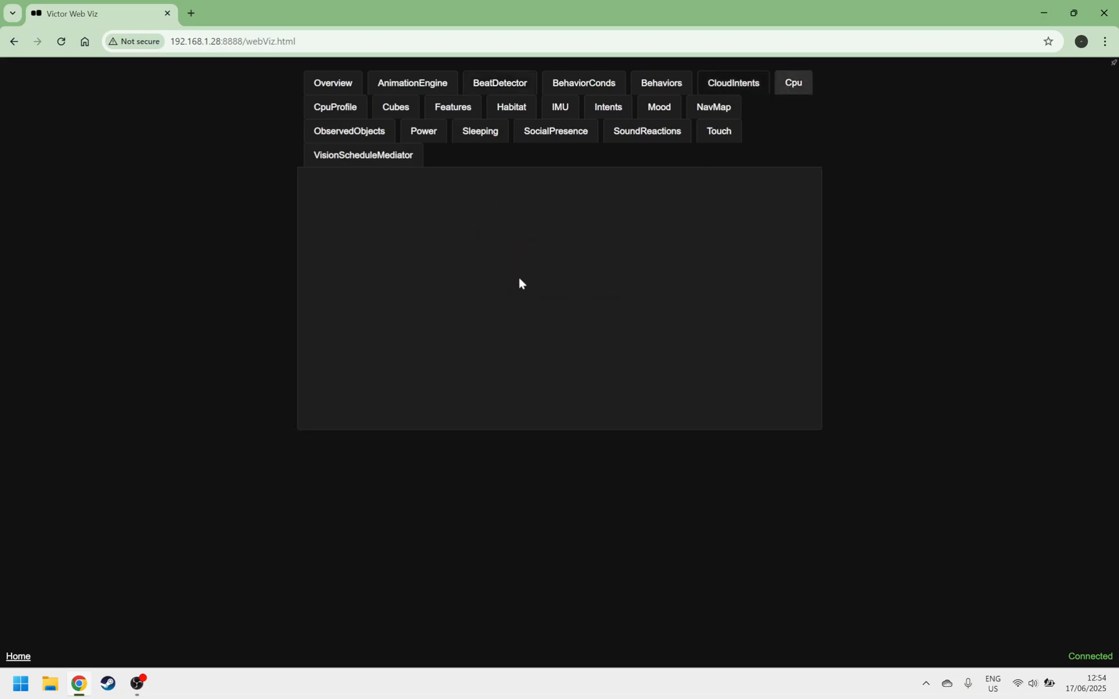
pyautogui.moveTo(747, 166)
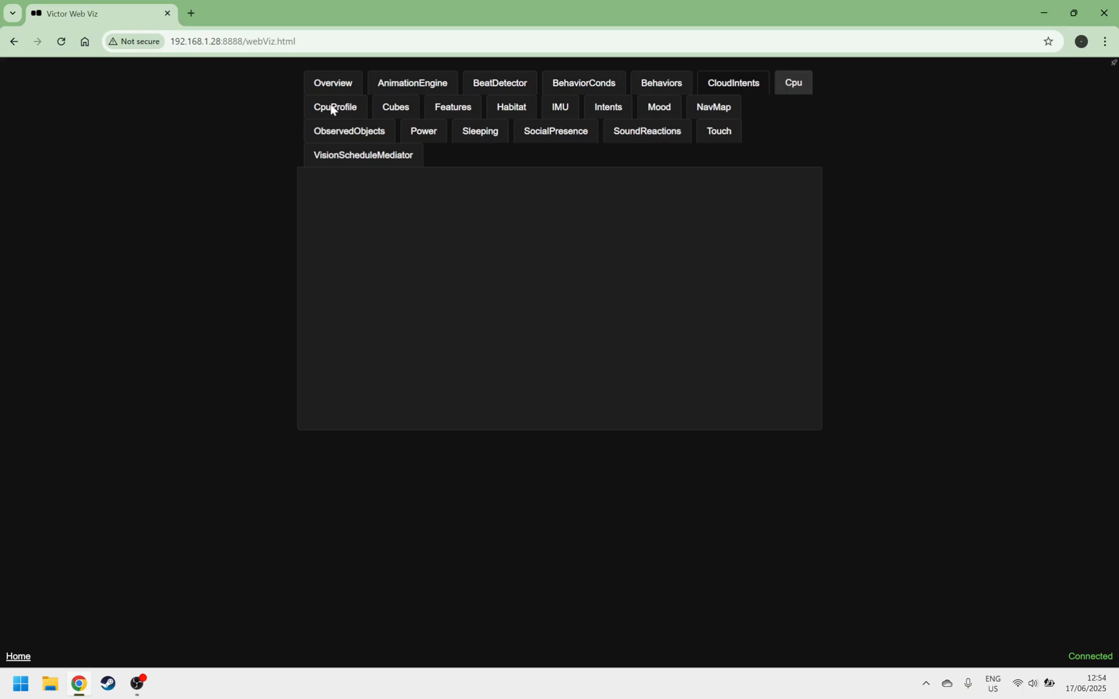
pyautogui.moveTo(279, 6)
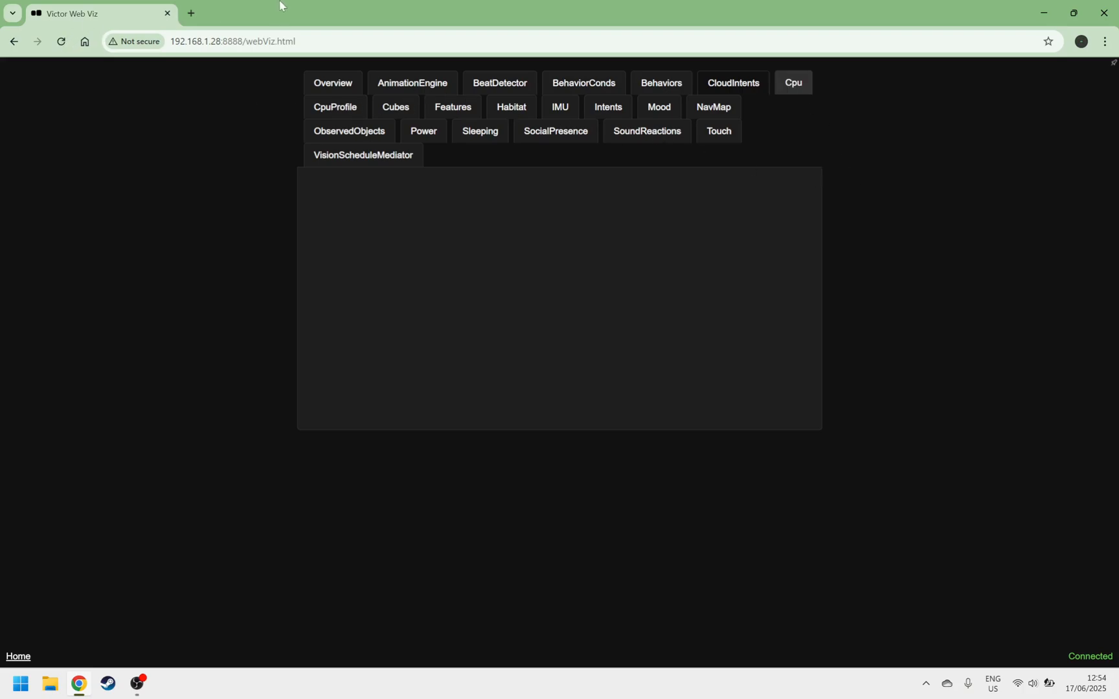
pyautogui.moveTo(248, 173)
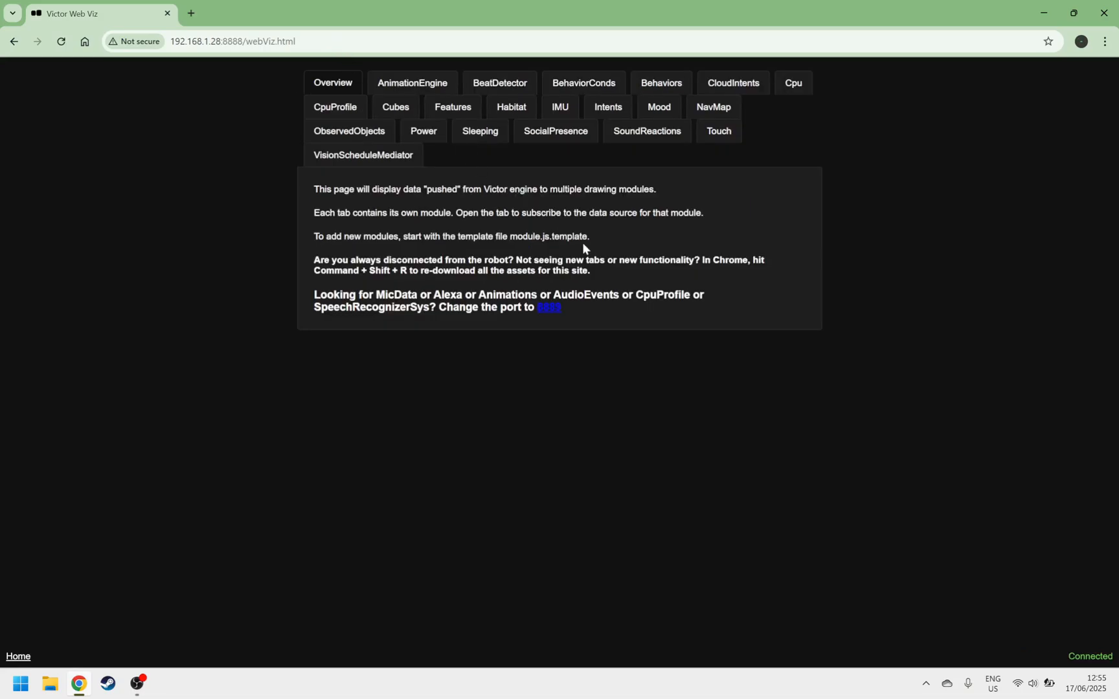
pyautogui.moveTo(649, 183)
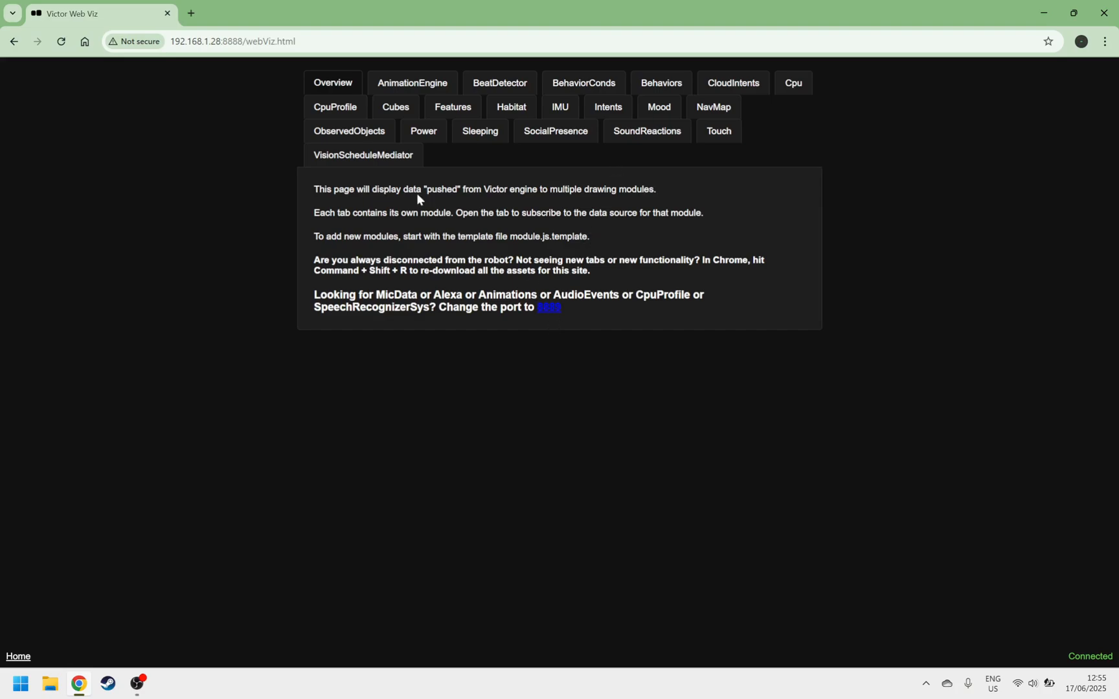
# Step: Move to the port 8889 modules and view AudioEvents, MicData and Animations, then edit the address
pyautogui.click(243, 40)
pyautogui.write('9')
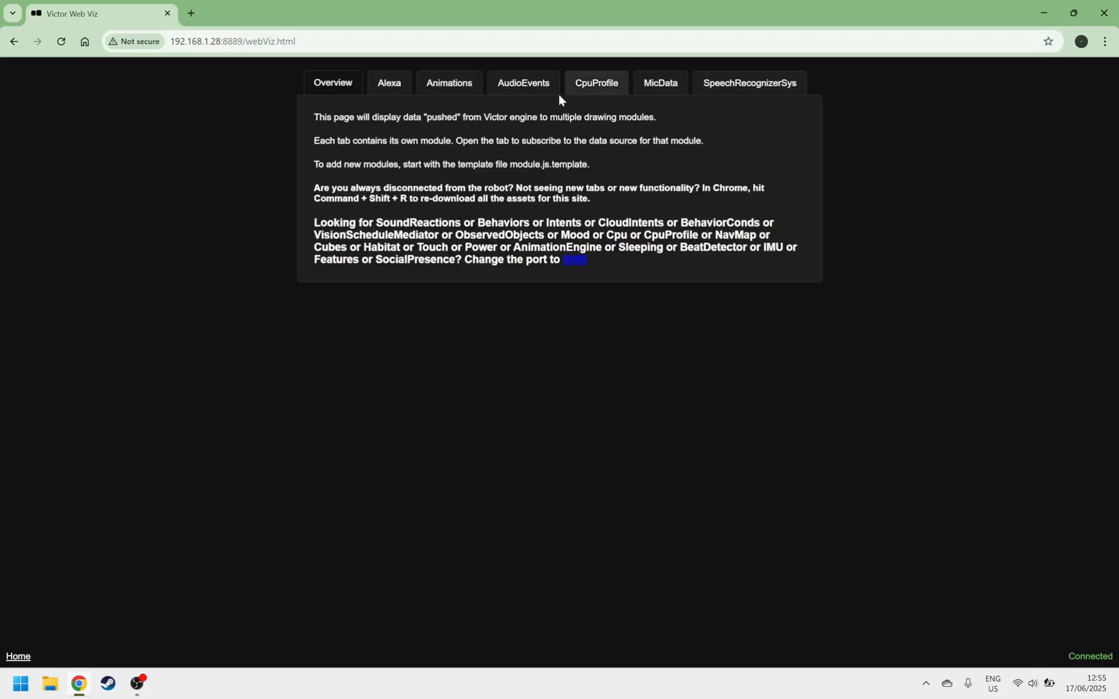
pyautogui.click(524, 83)
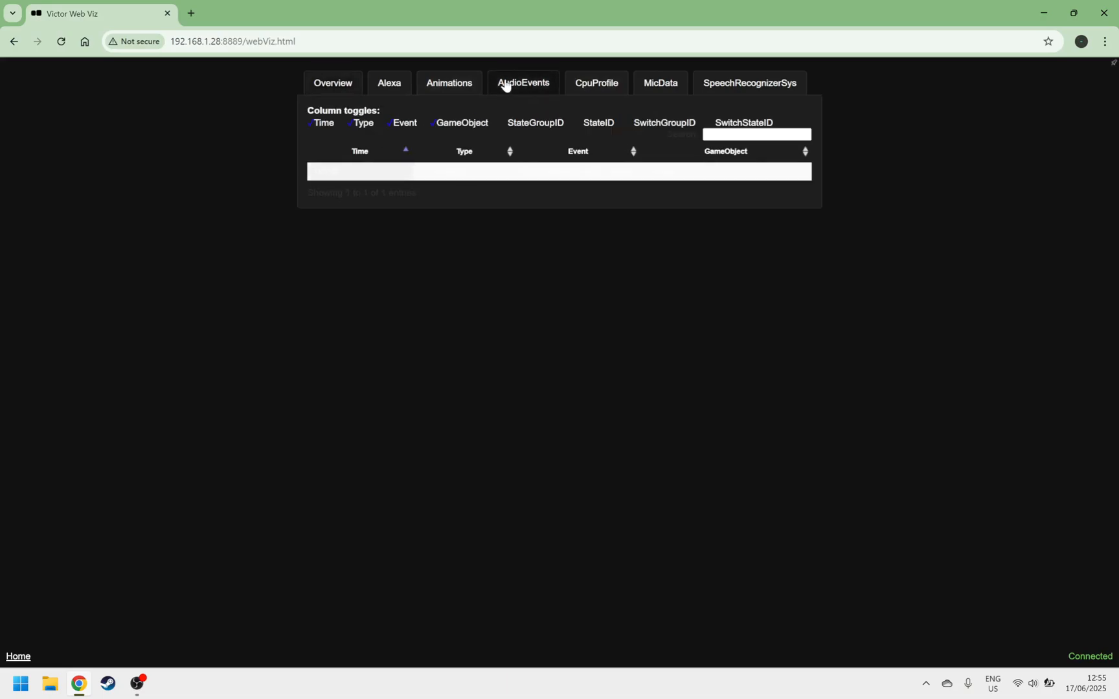
pyautogui.click(659, 83)
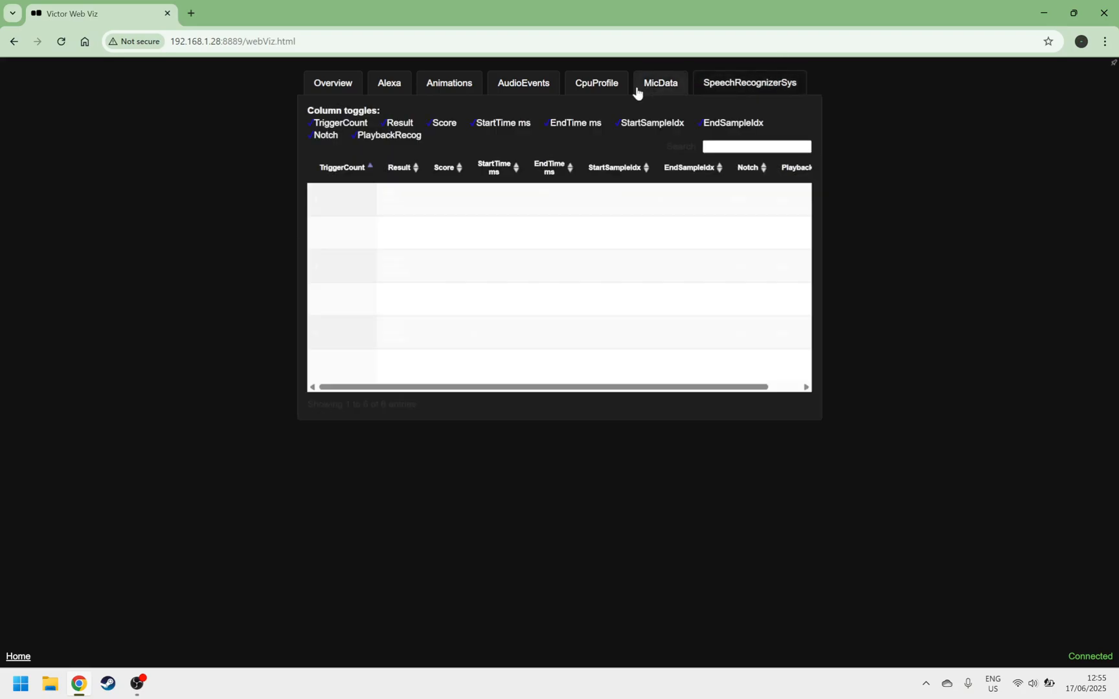
pyautogui.click(448, 83)
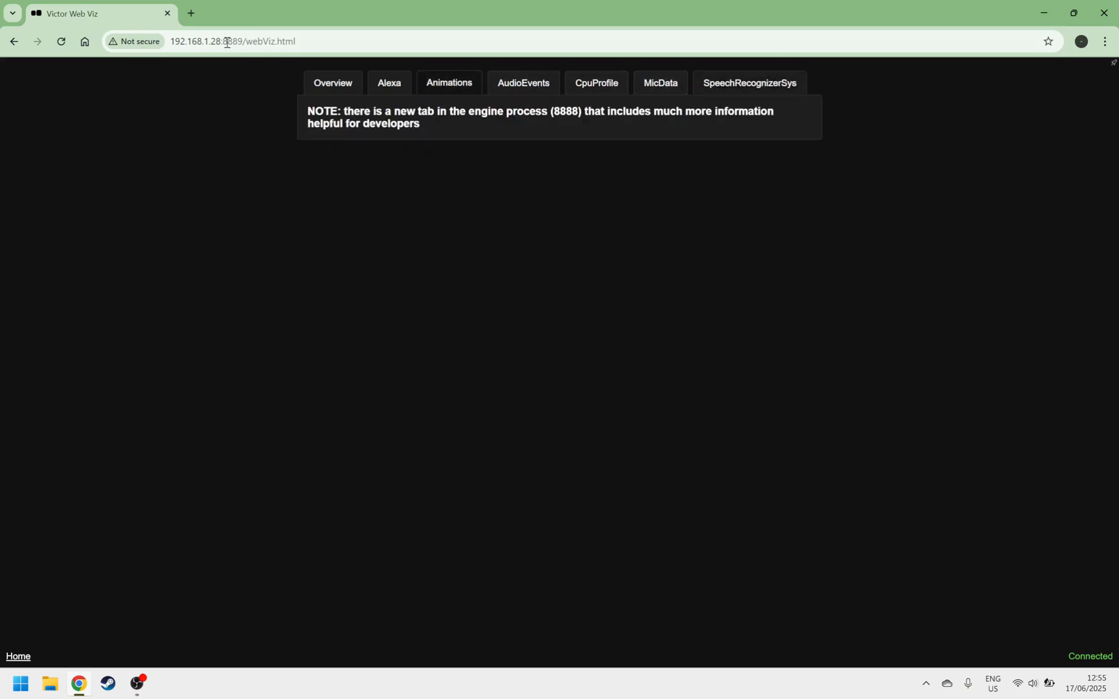
pyautogui.click(13, 42)
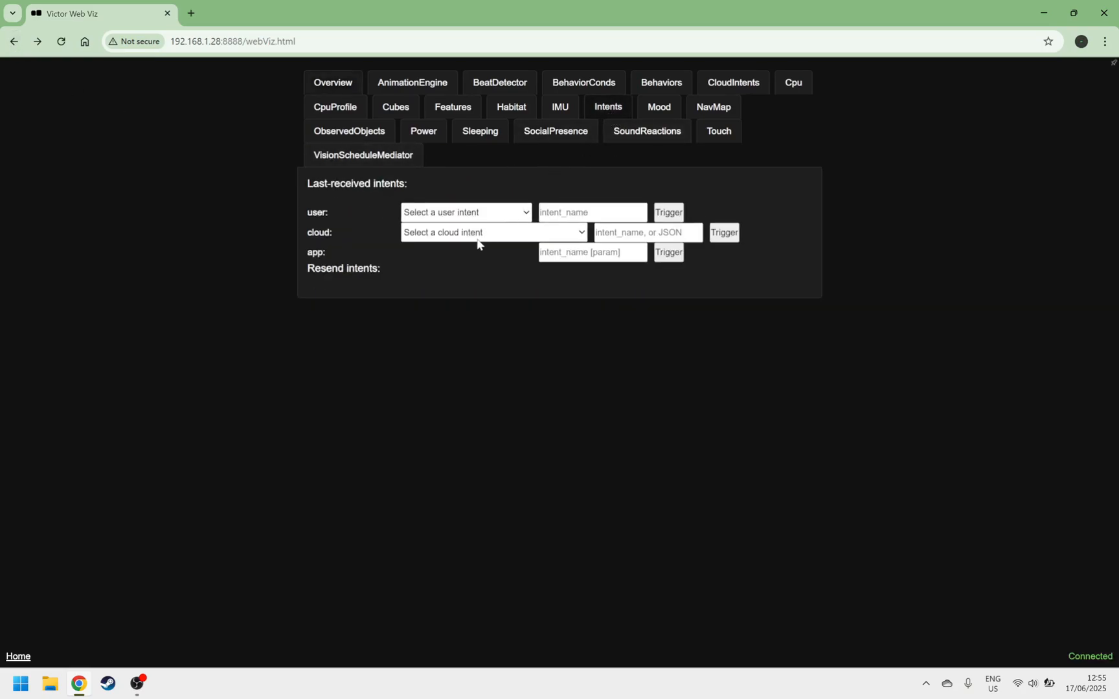
# Step: Trigger the intent_clock_time cloud intent, then open the page's context menu
pyautogui.click(494, 231)
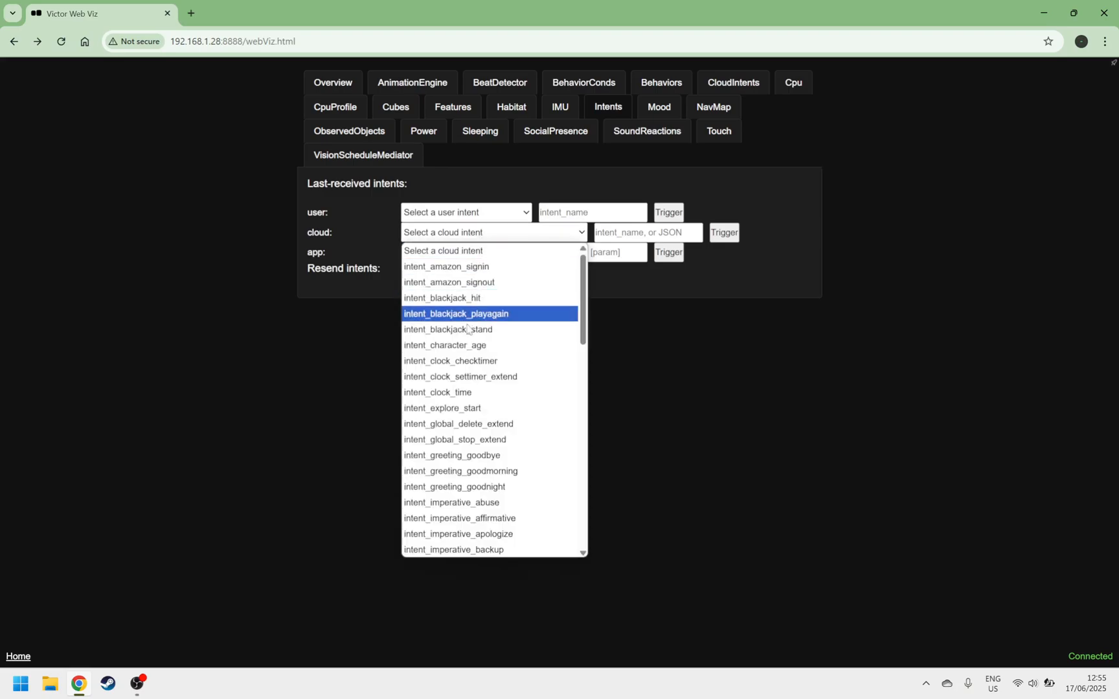
pyautogui.click(437, 392)
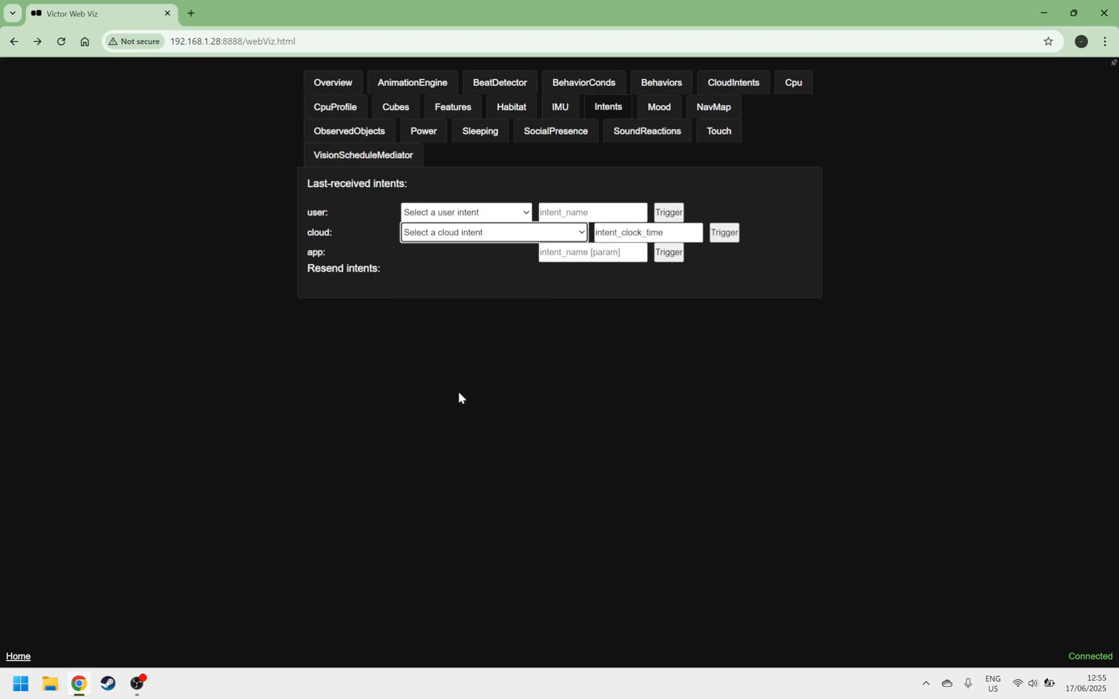
pyautogui.click(722, 232)
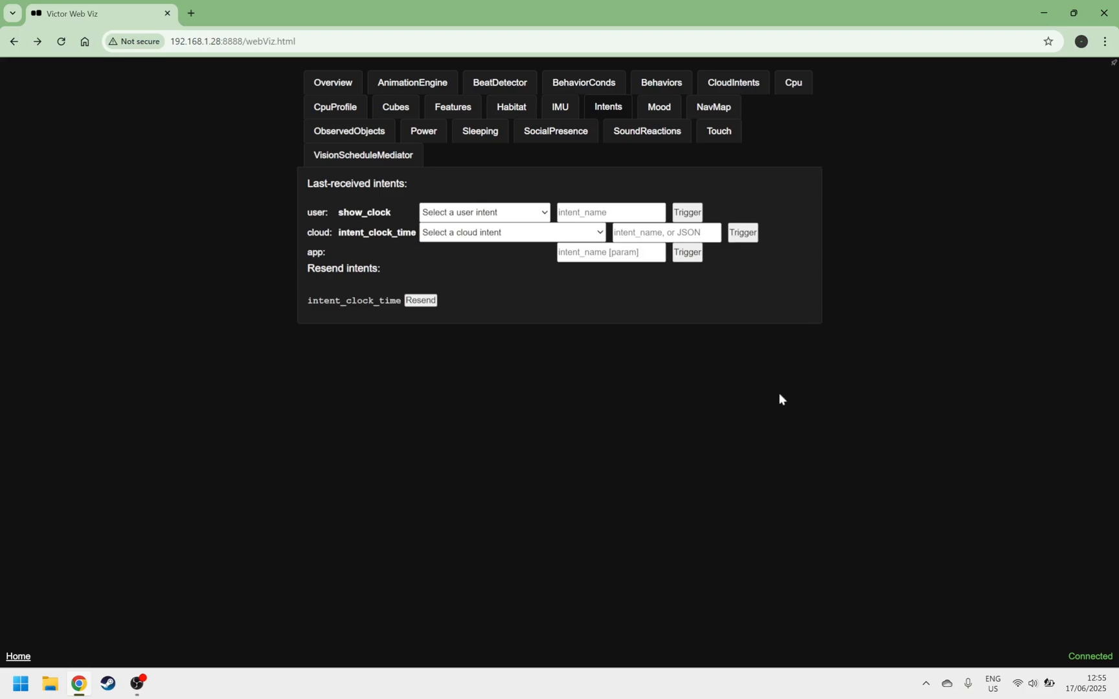
pyautogui.moveTo(845, 386)
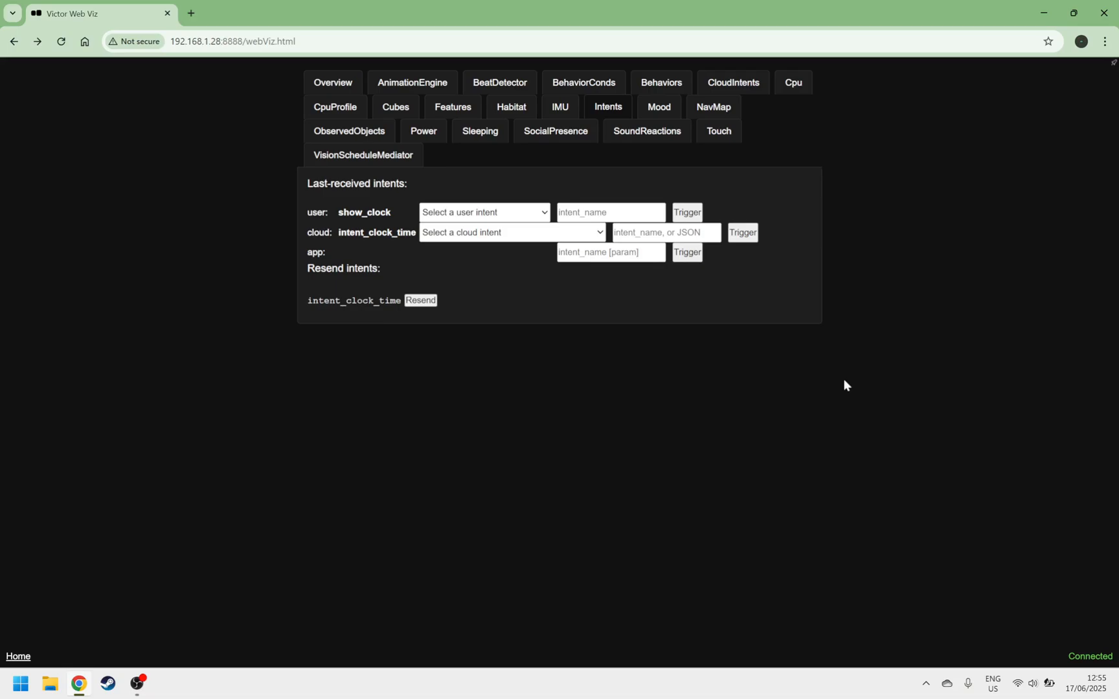
pyautogui.rightClick(846, 385)
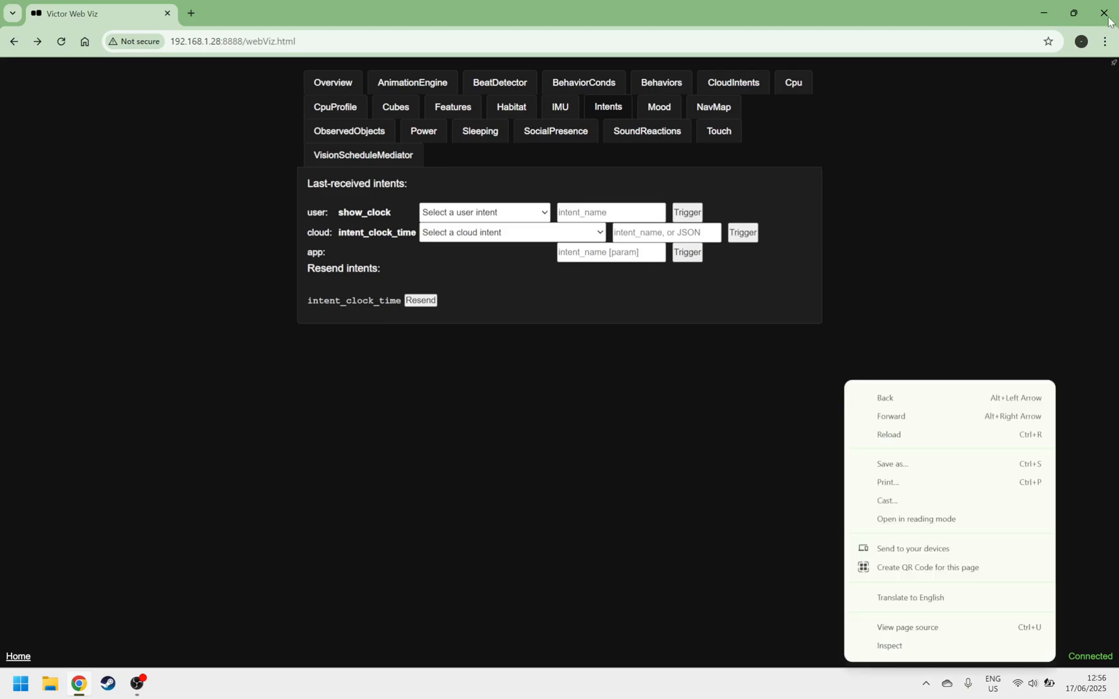